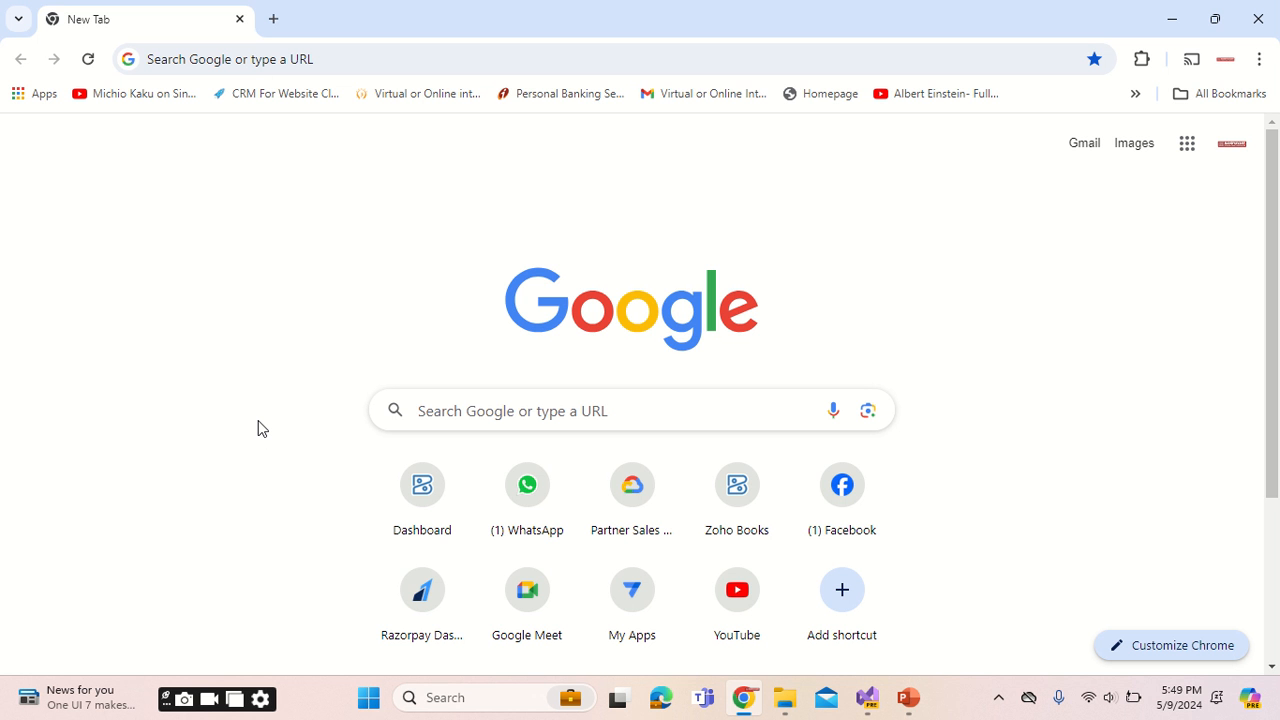
pyautogui.moveTo(263, 400)
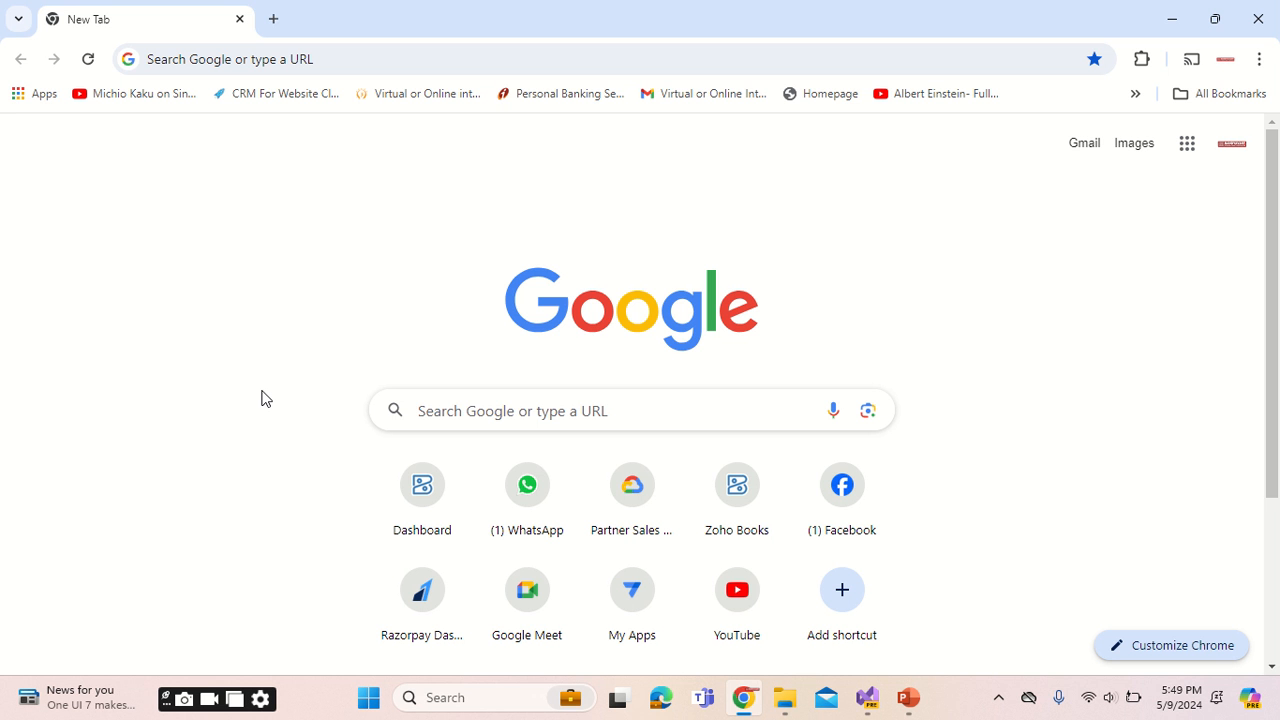
pyautogui.moveTo(307, 147)
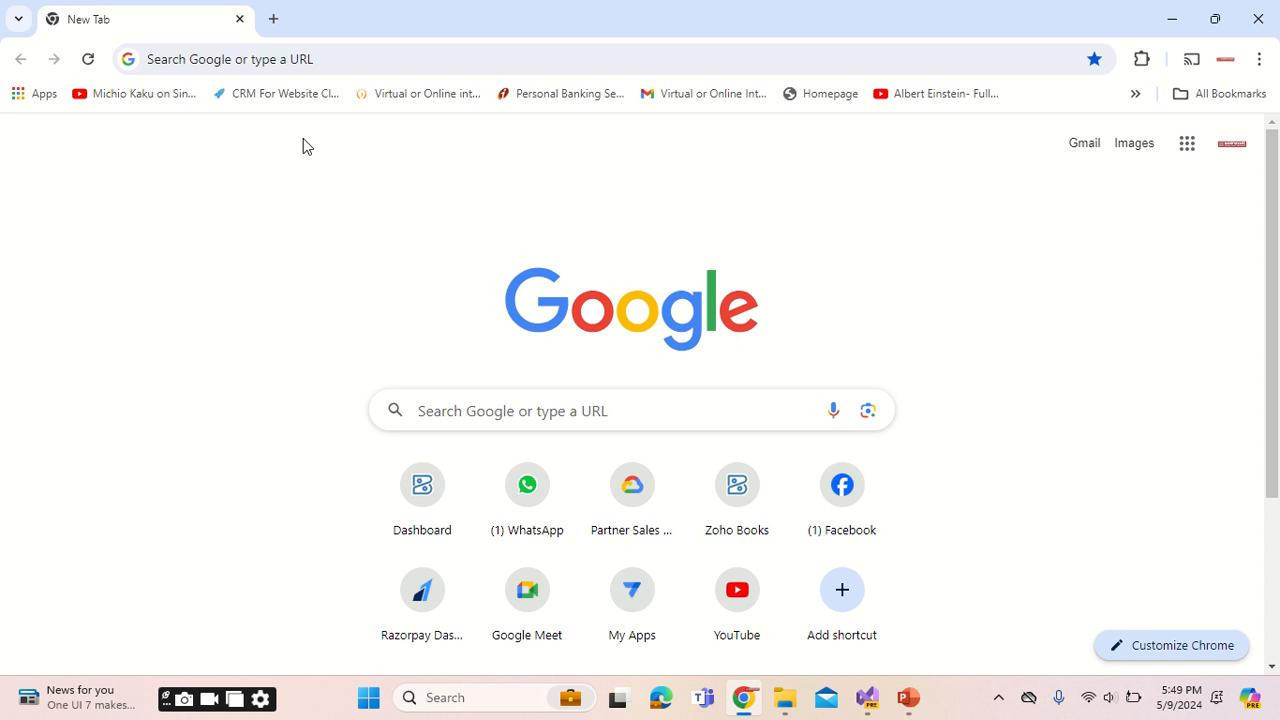
# Search Google for 'google captcha v2' and open the reCAPTCHA v2 developer guide.
pyautogui.write('google captcha v2')
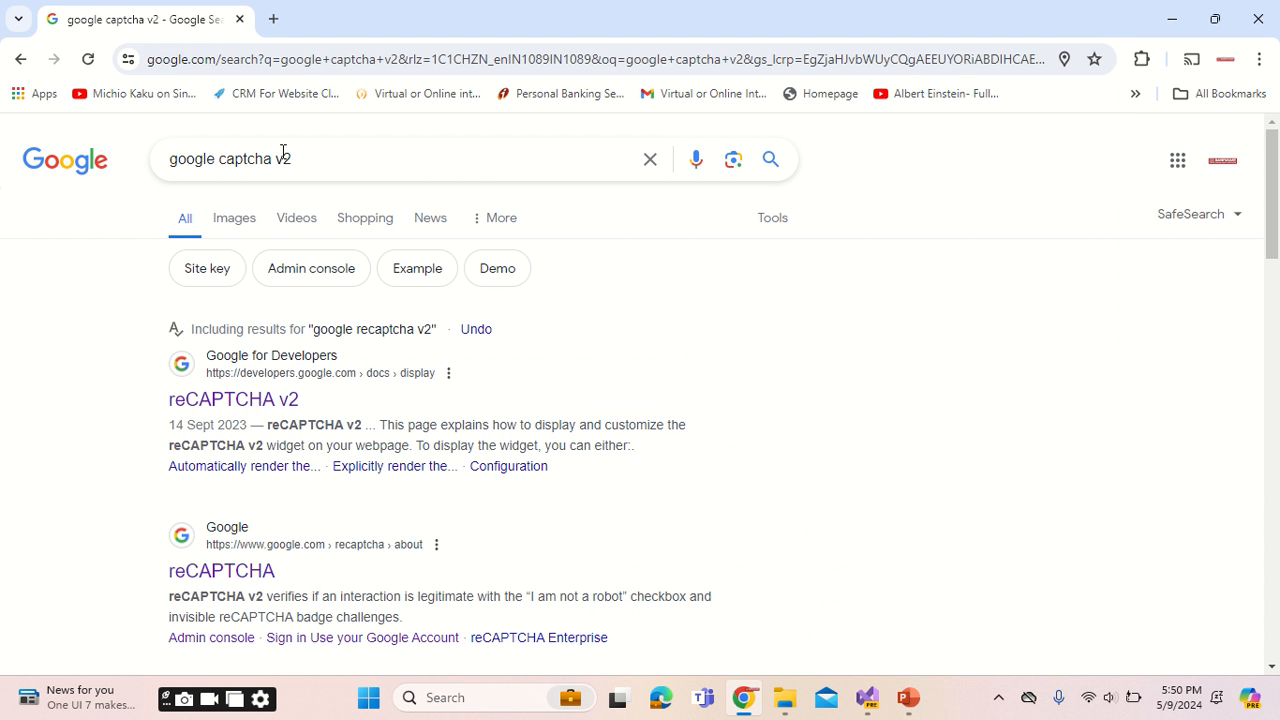
pyautogui.click(233, 399)
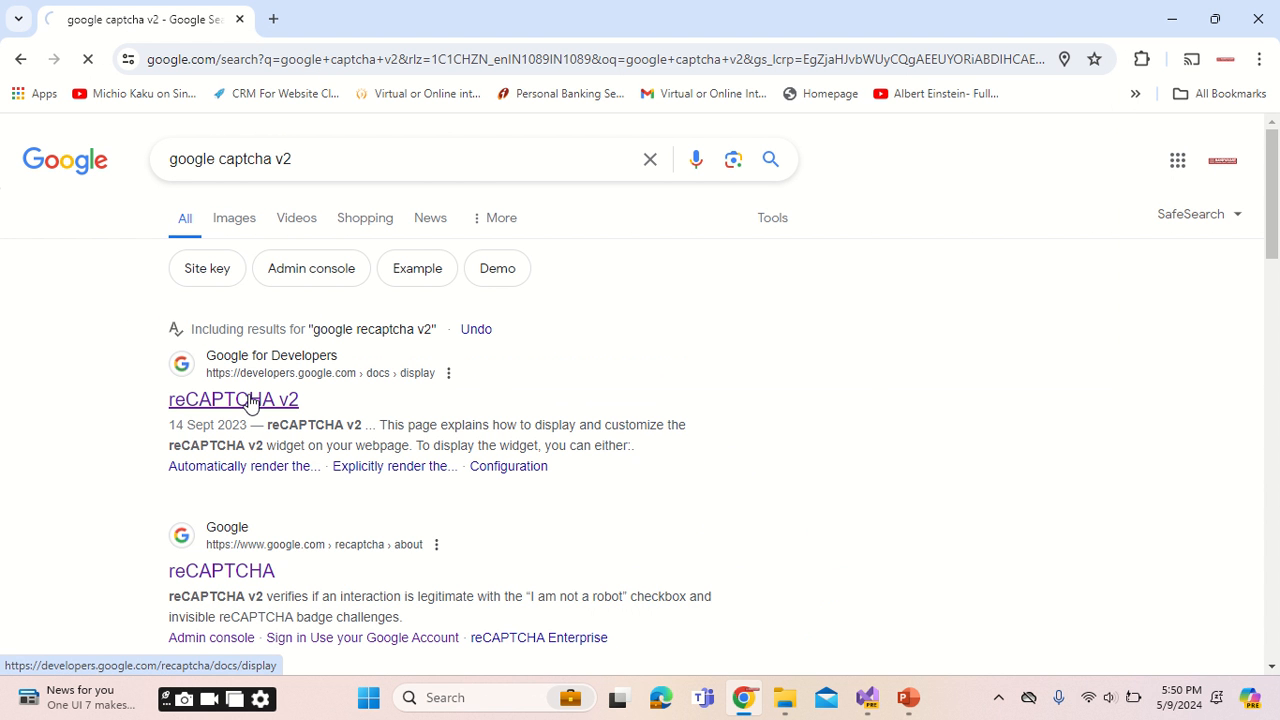
pyautogui.click(233, 399)
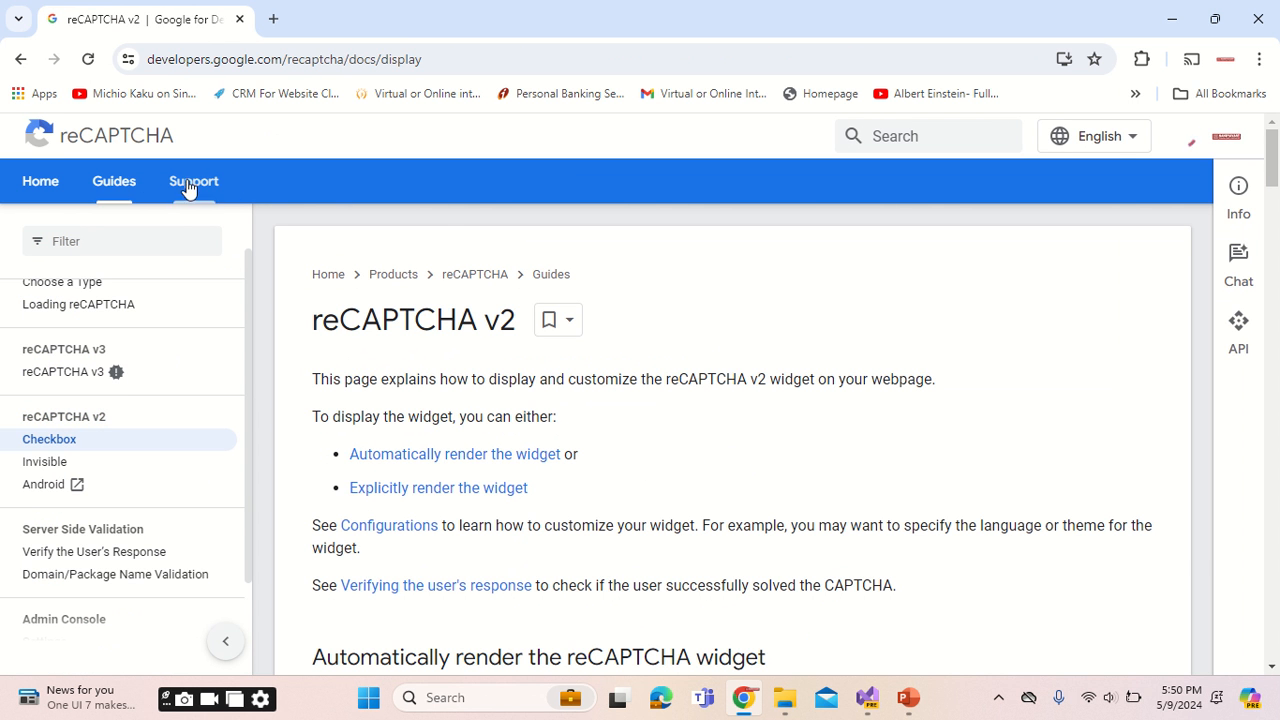
# Go back to the 'google captcha v2' results and scroll through them.
pyautogui.click(22, 59)
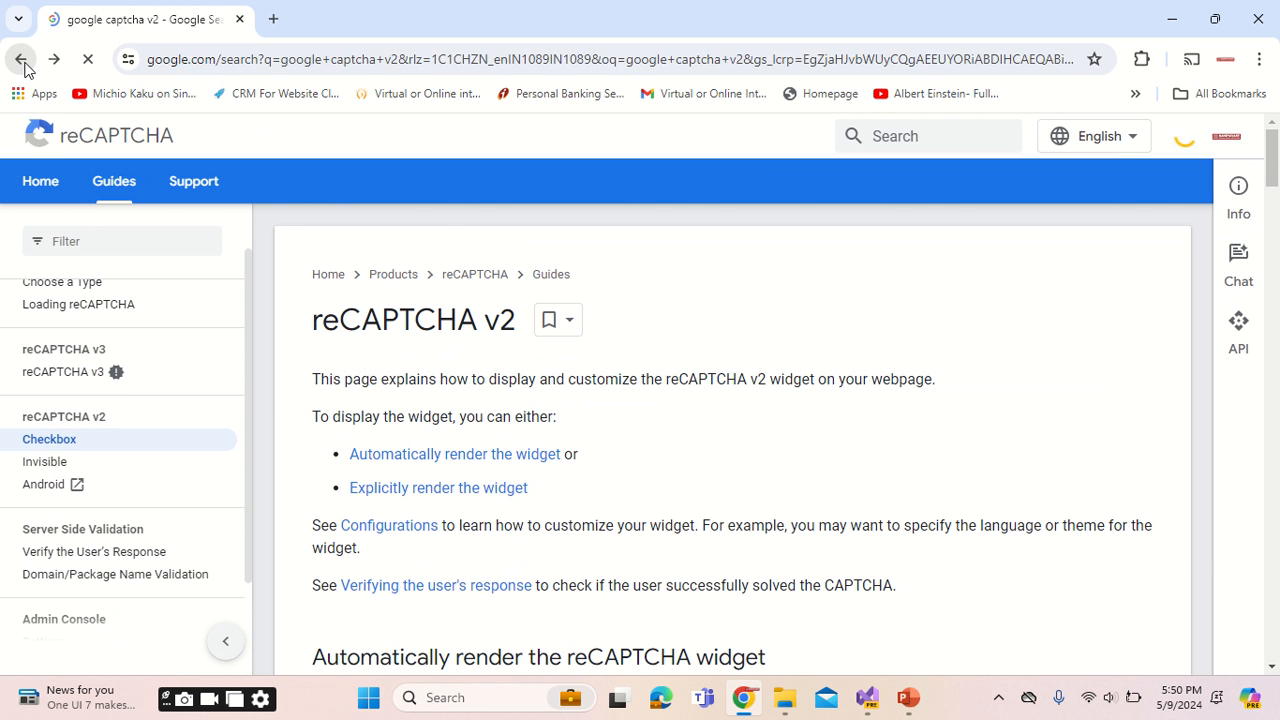
pyautogui.click(22, 59)
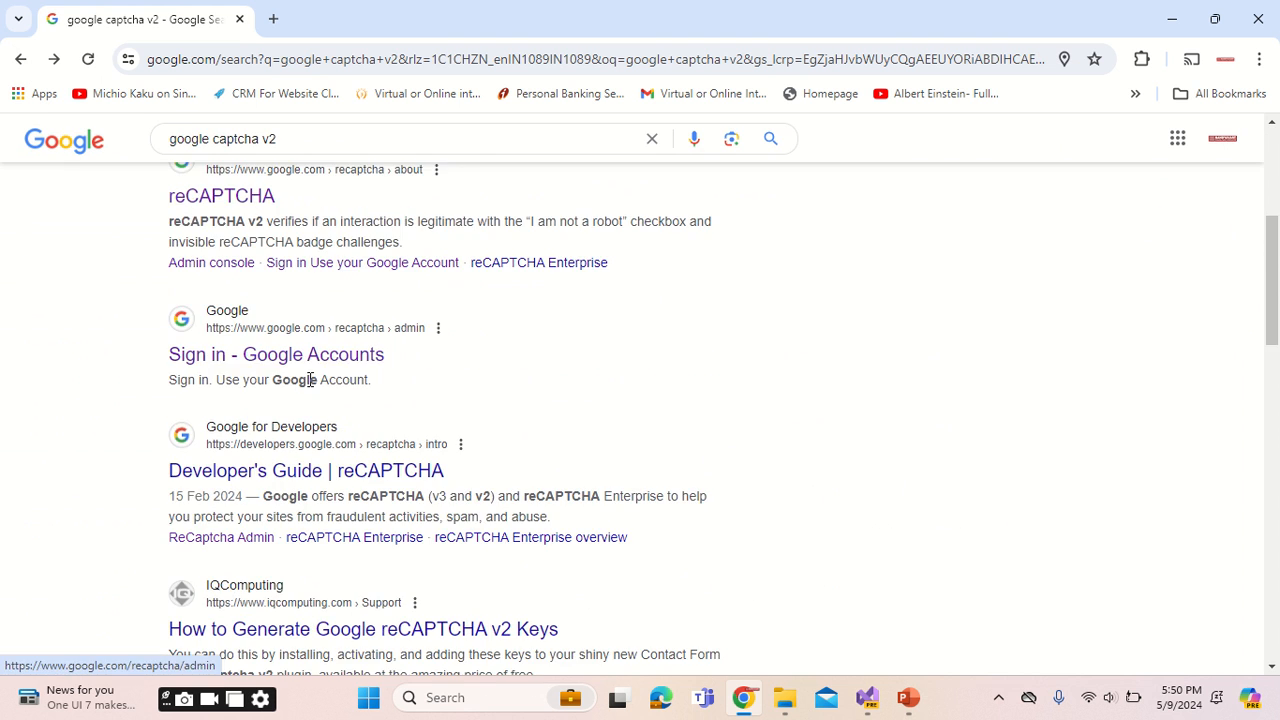
pyautogui.scroll(-3)
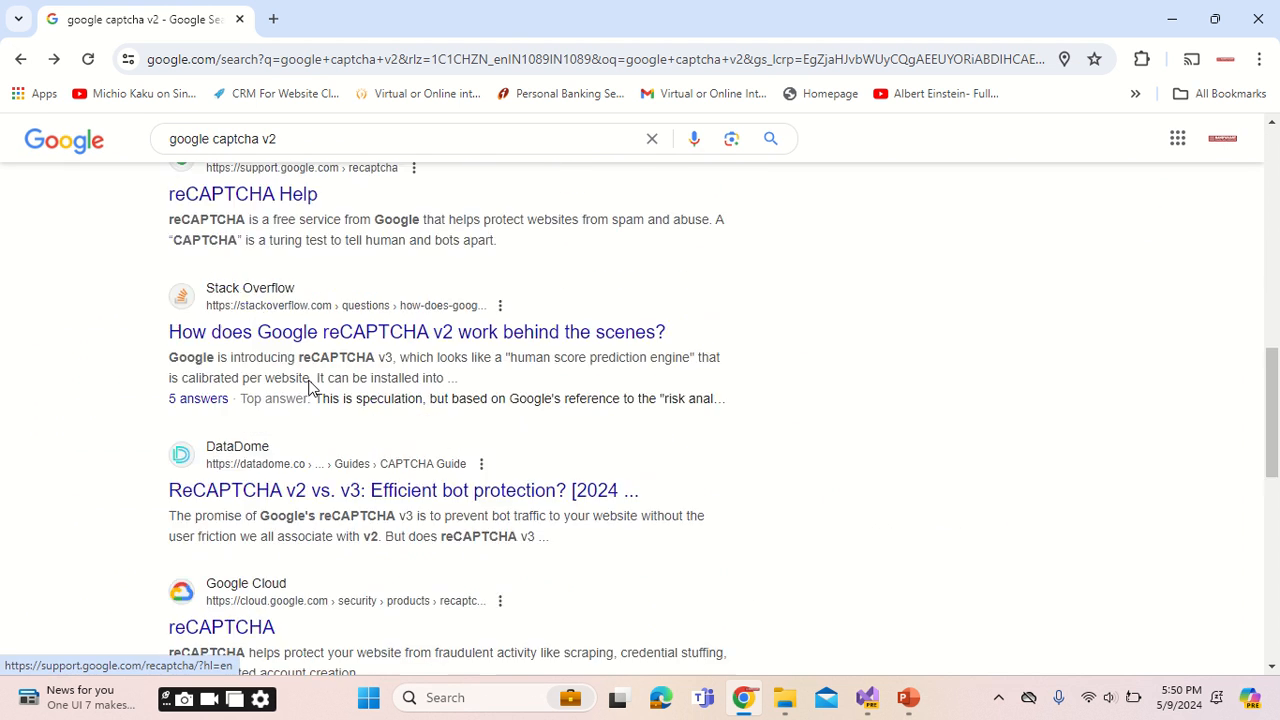
pyautogui.scroll(-3)
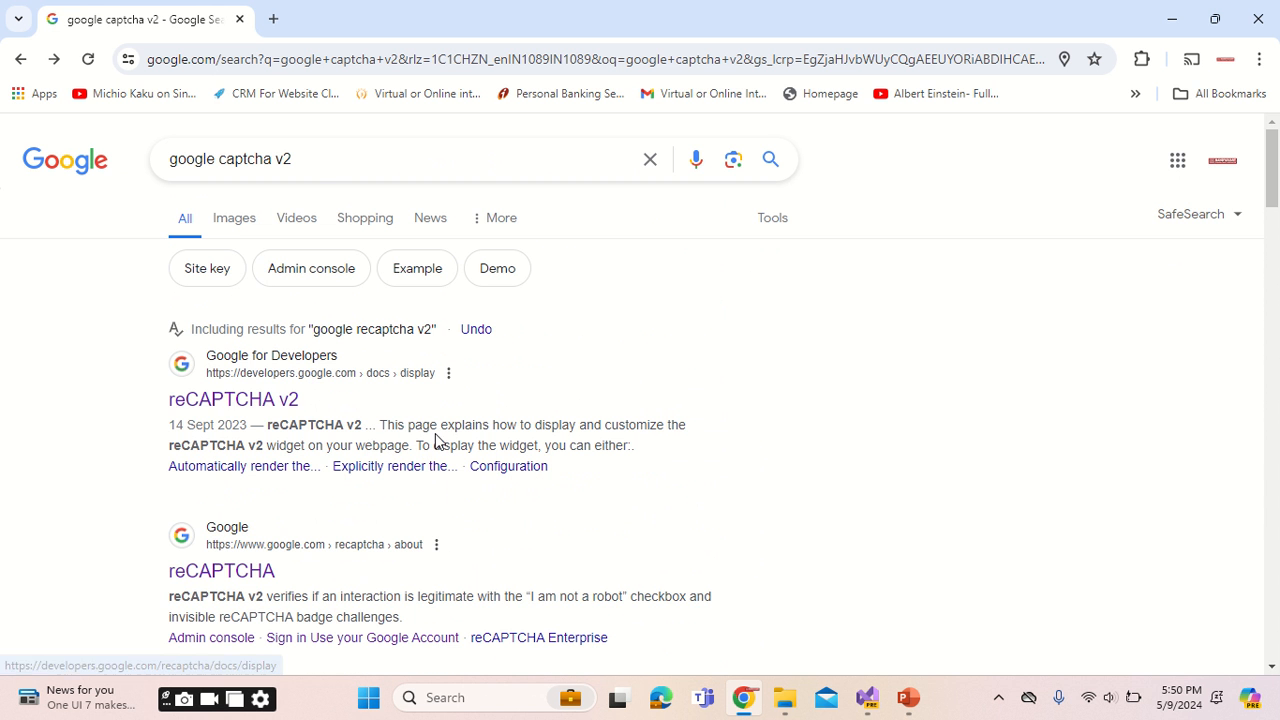
# Open the reCAPTCHA overview page, then its v3 Admin Console dashboard.
pyautogui.click(221, 570)
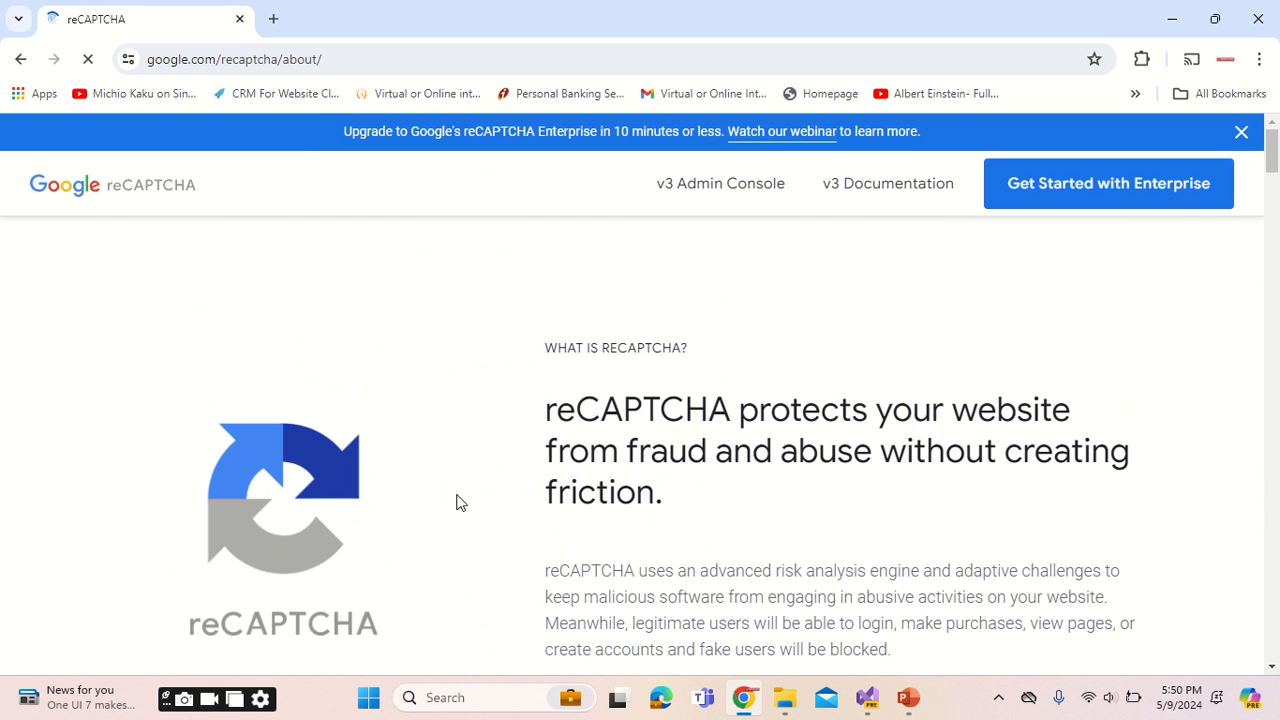
pyautogui.moveTo(1098, 205)
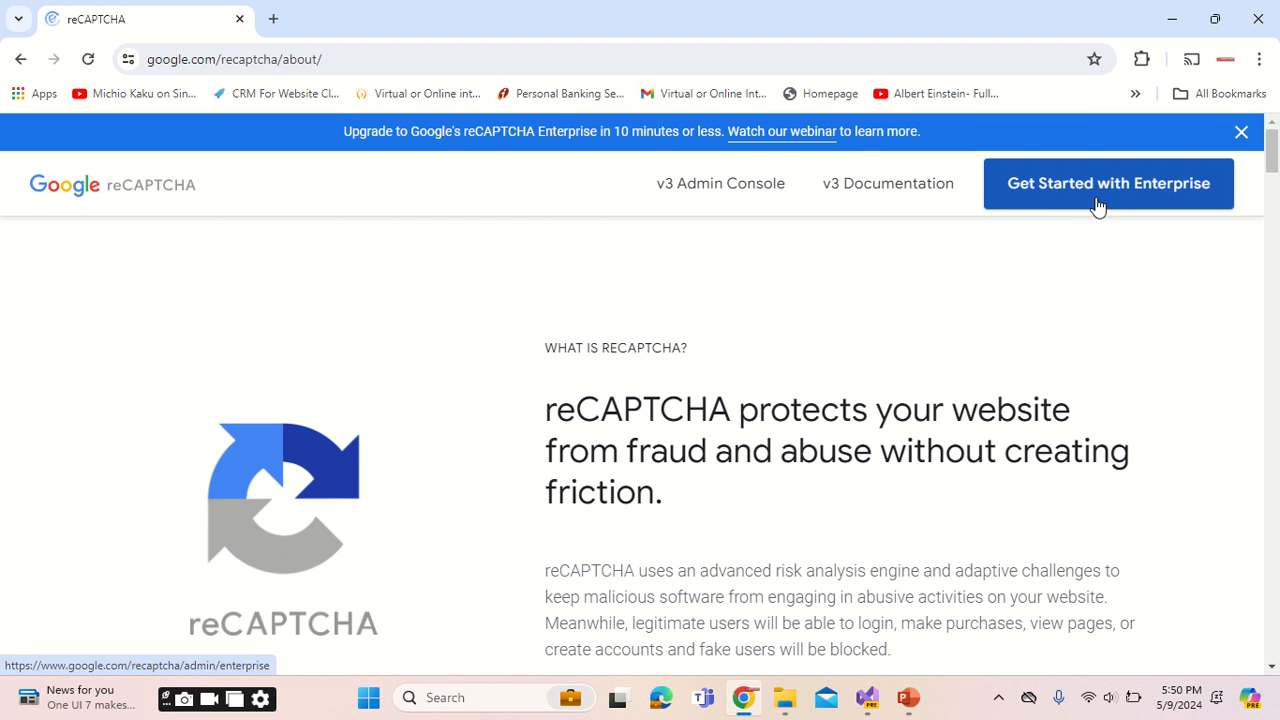
pyautogui.moveTo(743, 203)
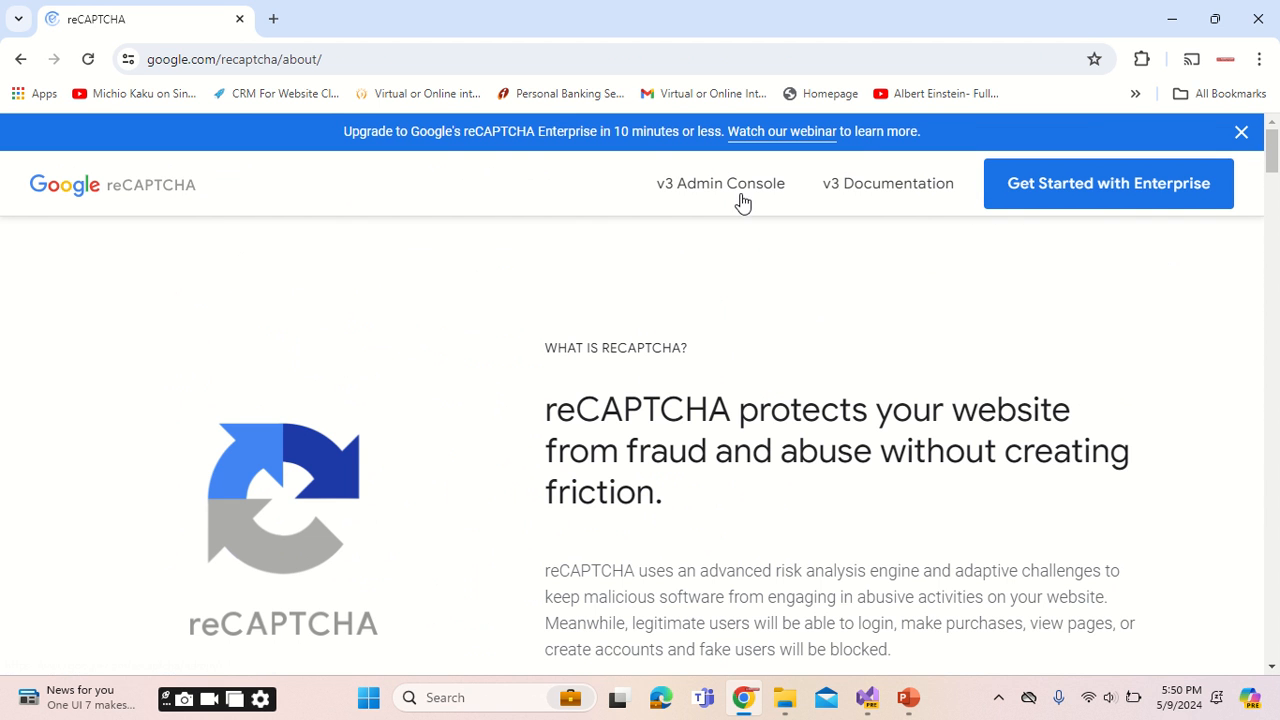
pyautogui.click(720, 183)
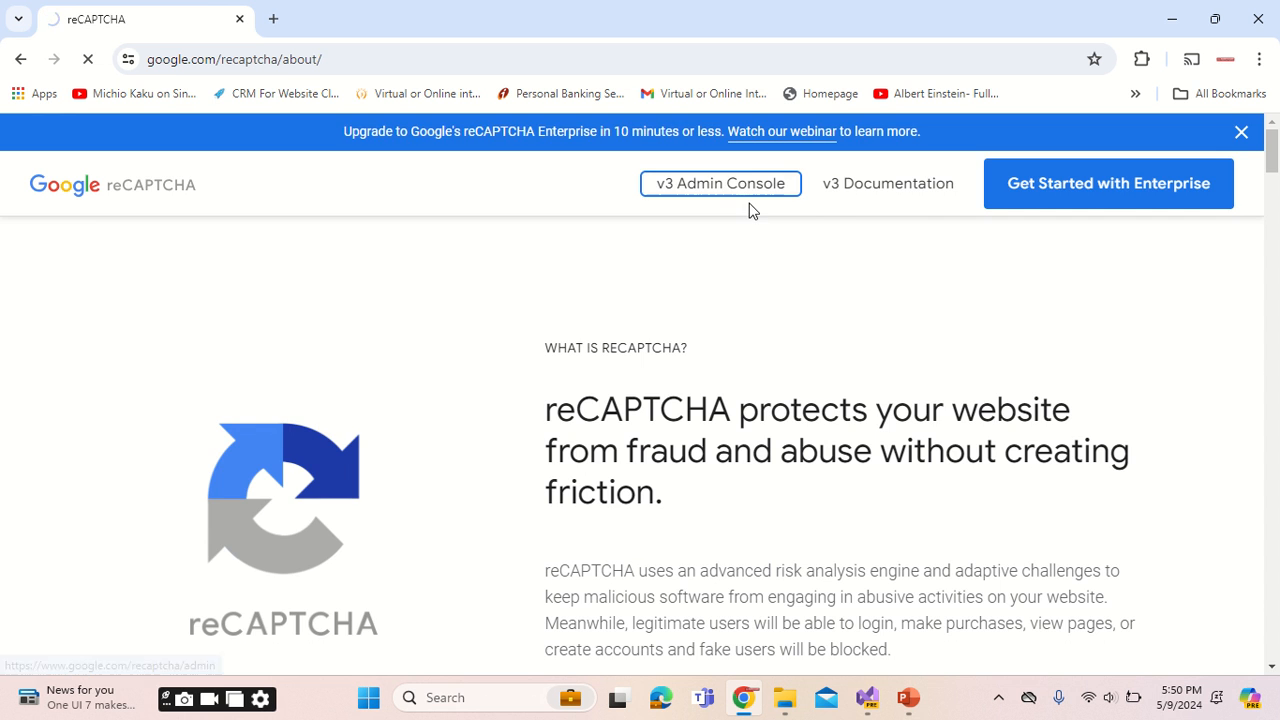
pyautogui.click(719, 183)
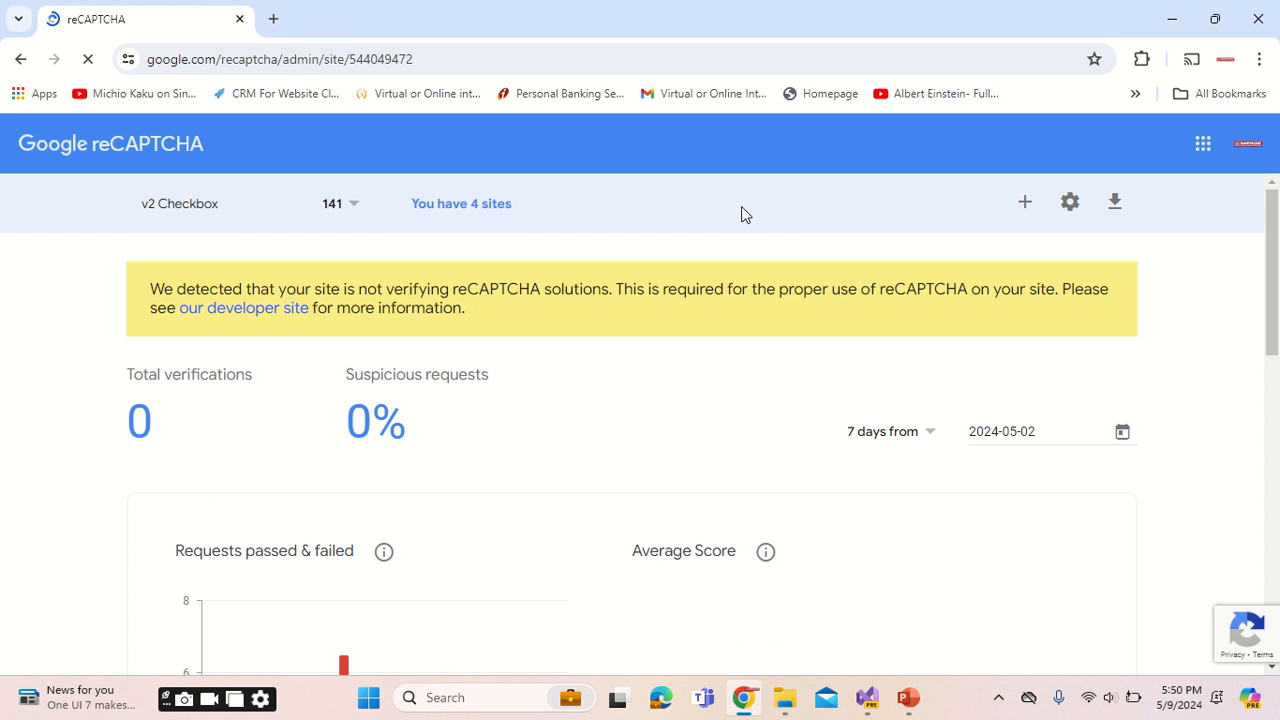
pyautogui.moveTo(1020, 202)
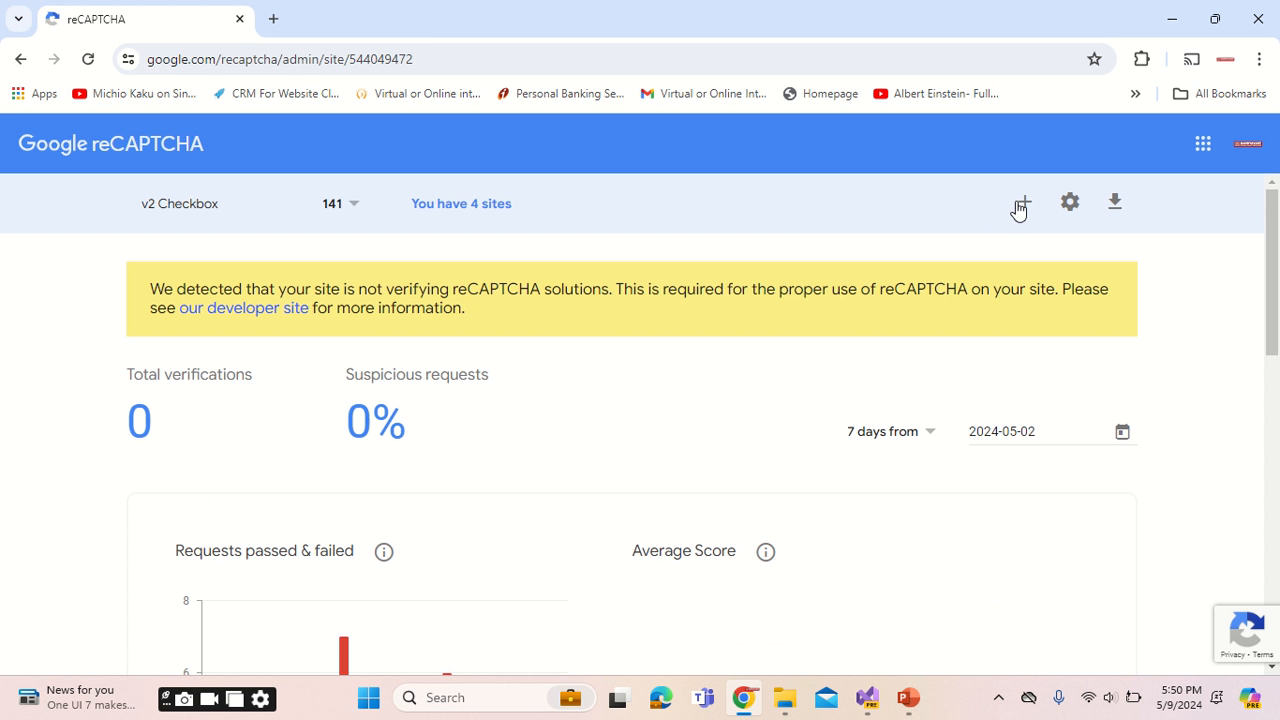
# Create a new site labelled testNandyavartConsultancyServices with the v2 'I'm not a robot' checkbox type.
pyautogui.click(1020, 202)
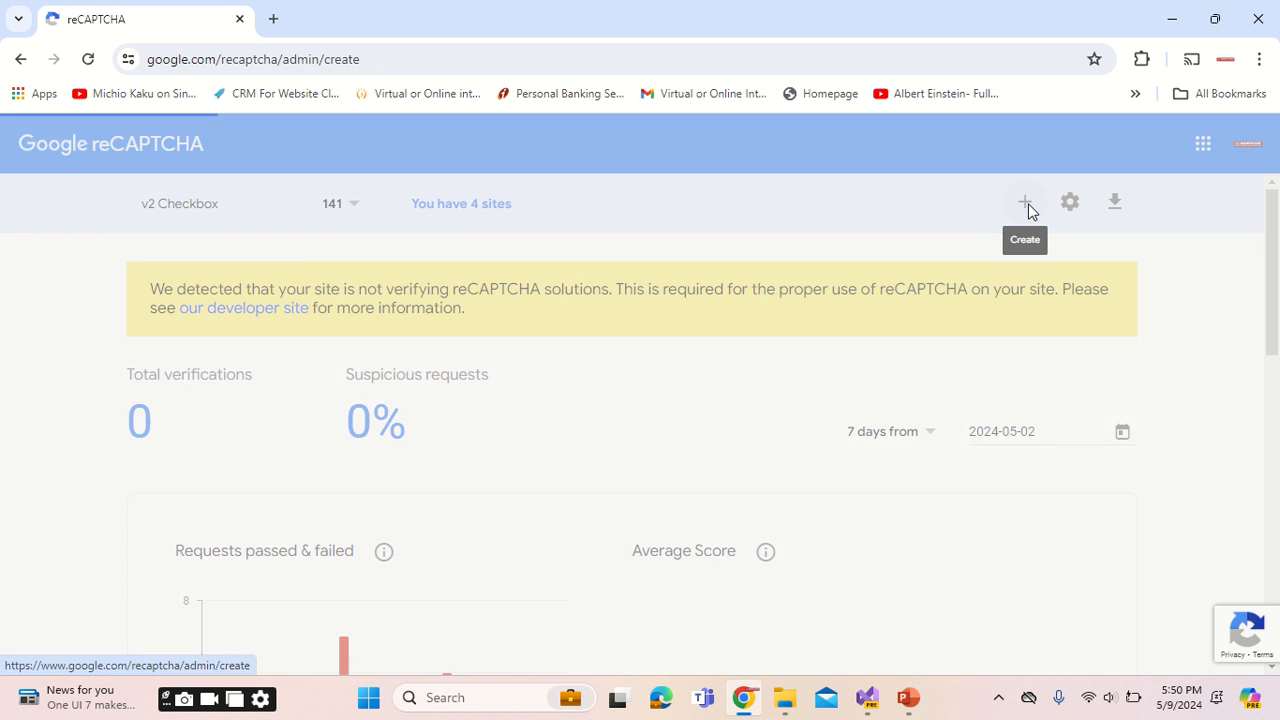
pyautogui.click(1025, 201)
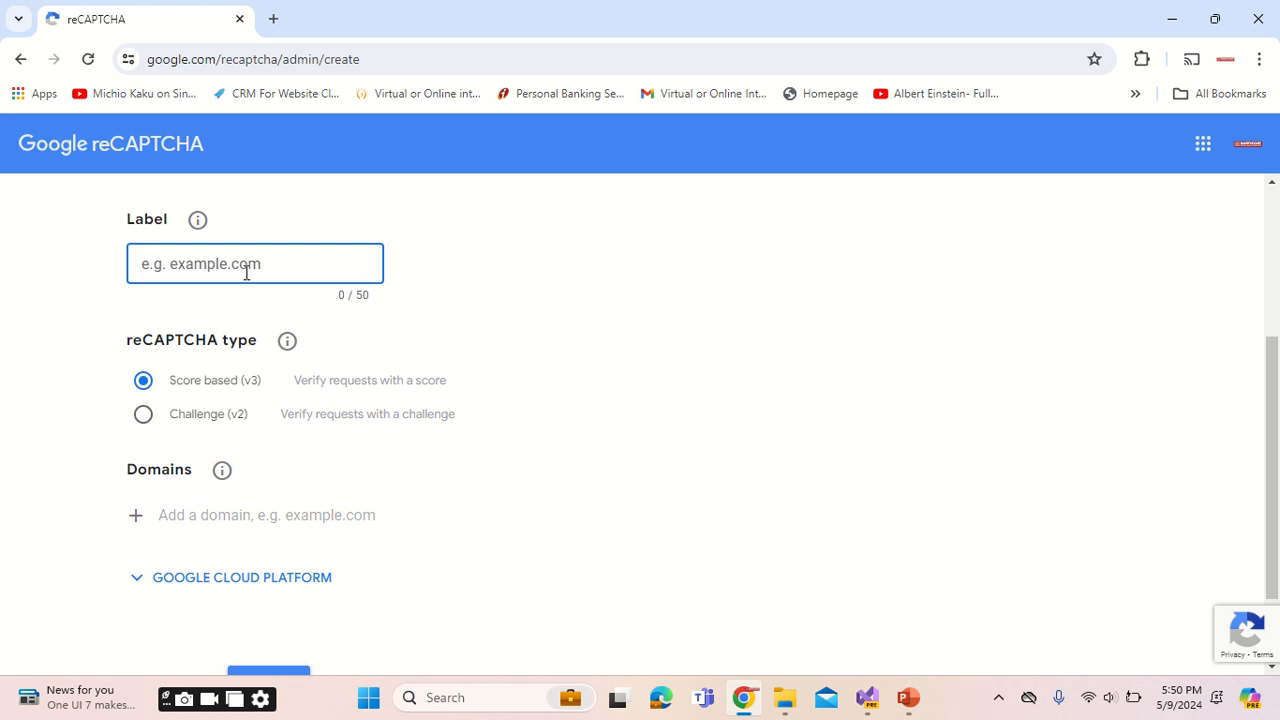
pyautogui.write('Nandyavart Consultancy Servic')
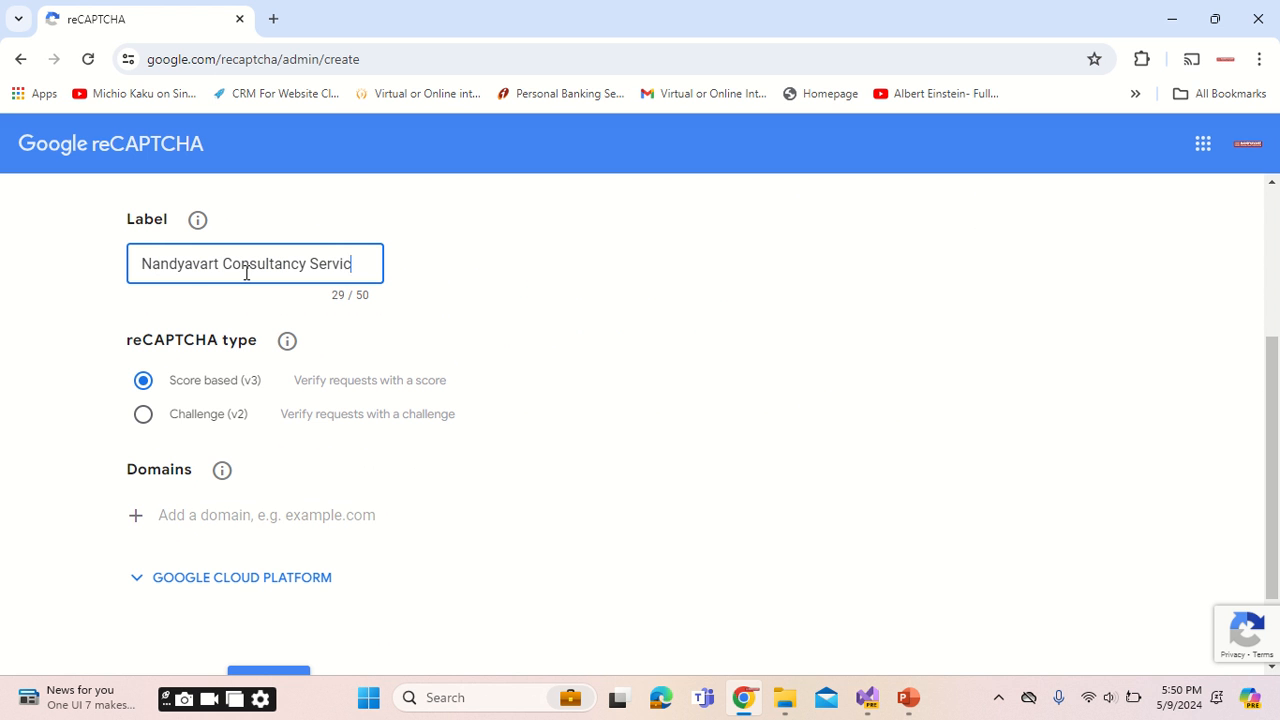
pyautogui.write('es')
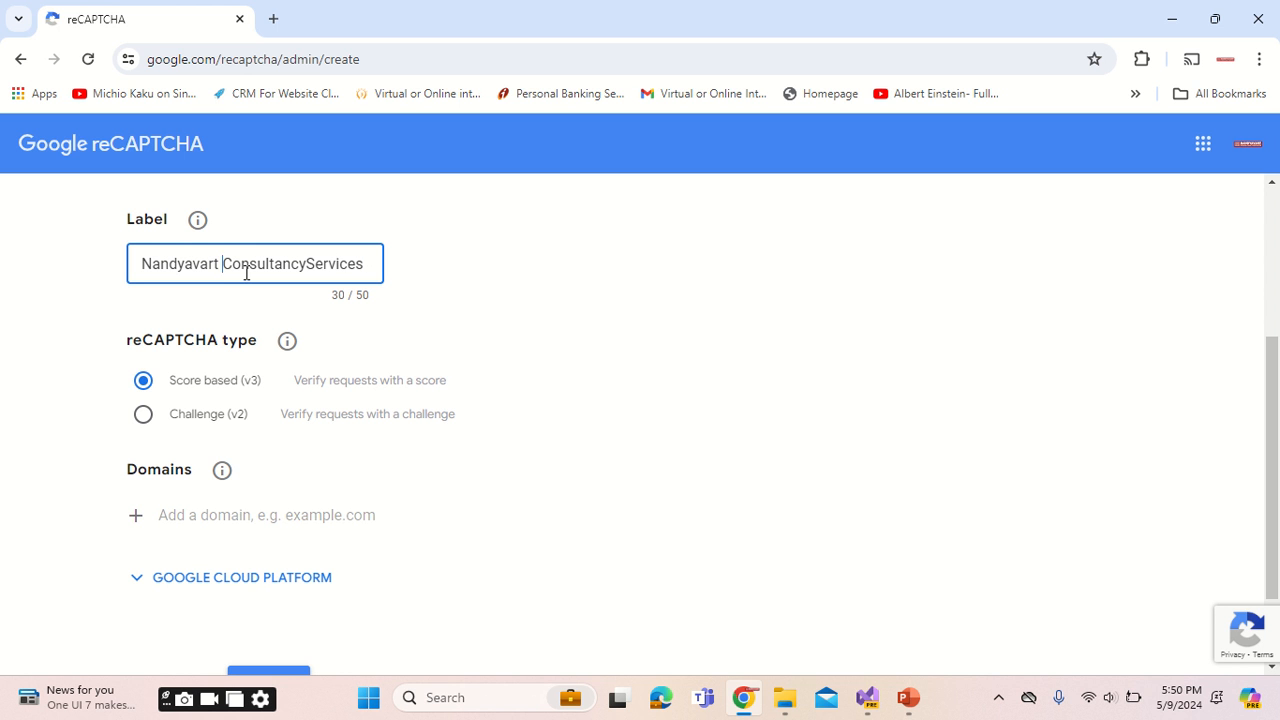
pyautogui.press('Backspace')
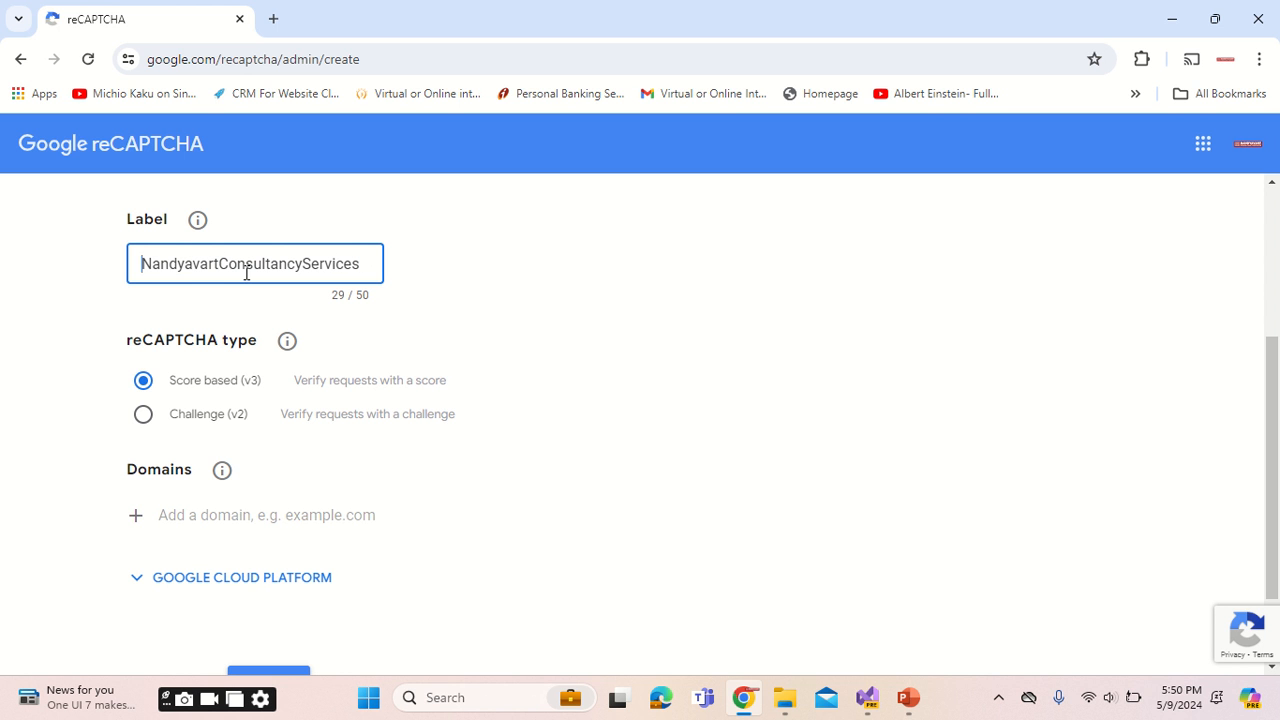
pyautogui.write('test')
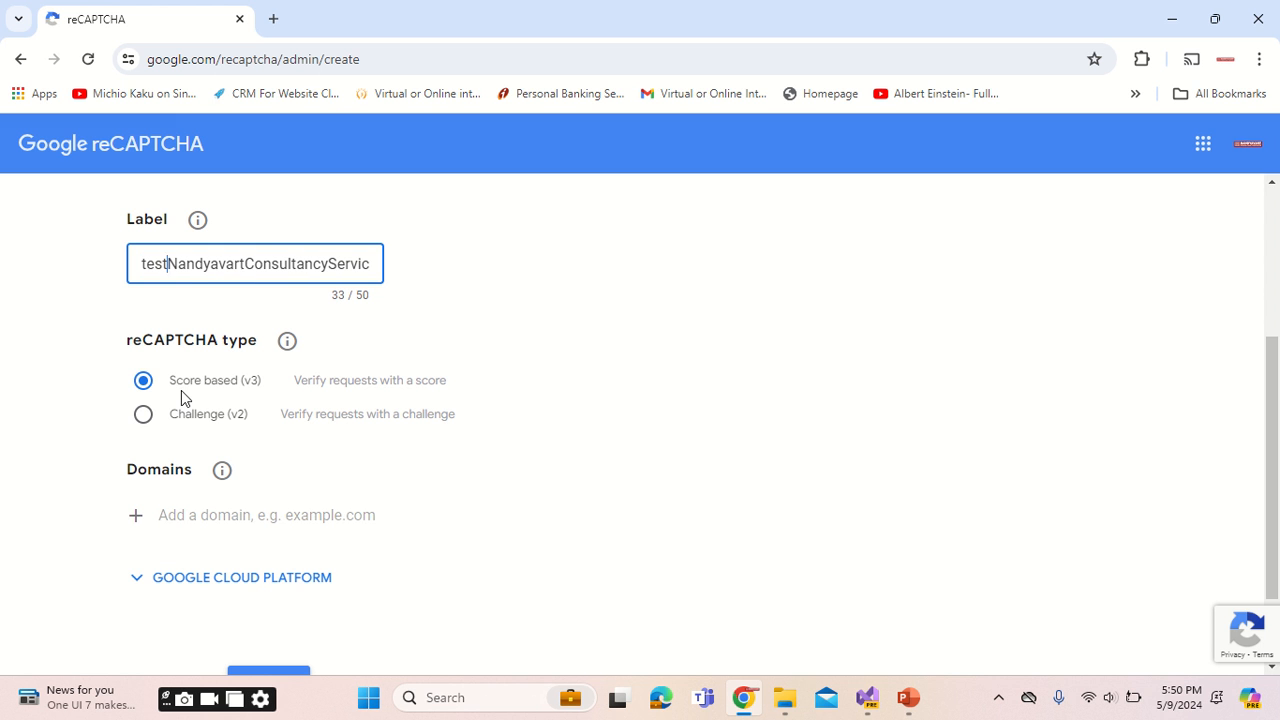
pyautogui.click(143, 413)
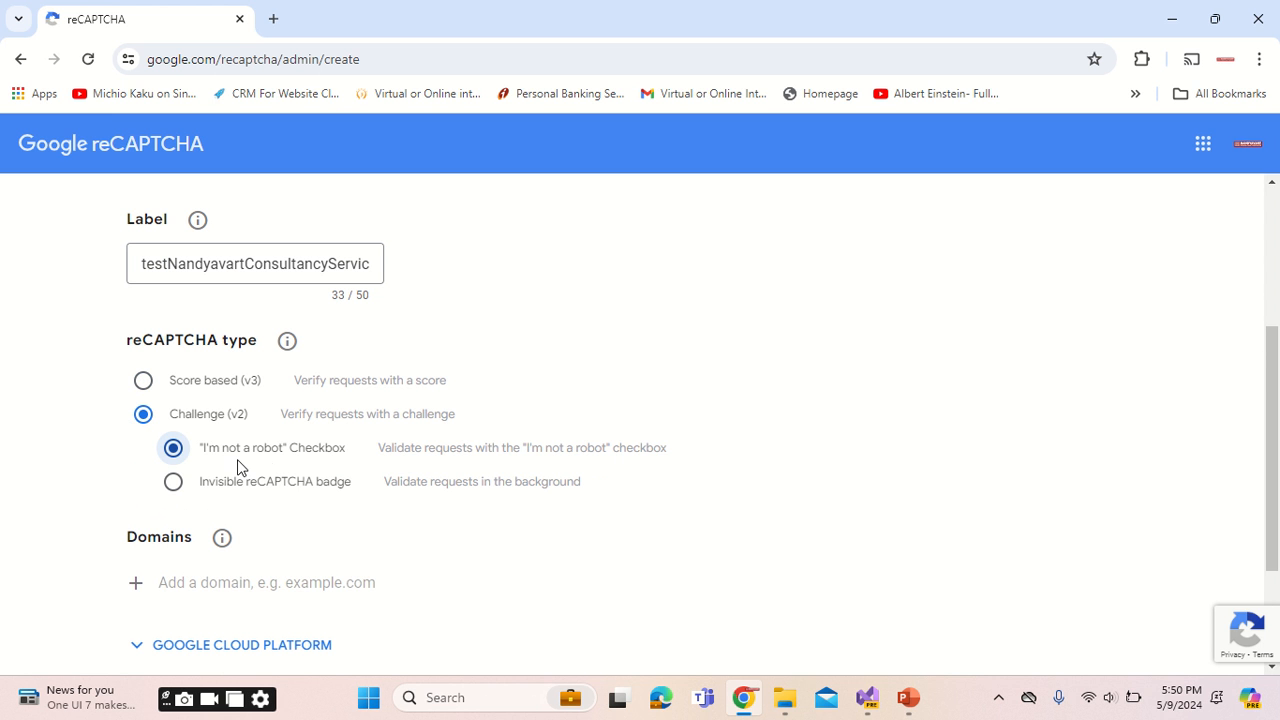
pyautogui.moveTo(293, 462)
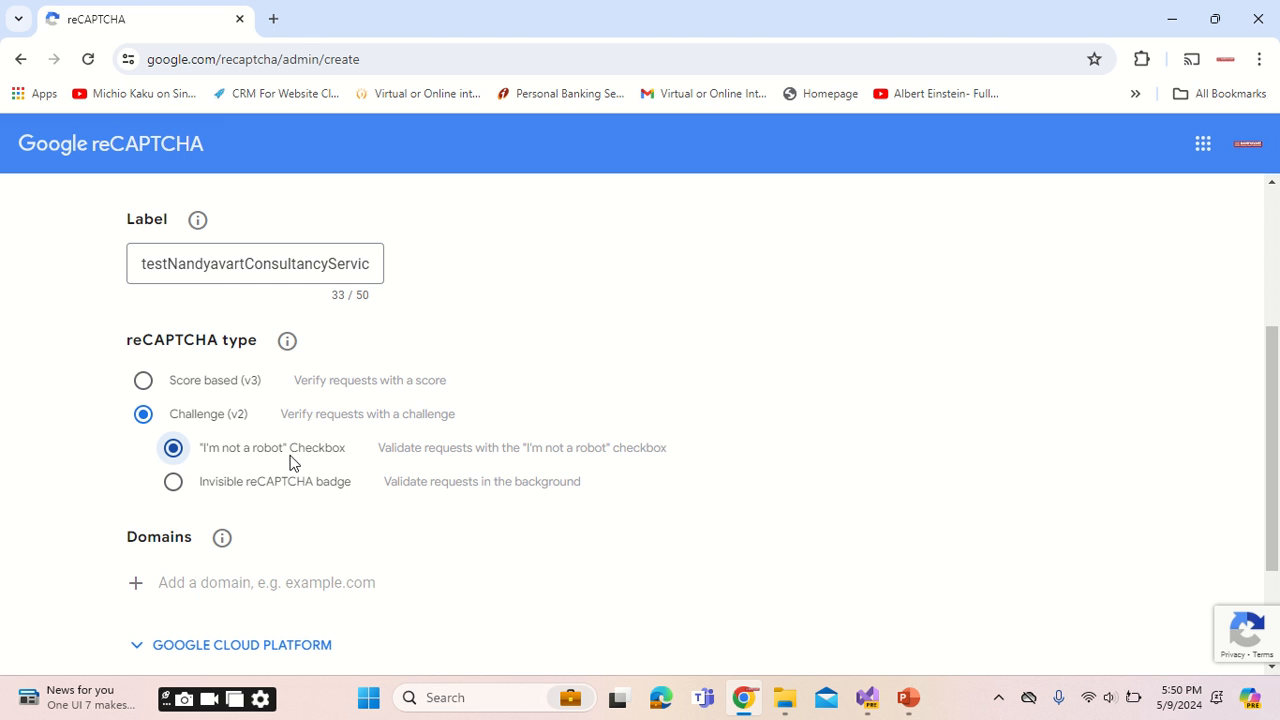
pyautogui.click(273, 18)
pyautogui.write('nandyavart.in')
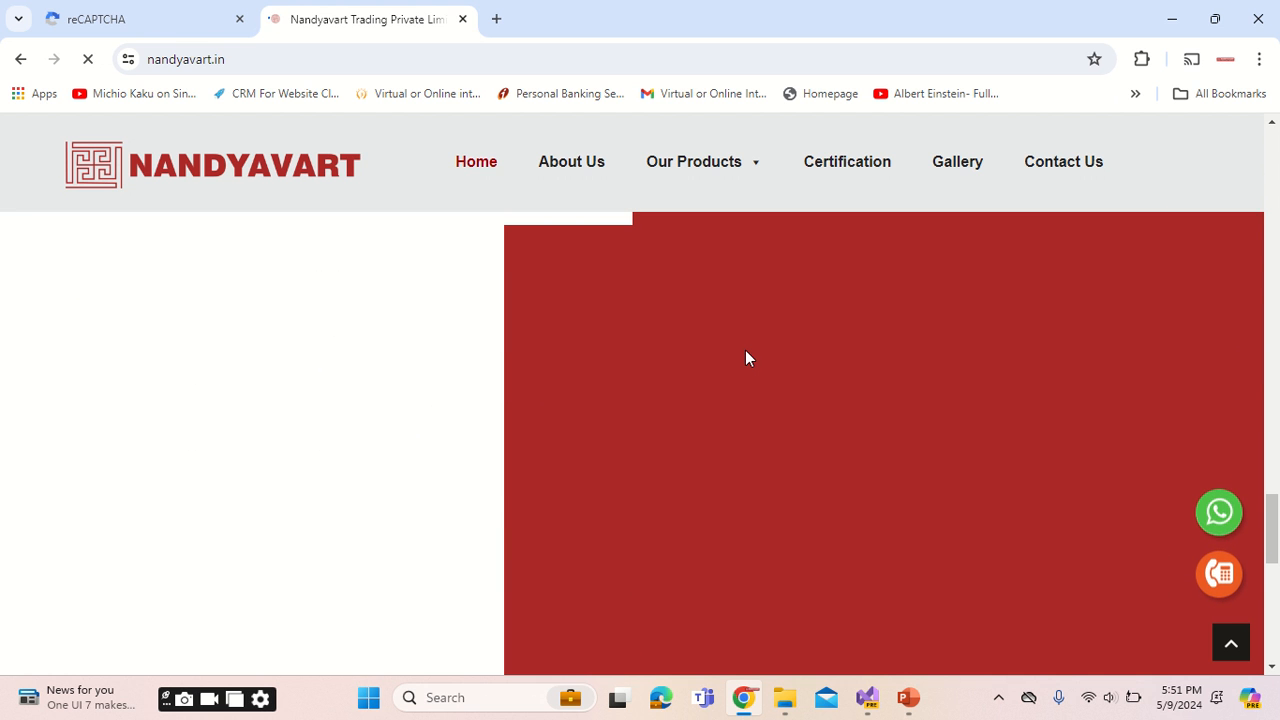
pyautogui.moveTo(448, 290)
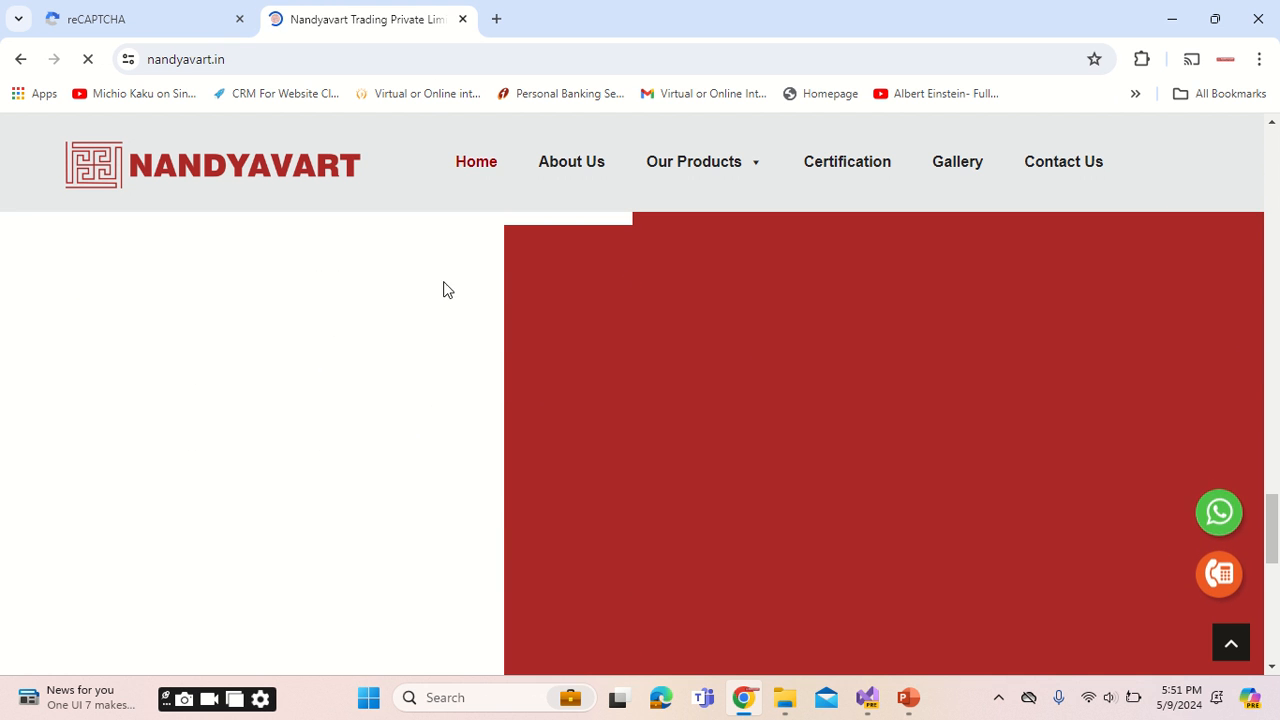
# Open nandyavart.in in a new browser tab.
pyautogui.click(130, 19)
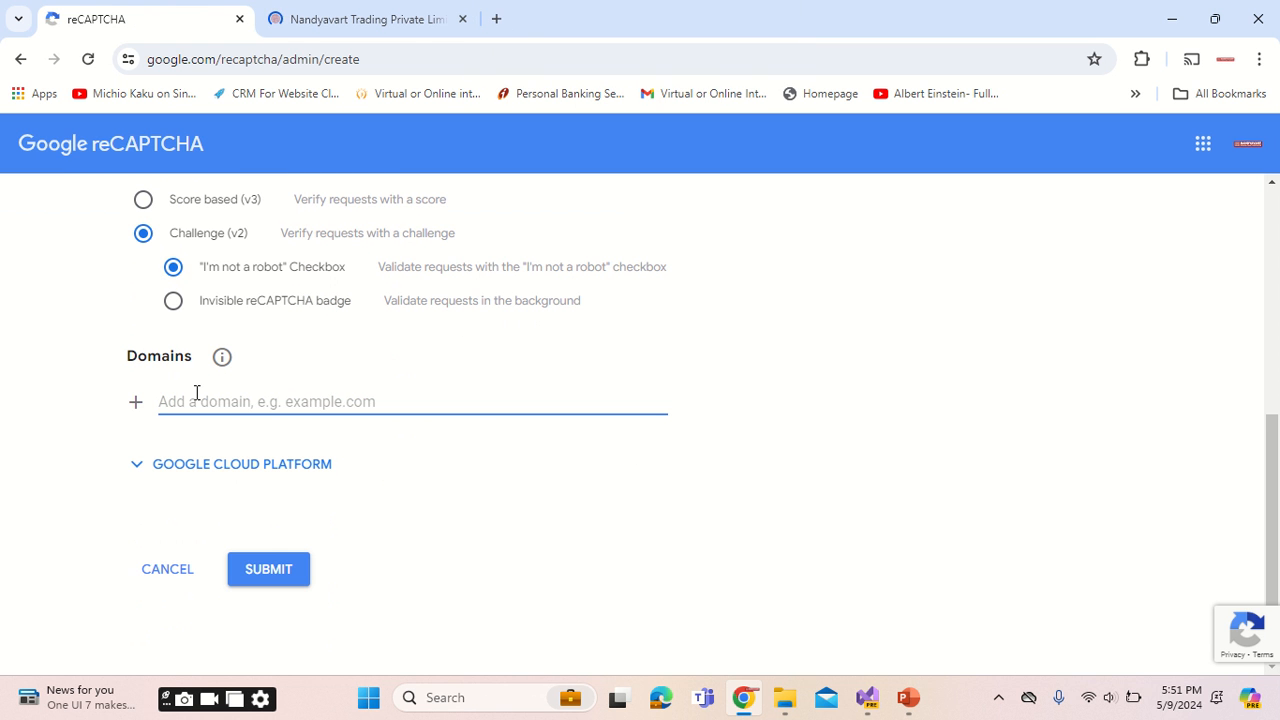
# Add nandyavart.in and localhost as the site's allowed domains.
pyautogui.write('nandyavart.in')
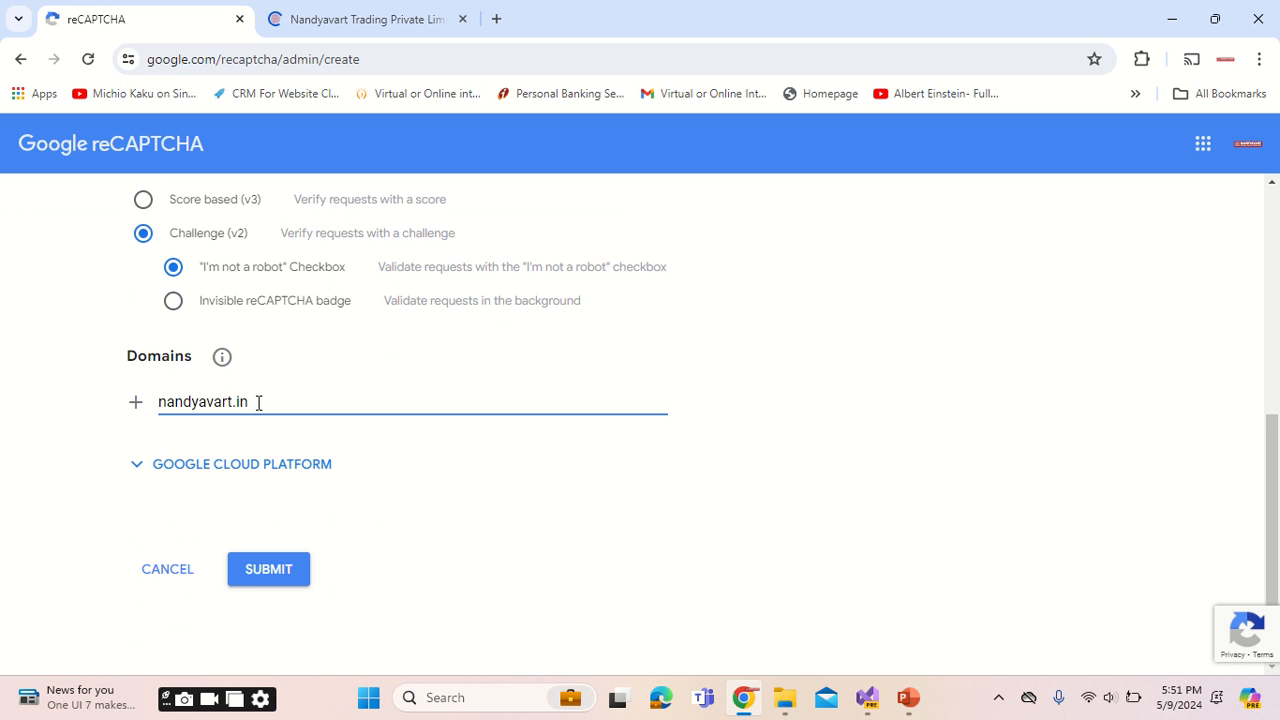
pyautogui.press('Enter')
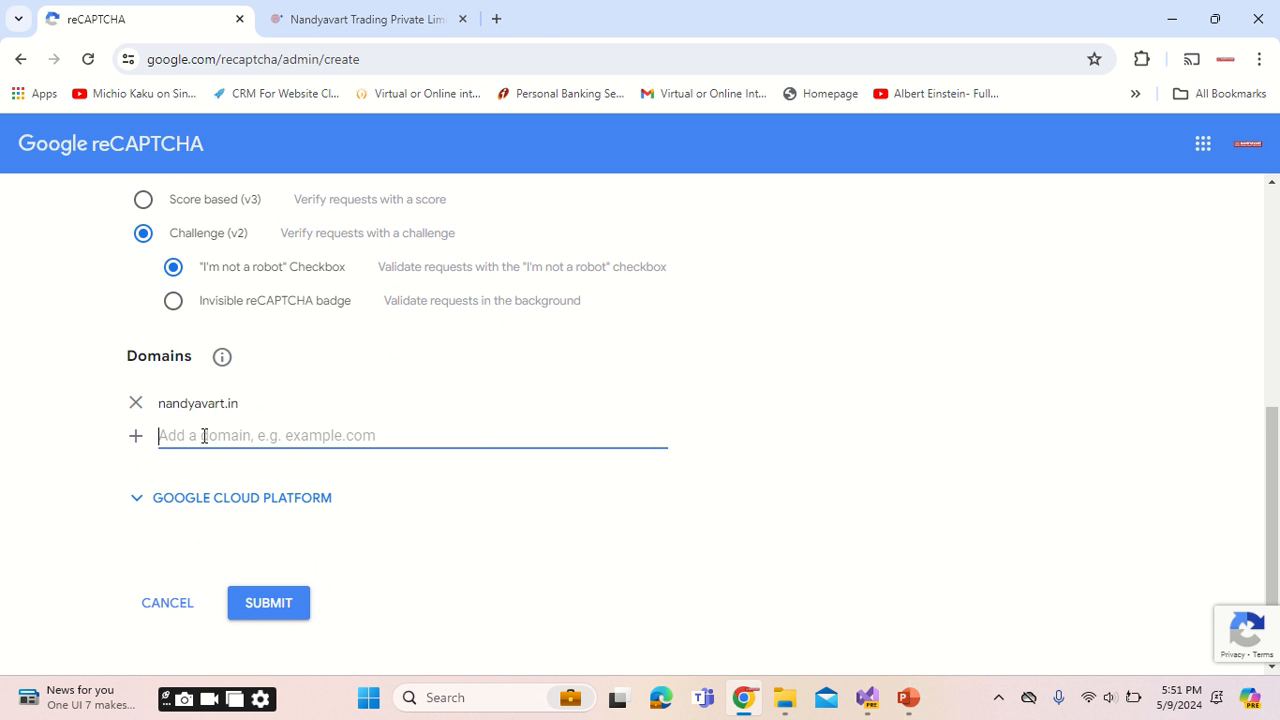
pyautogui.write('local')
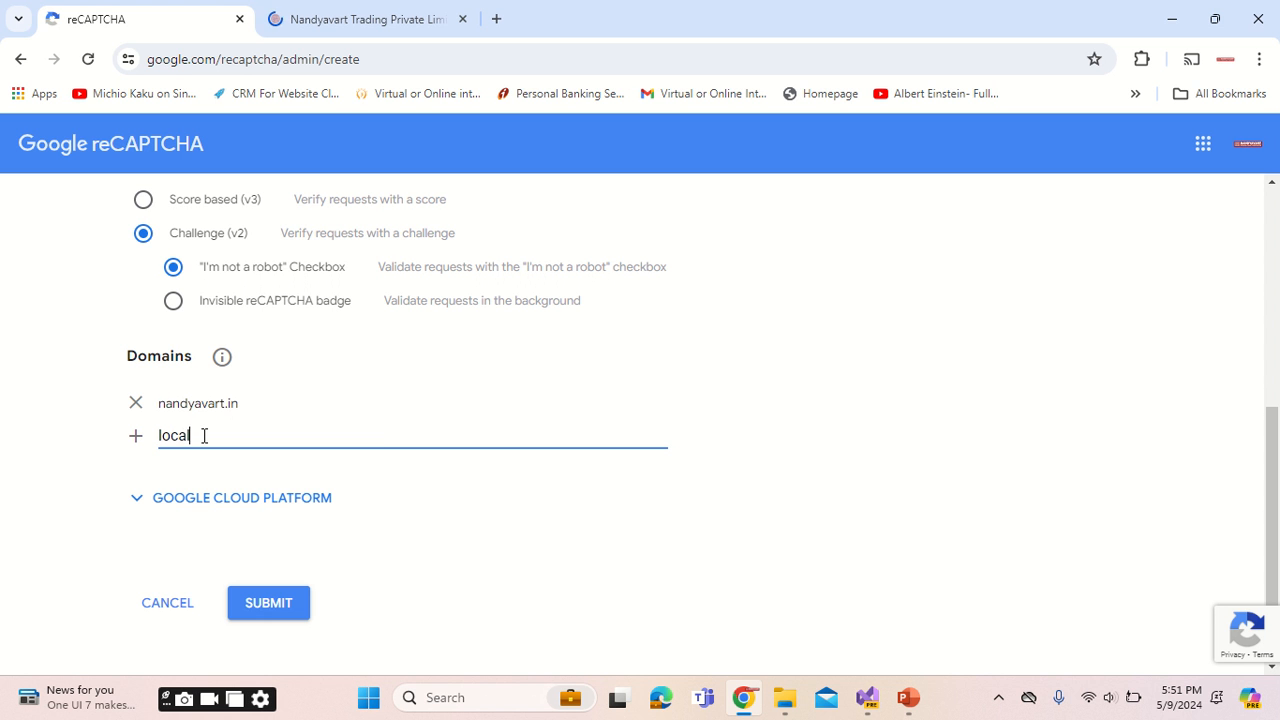
pyautogui.write('host')
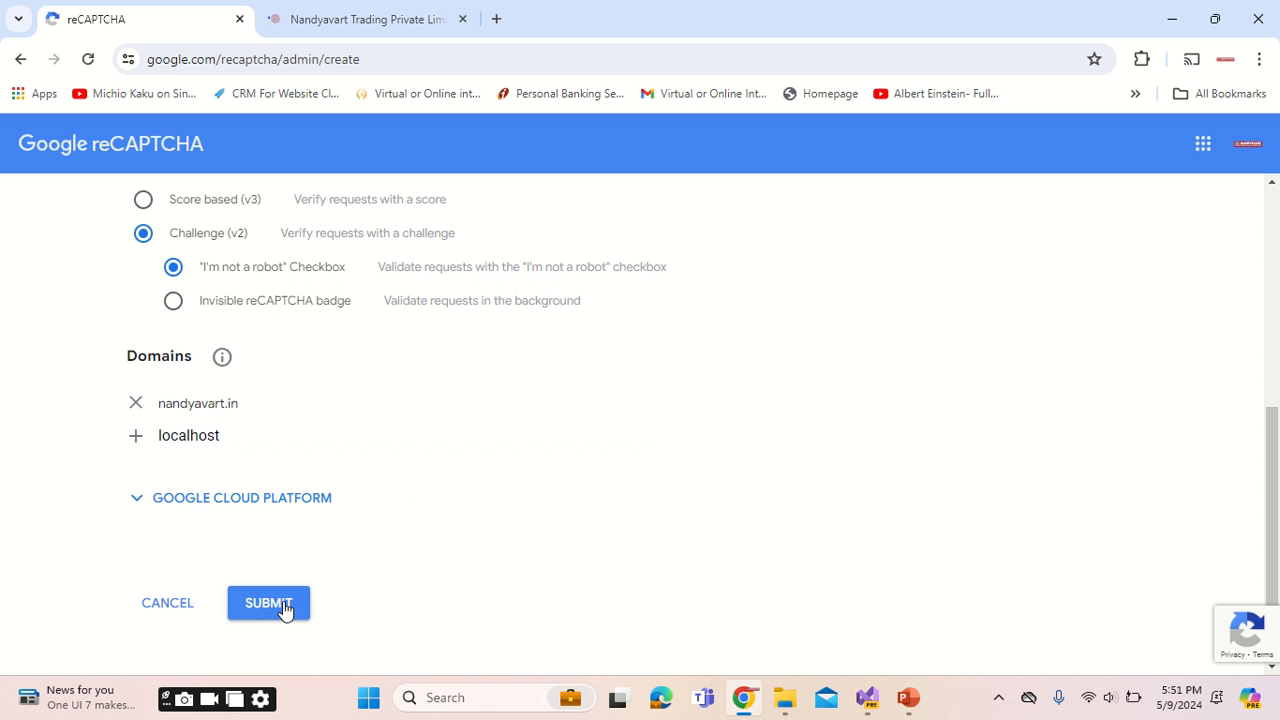
# Submit the new site and scroll to its site key and secret key.
pyautogui.click(268, 602)
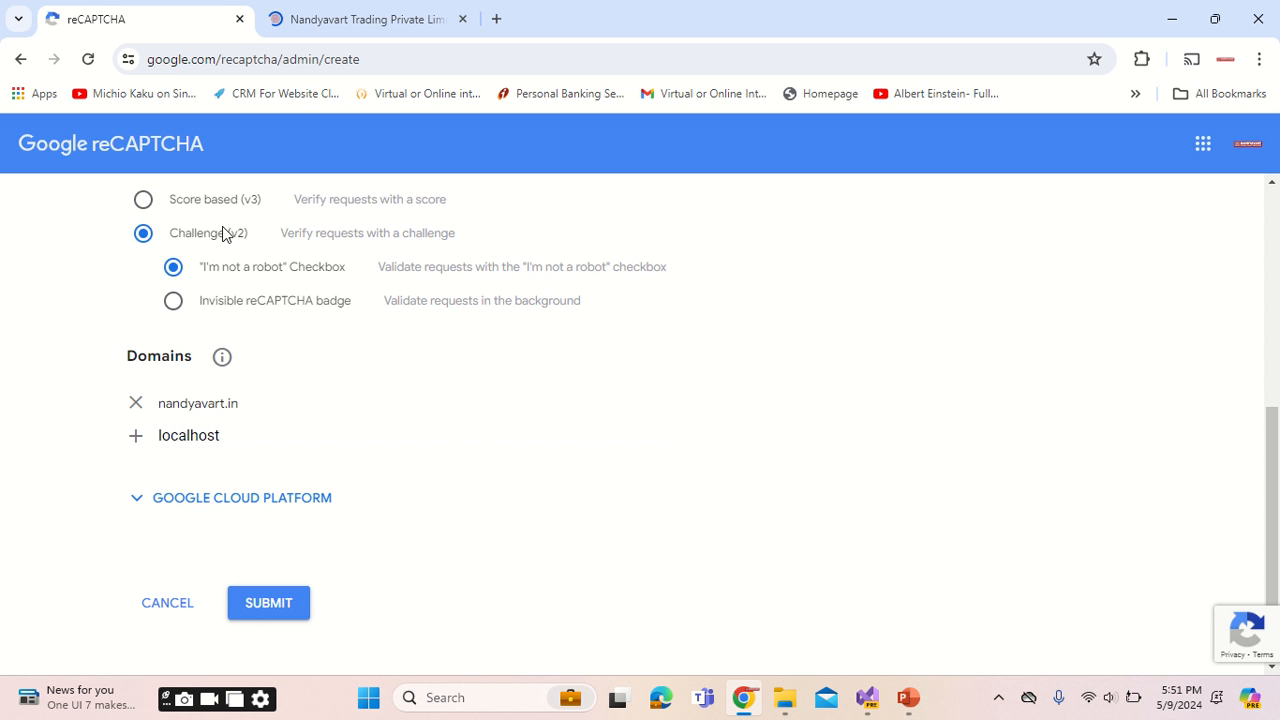
pyautogui.click(268, 602)
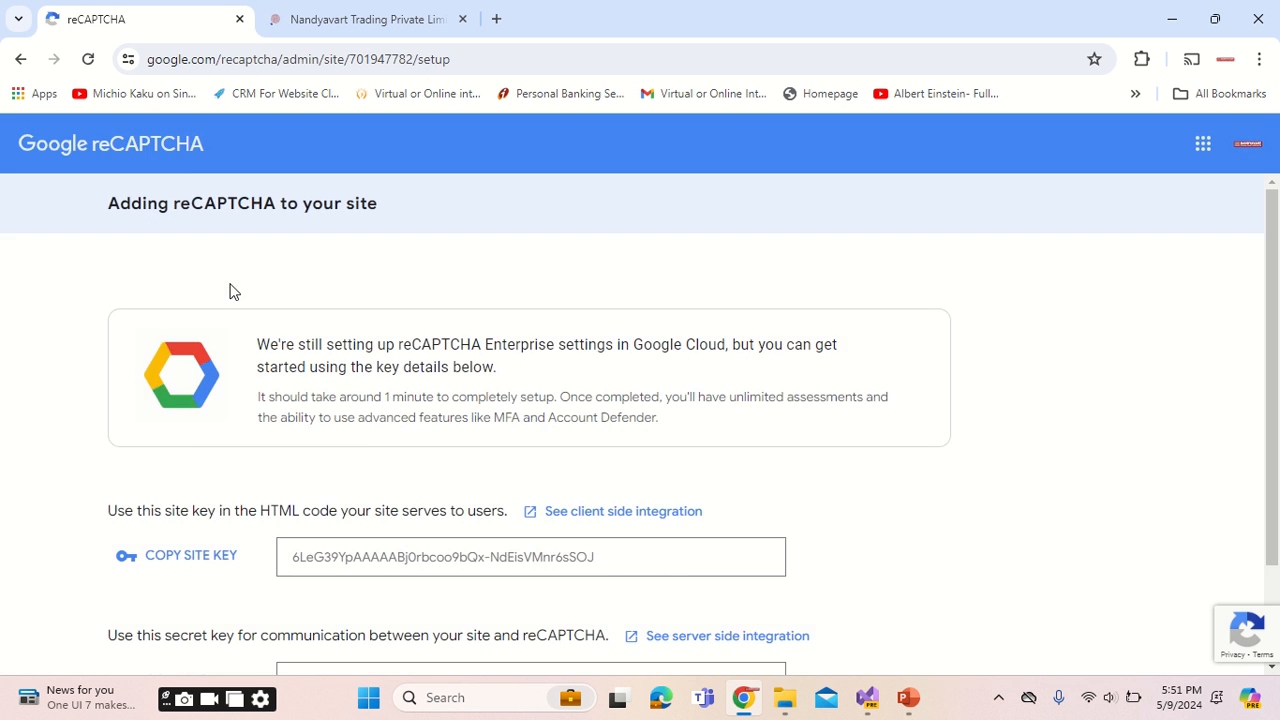
pyautogui.scroll(-3)
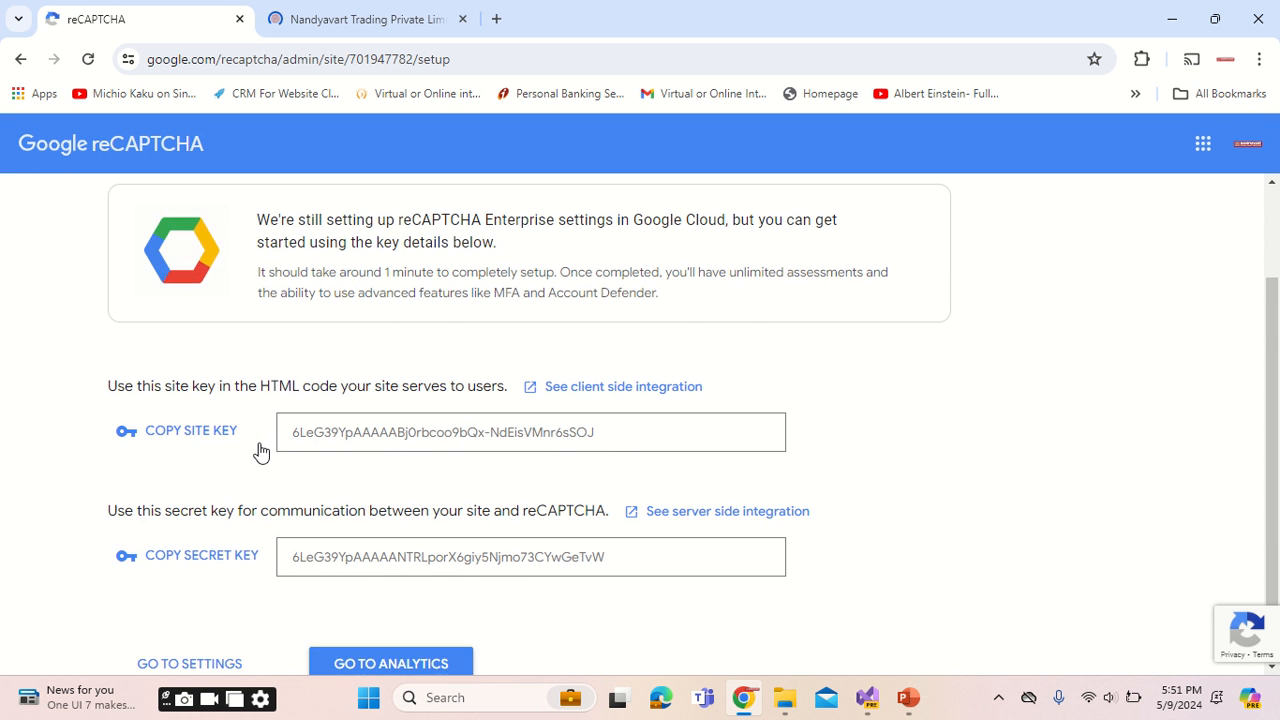
pyautogui.scroll(-3)
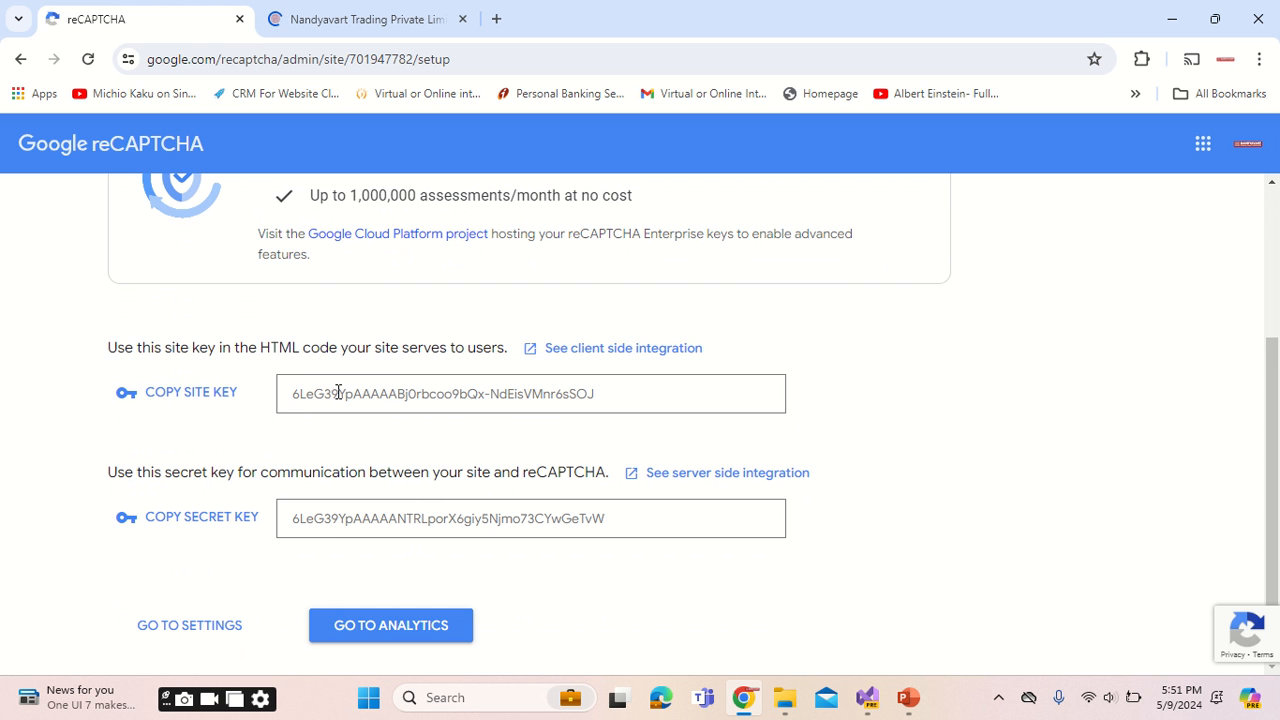
pyautogui.click(365, 19)
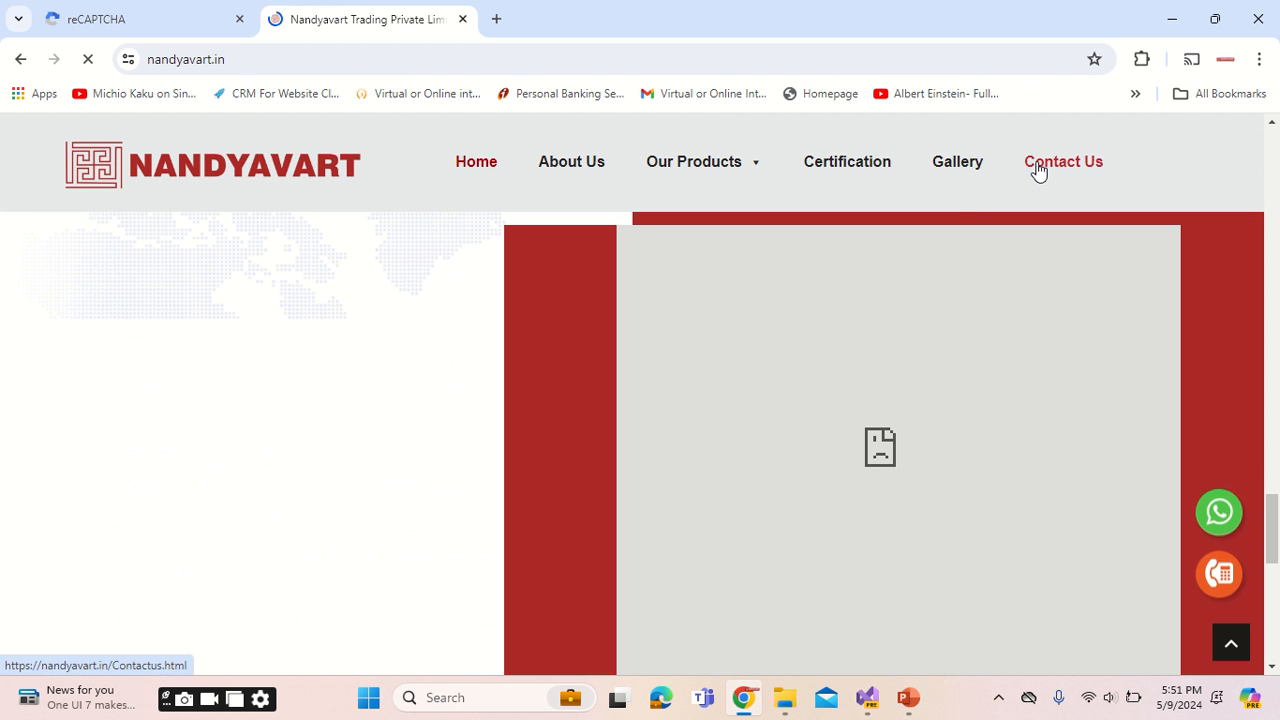
pyautogui.click(1063, 161)
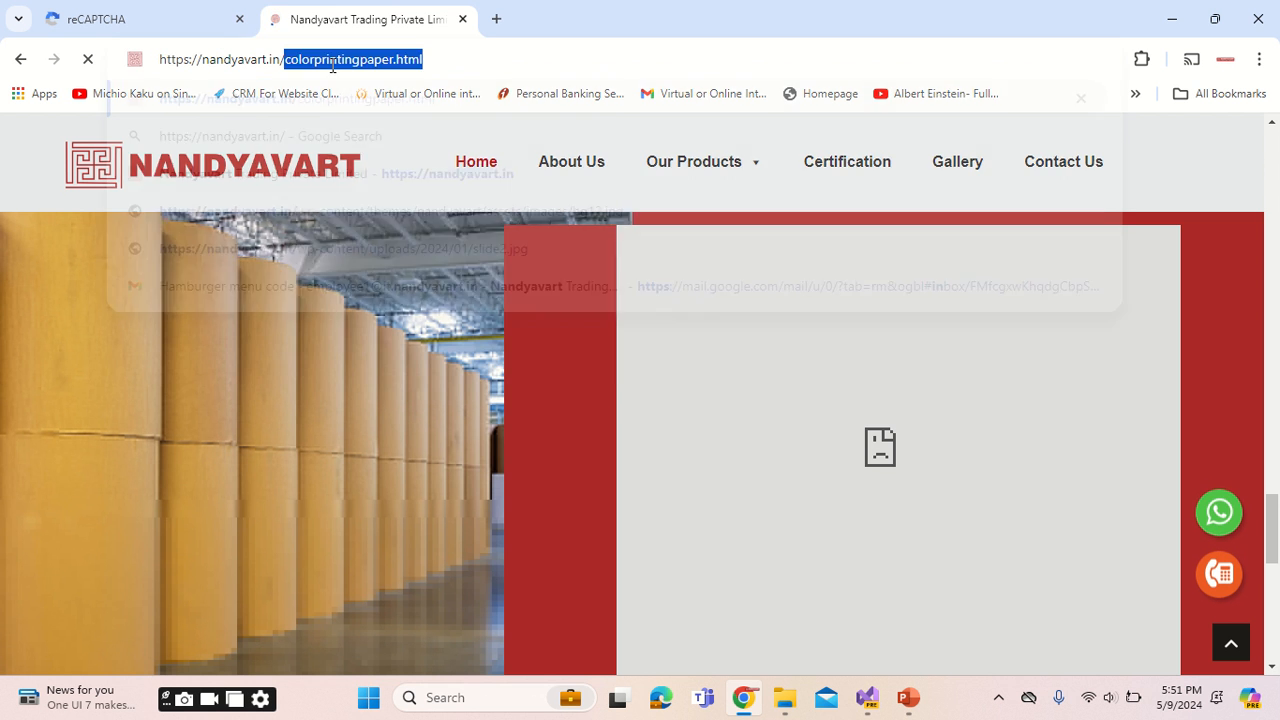
pyautogui.write('https://nandyavart.in/contactus')
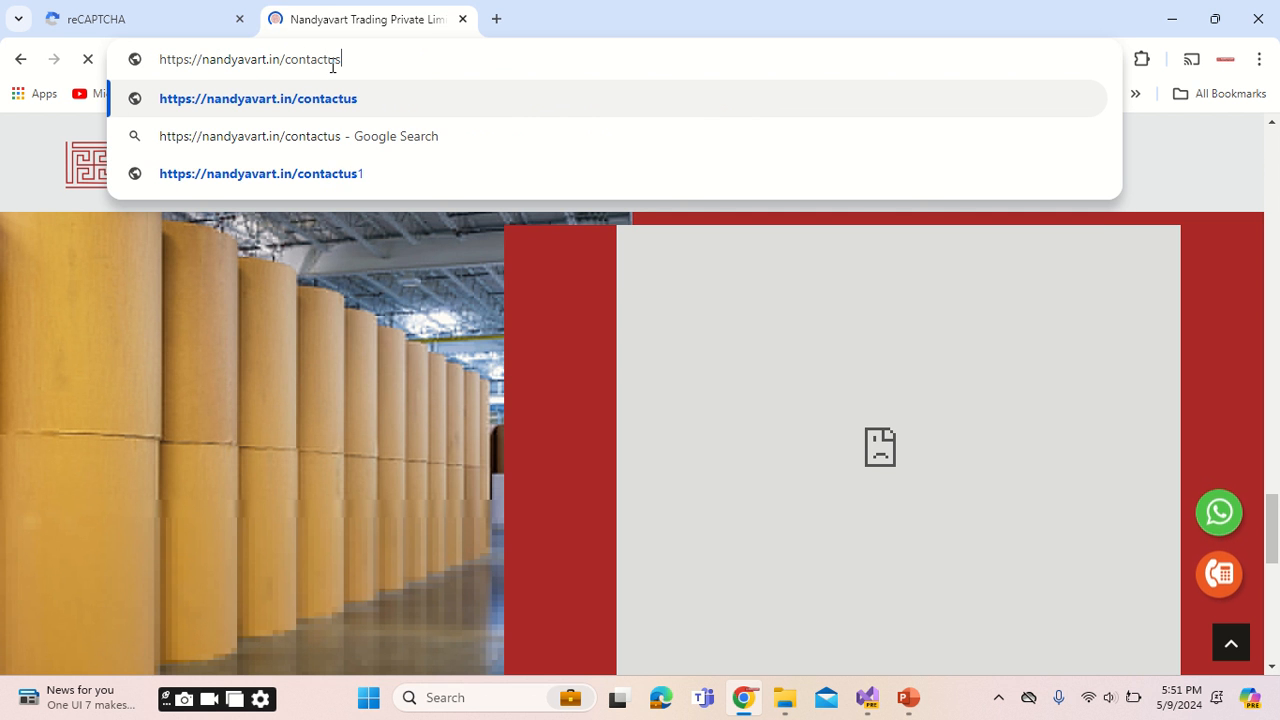
pyautogui.write('.html')
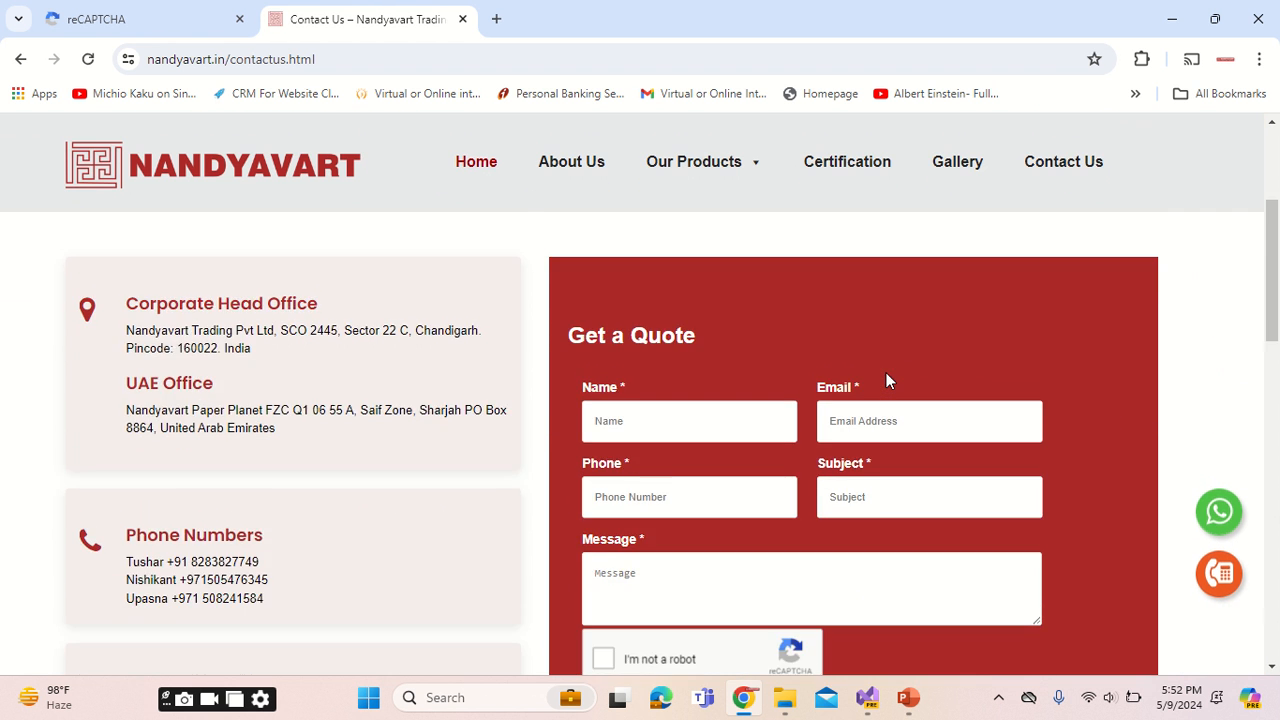
# Submit the empty quote form to see the captcha error, then fill it with test data.
pyautogui.scroll(-3)
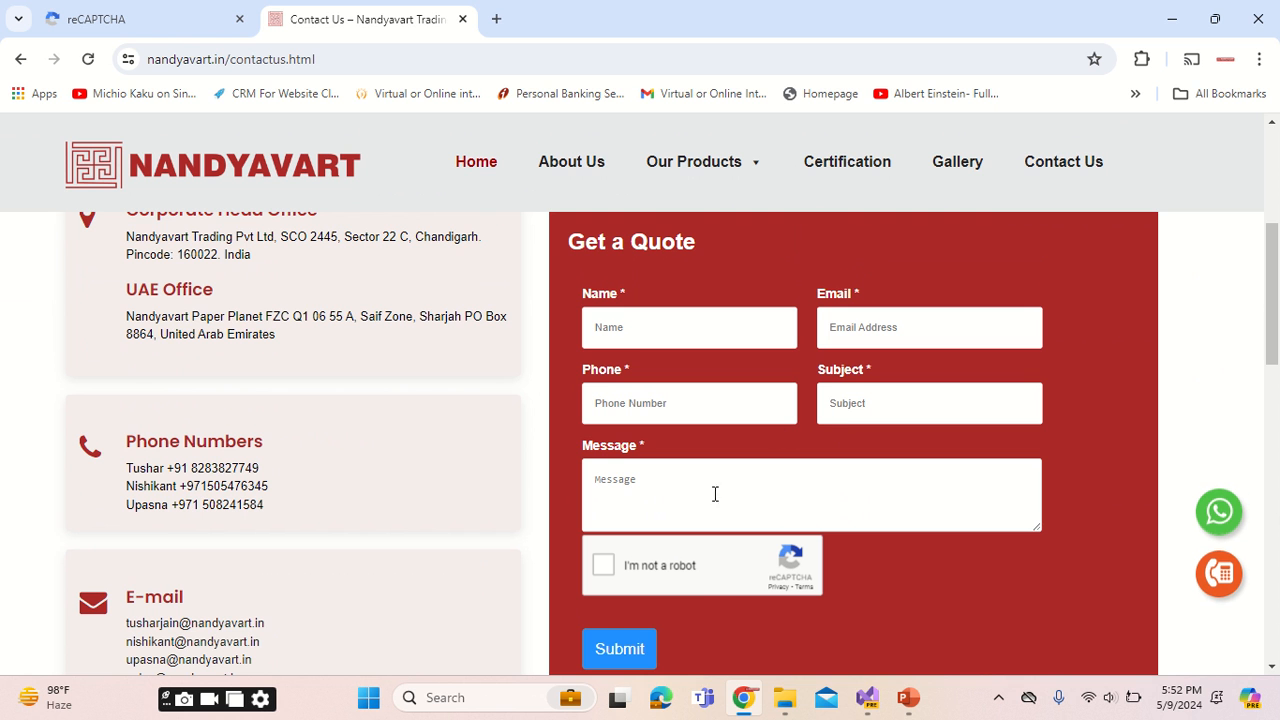
pyautogui.click(619, 648)
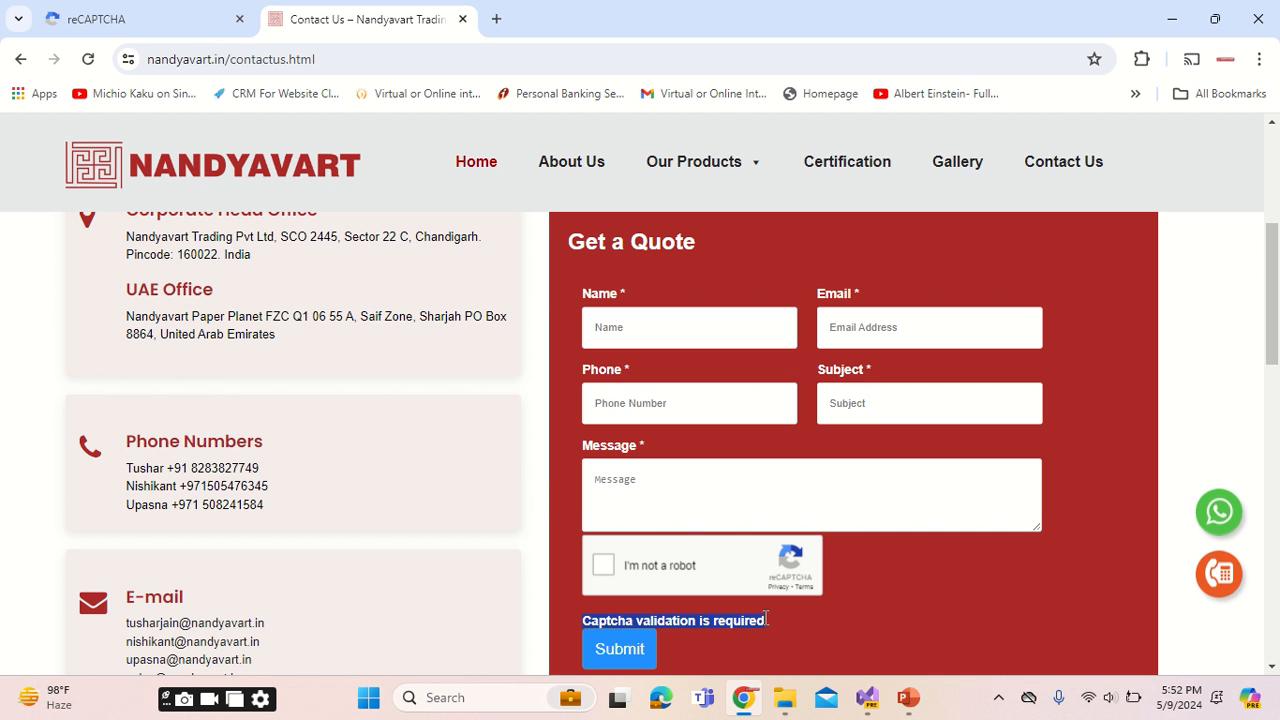
pyautogui.click(689, 327)
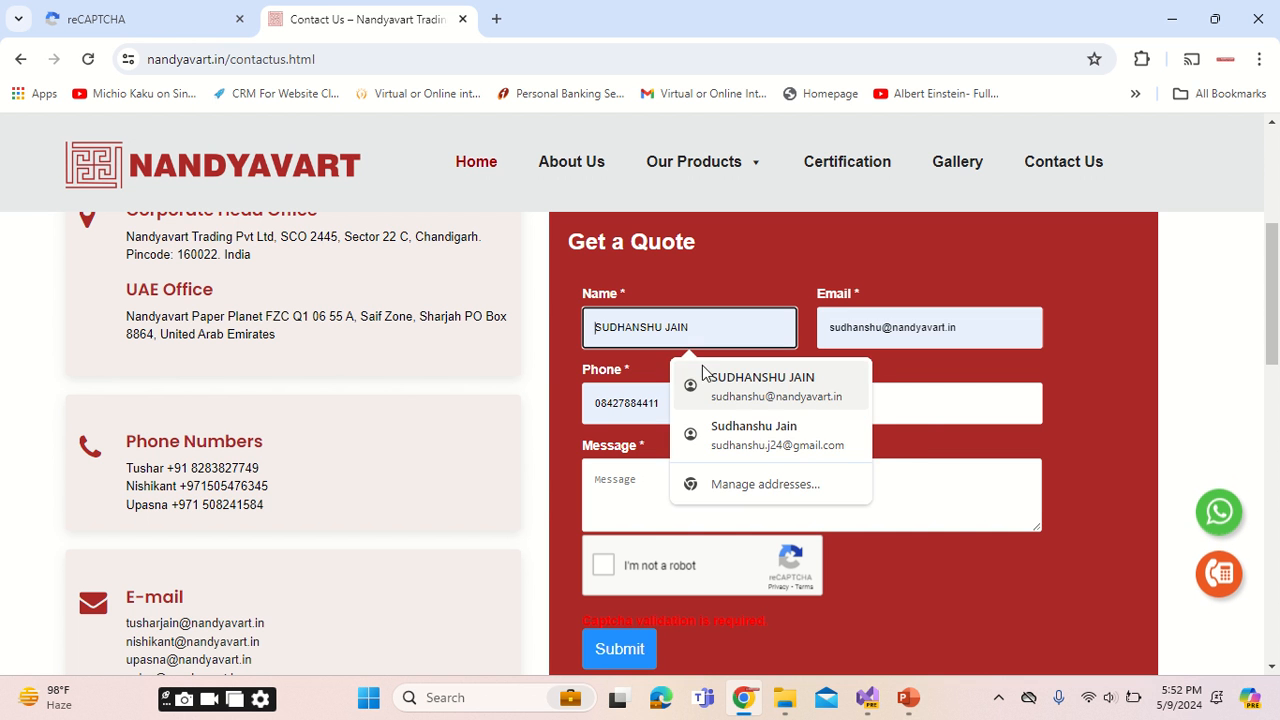
pyautogui.write('tes')
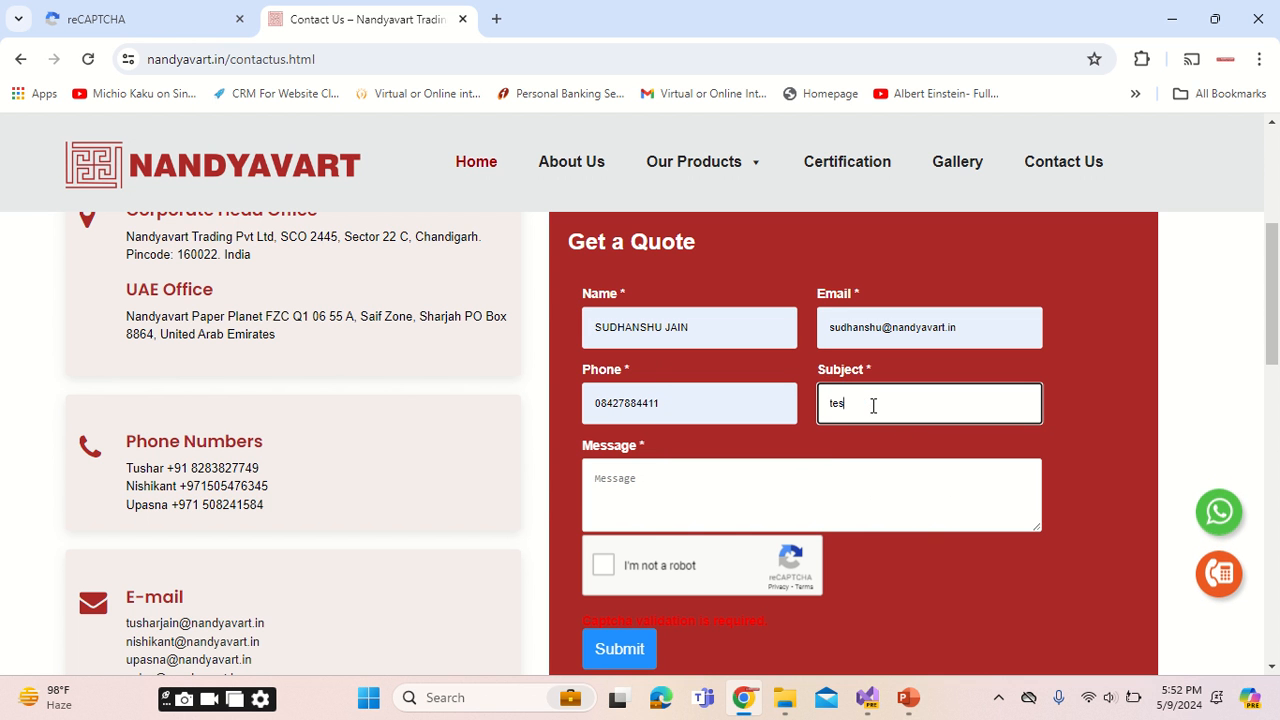
pyautogui.write('test')
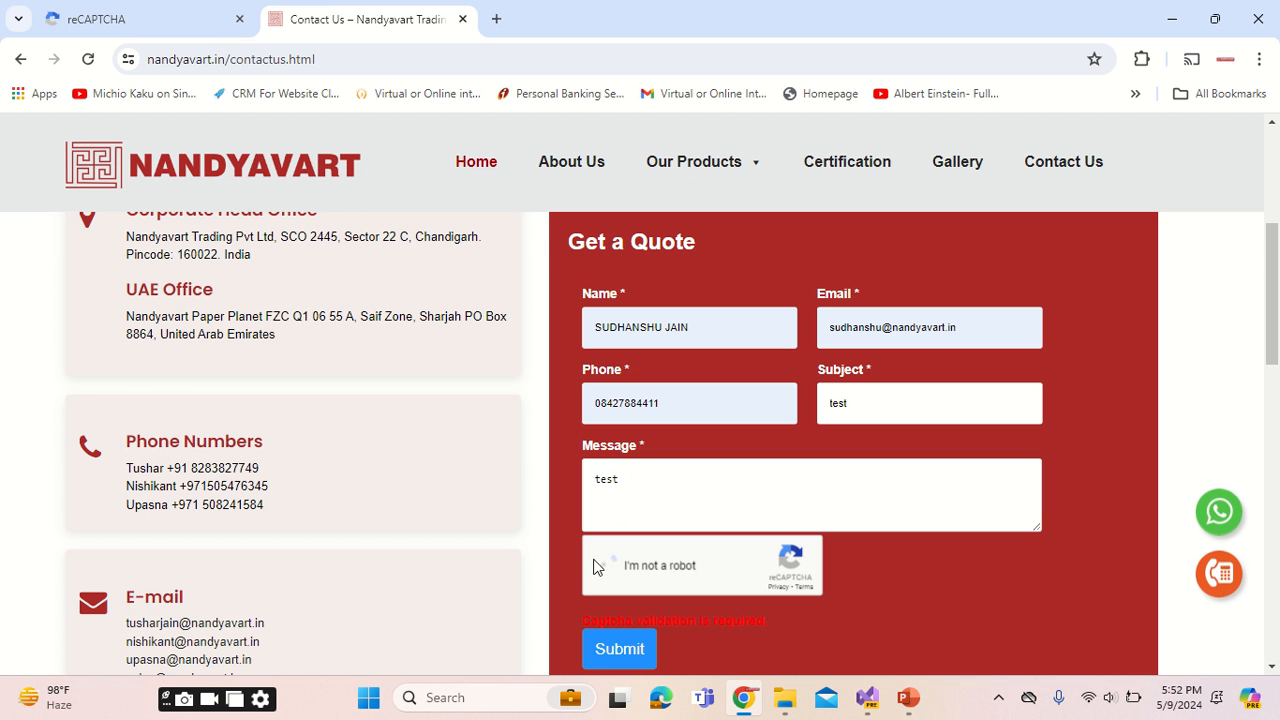
# Tick 'I'm not a robot', submit the form successfully, and close the site tab.
pyautogui.click(607, 565)
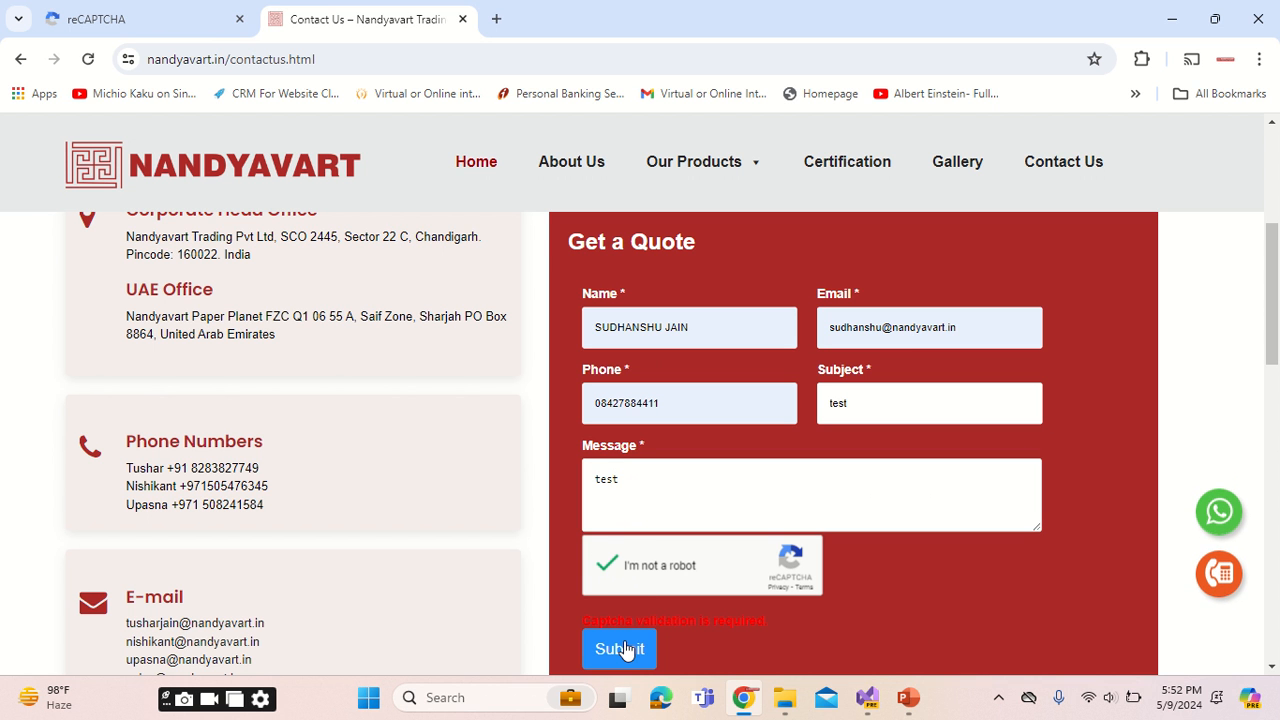
pyautogui.click(619, 648)
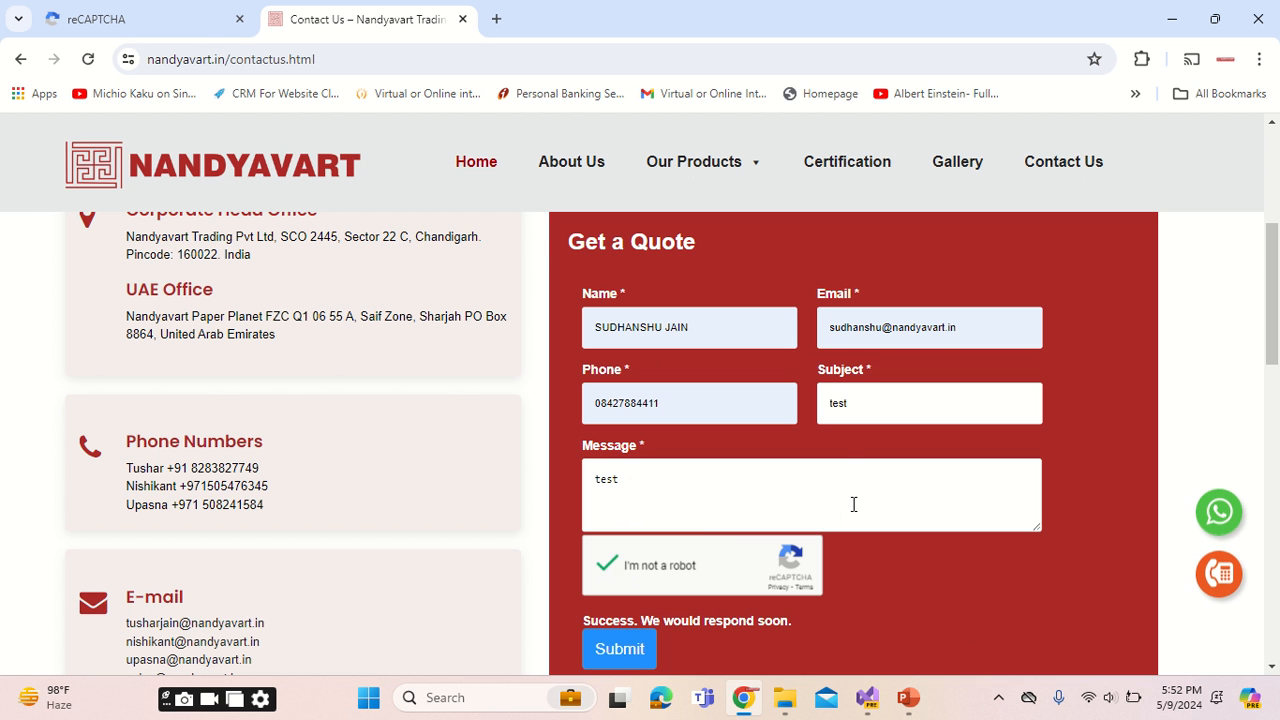
pyautogui.moveTo(769, 479)
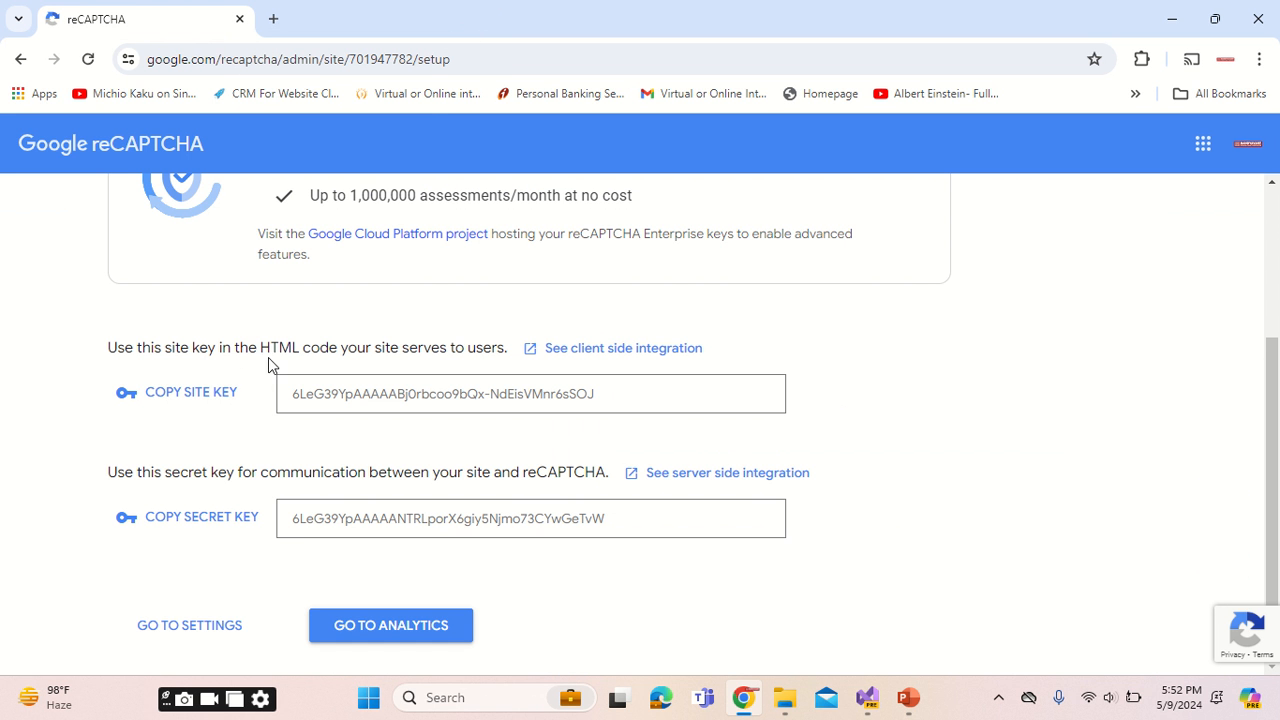
pyautogui.click(190, 391)
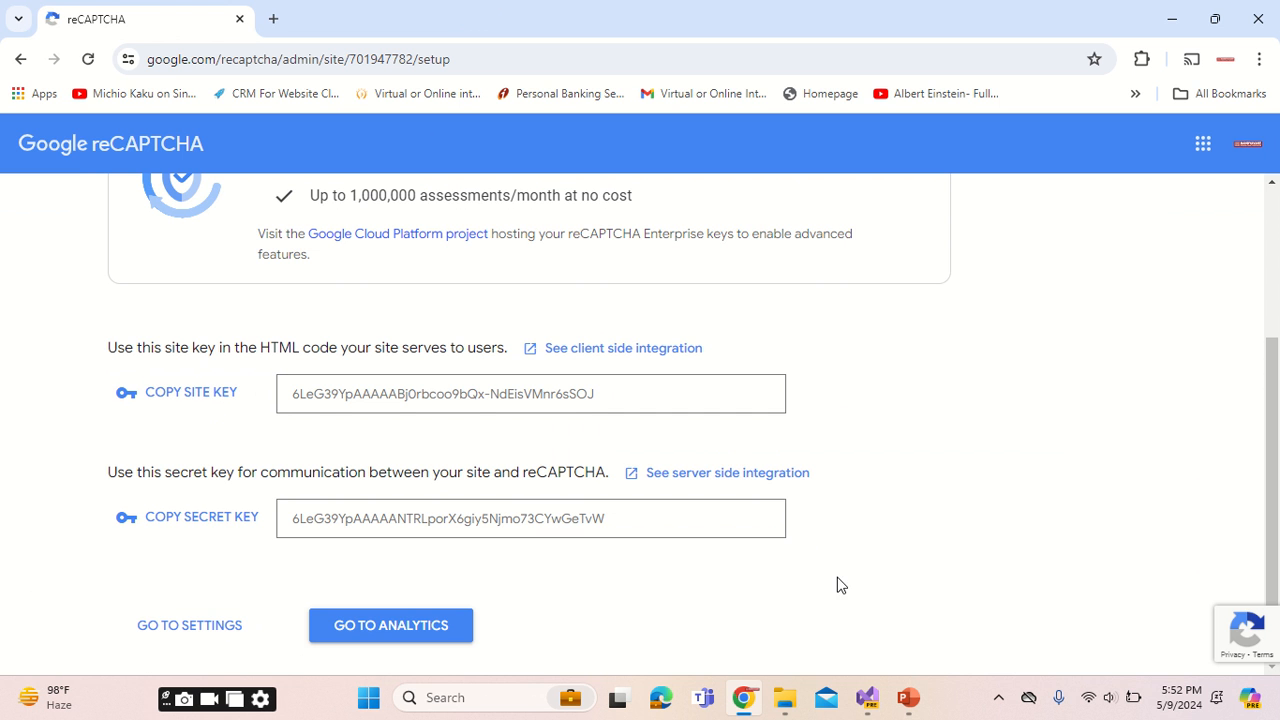
# Open the contactus folder as a web site through File > Open > Web Site.
pyautogui.click(866, 697)
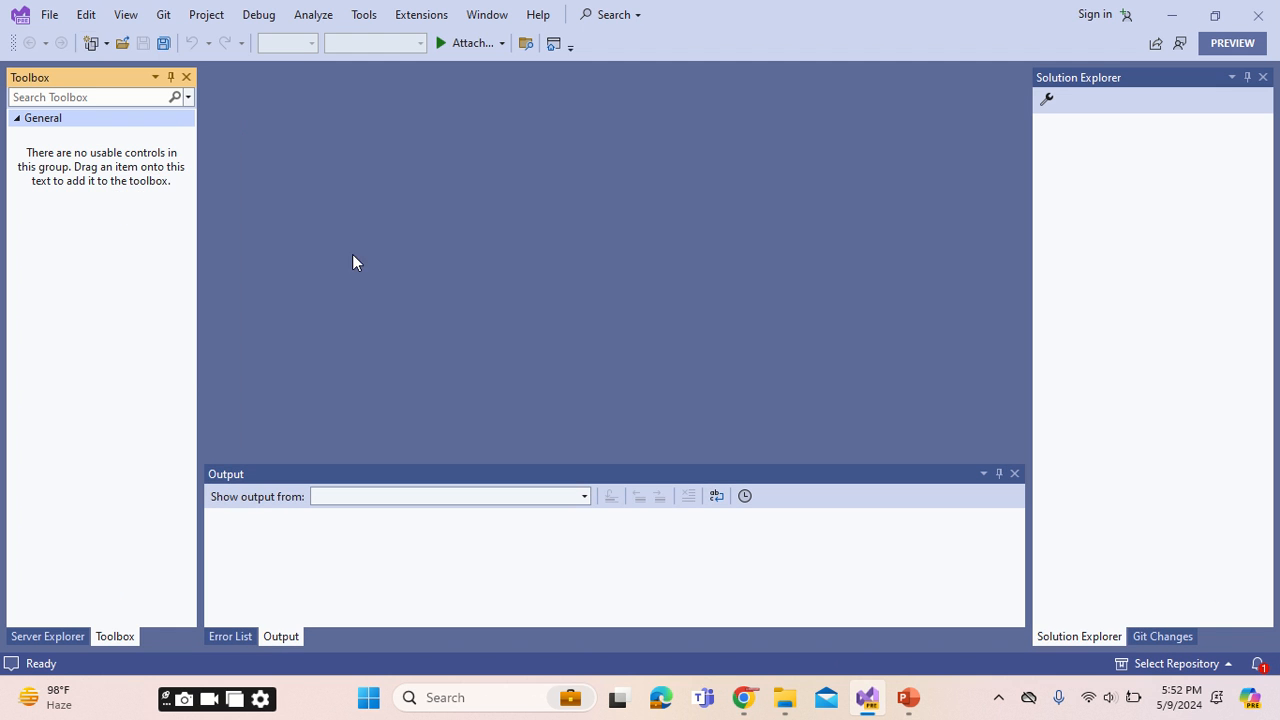
pyautogui.click(48, 14)
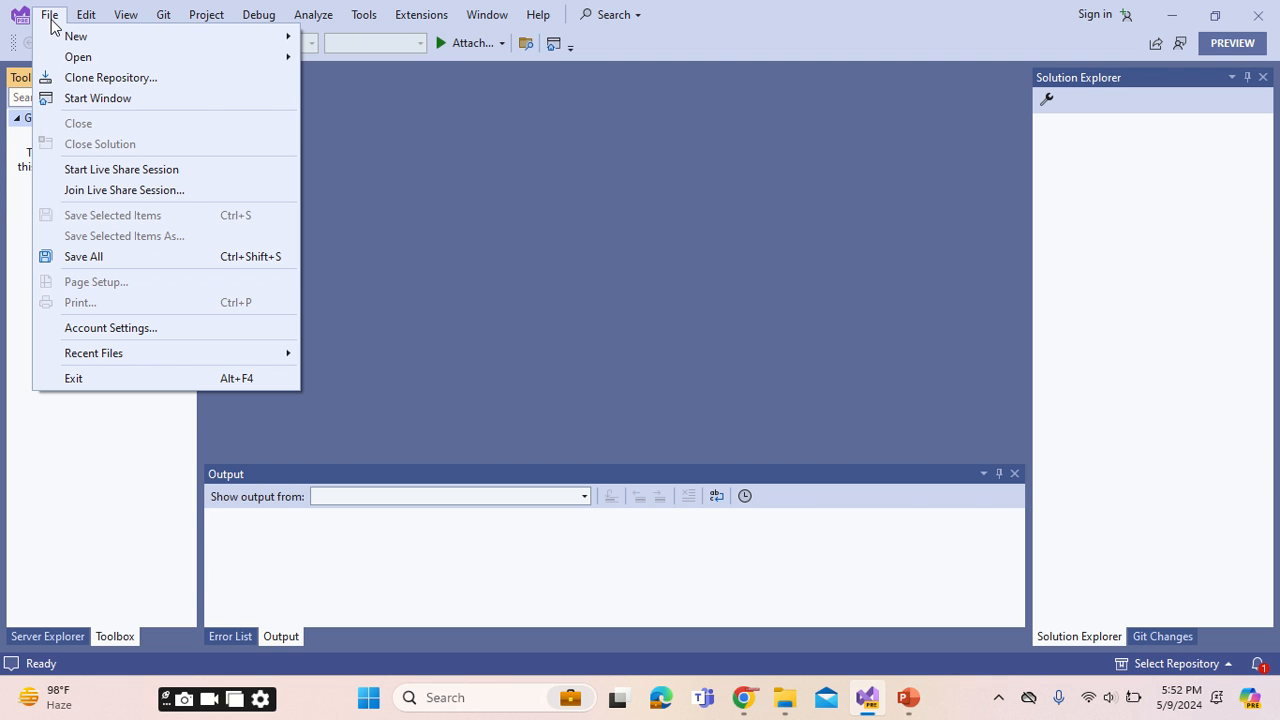
pyautogui.moveTo(76, 36)
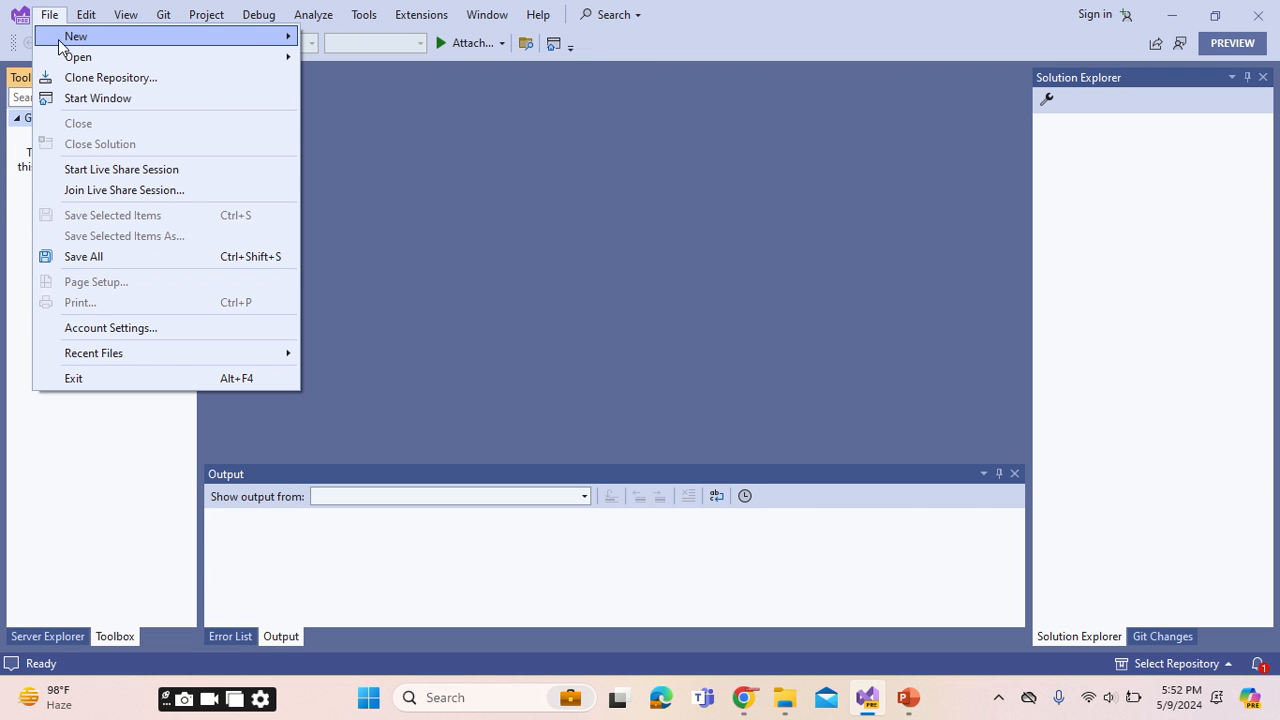
pyautogui.moveTo(78, 56)
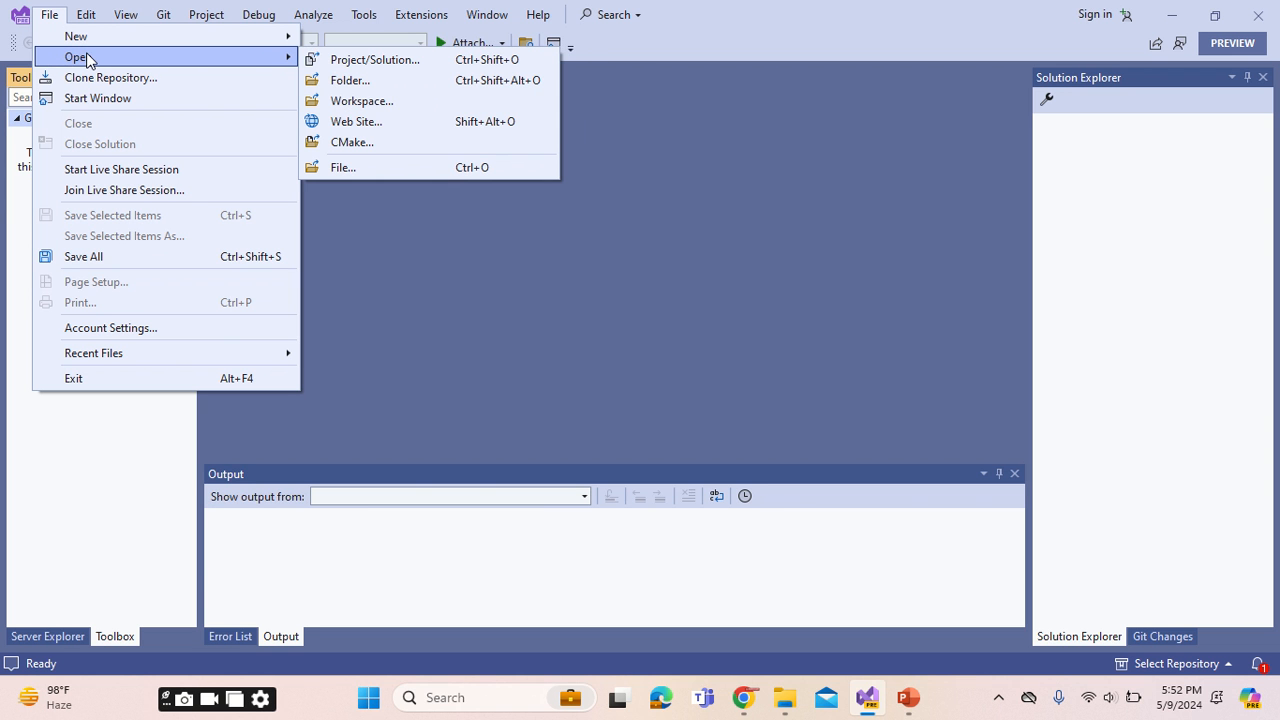
pyautogui.click(356, 121)
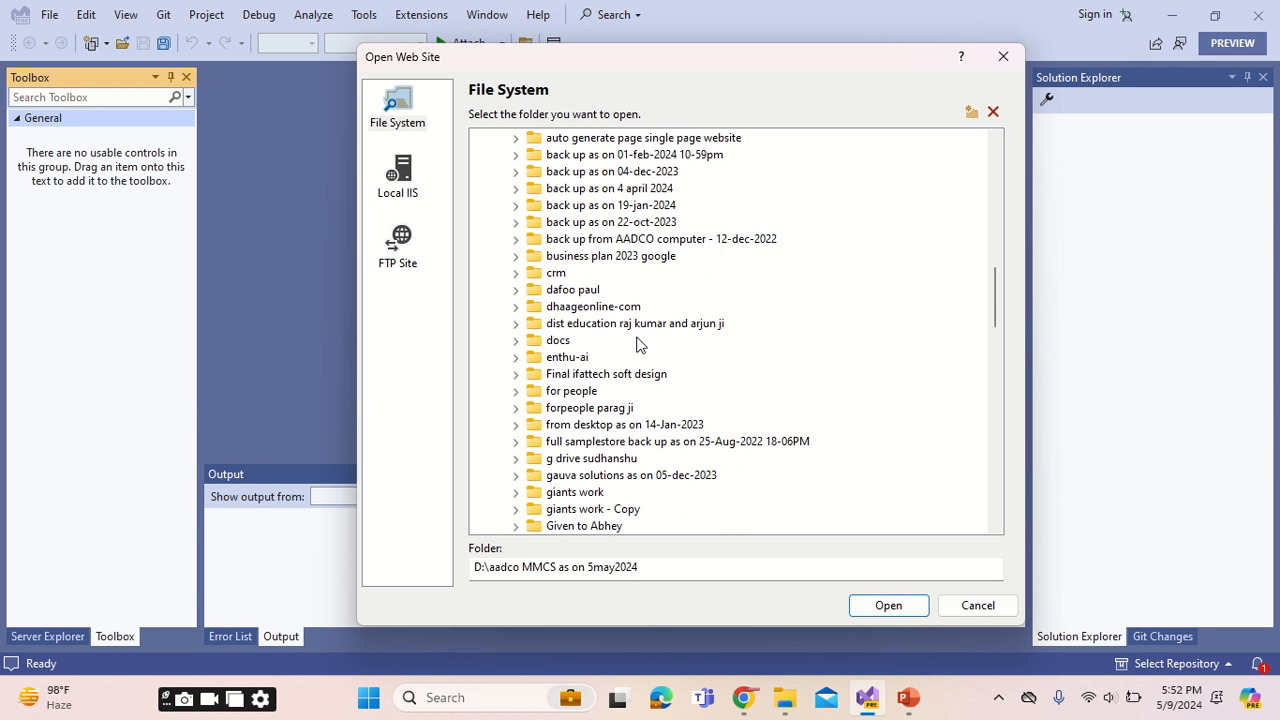
pyautogui.scroll(-3)
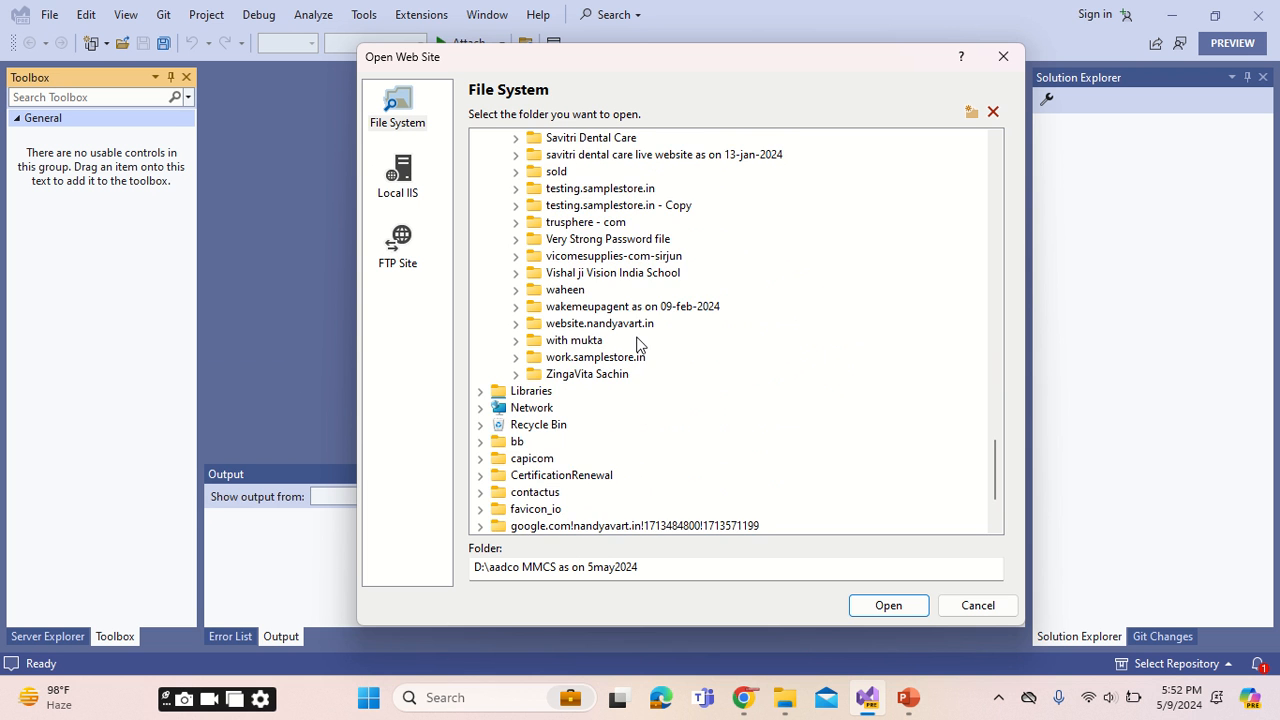
pyautogui.scroll(3)
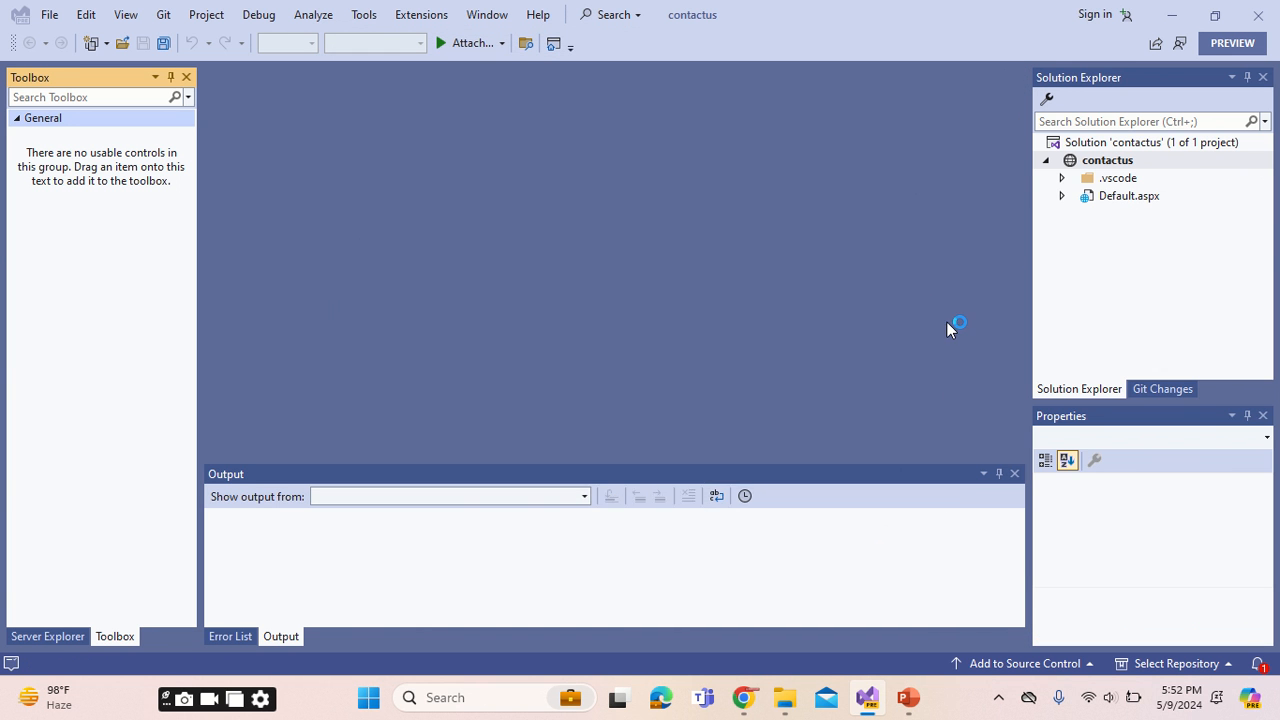
# Open Default.aspx and its Default.aspx.cs code-behind from Solution Explorer.
pyautogui.click(1129, 197)
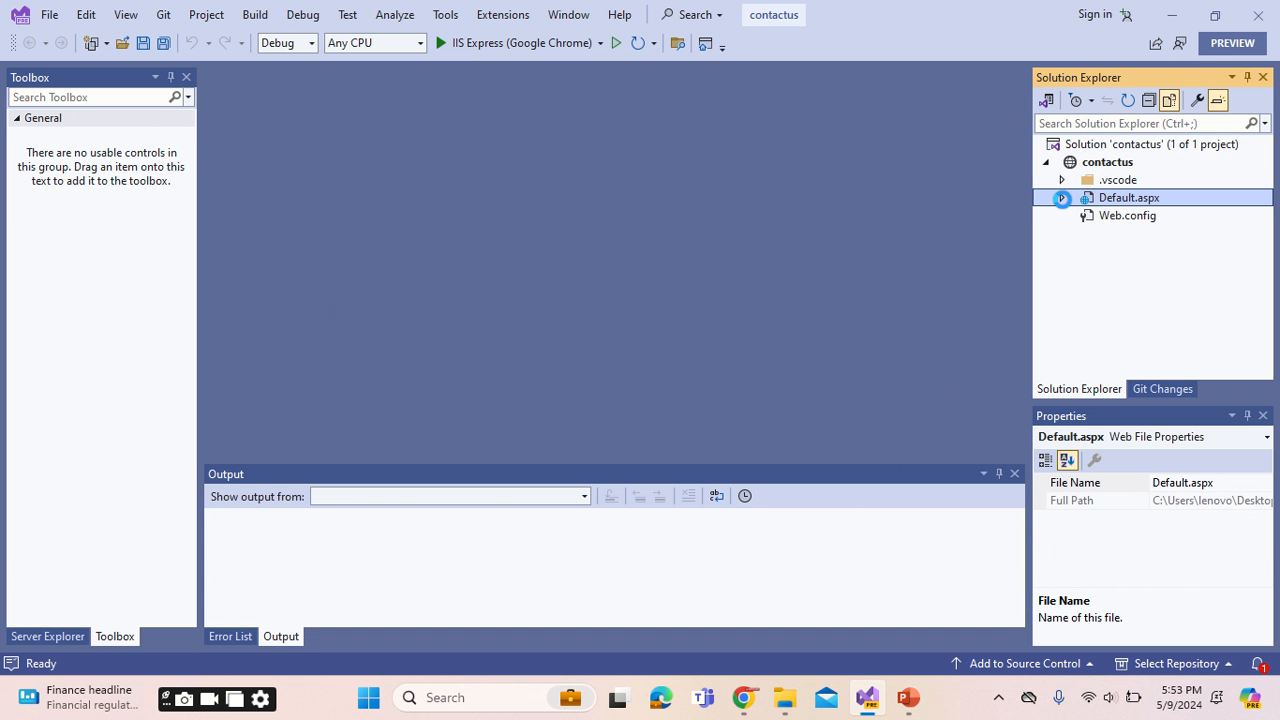
pyautogui.doubleClick(1129, 197)
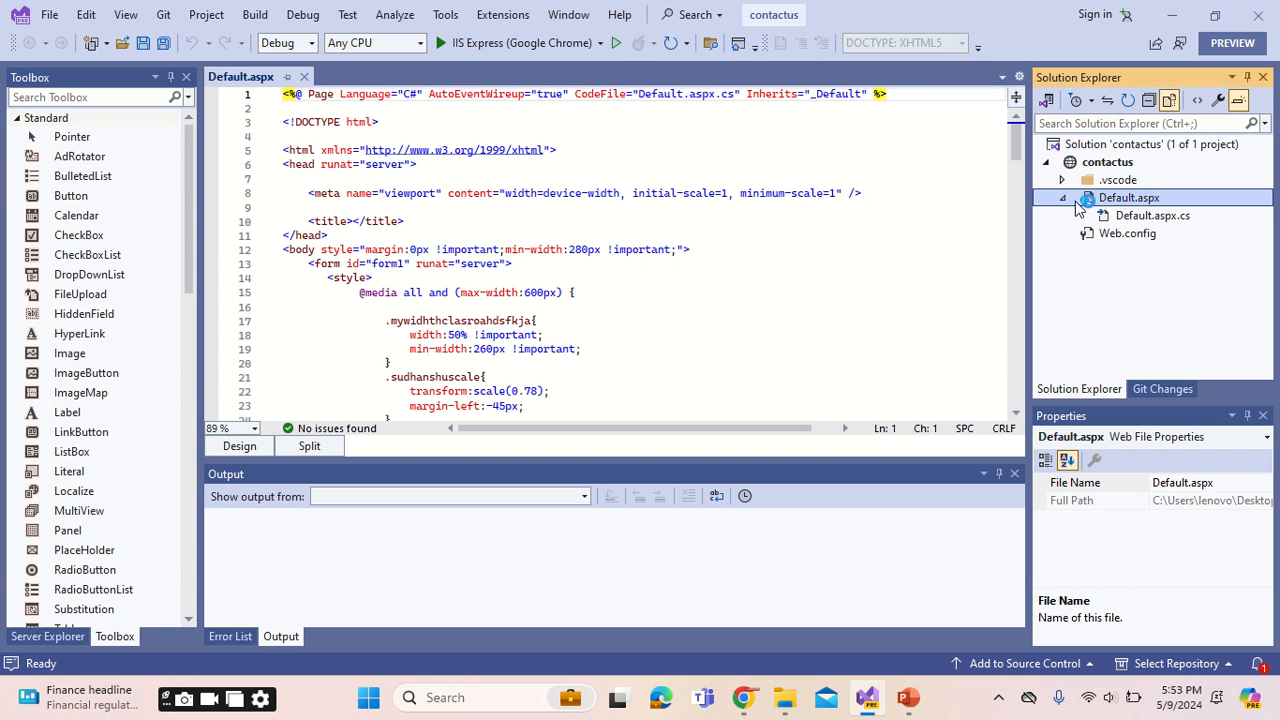
pyautogui.doubleClick(1152, 215)
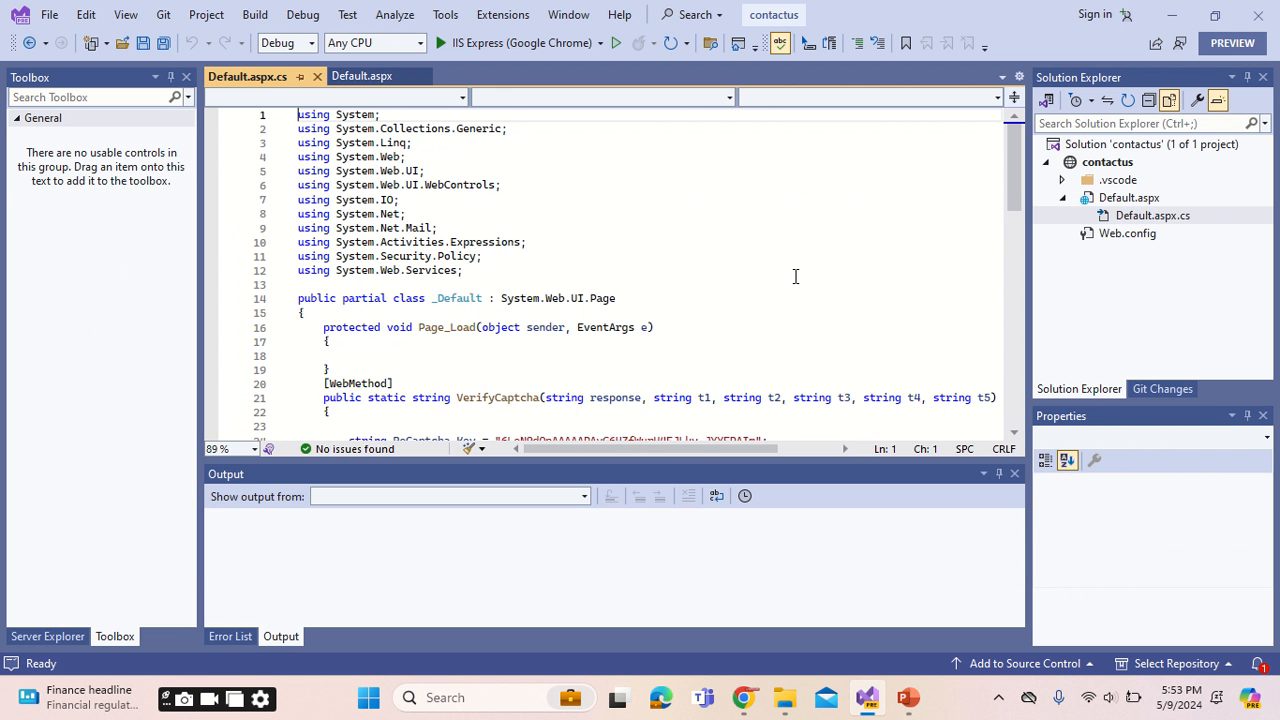
pyautogui.scroll(-3)
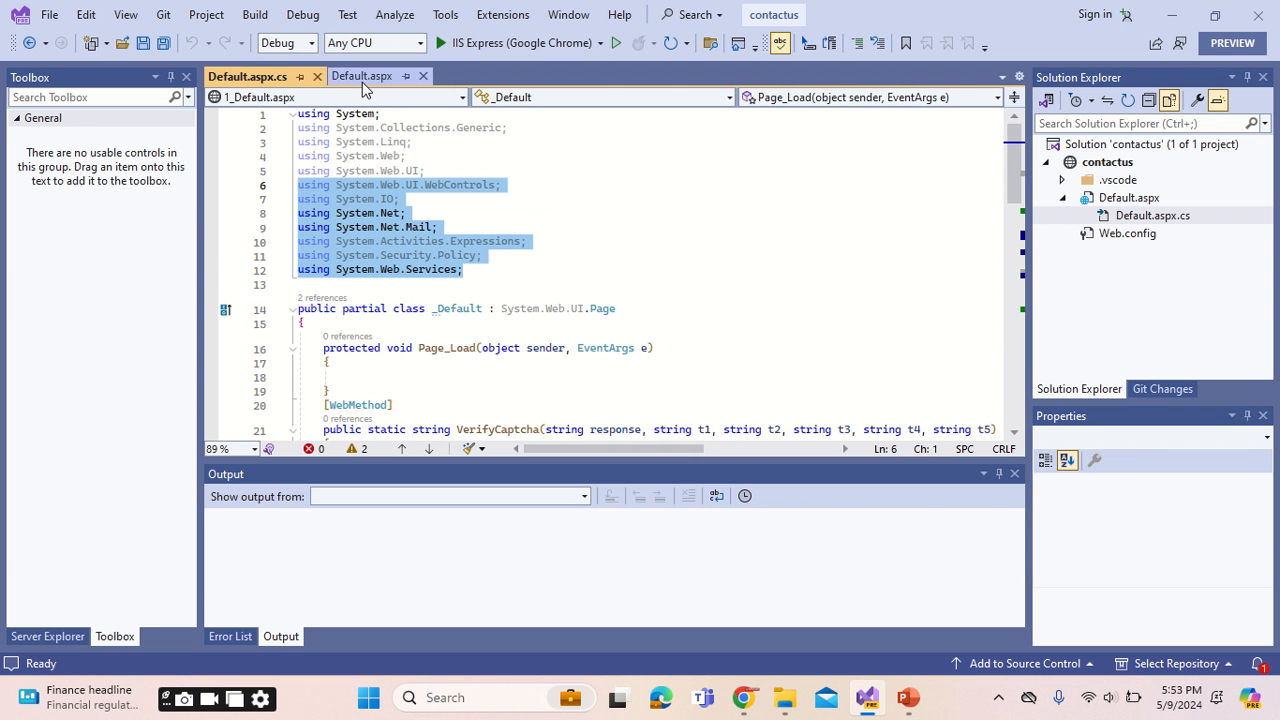
pyautogui.moveTo(361, 76)
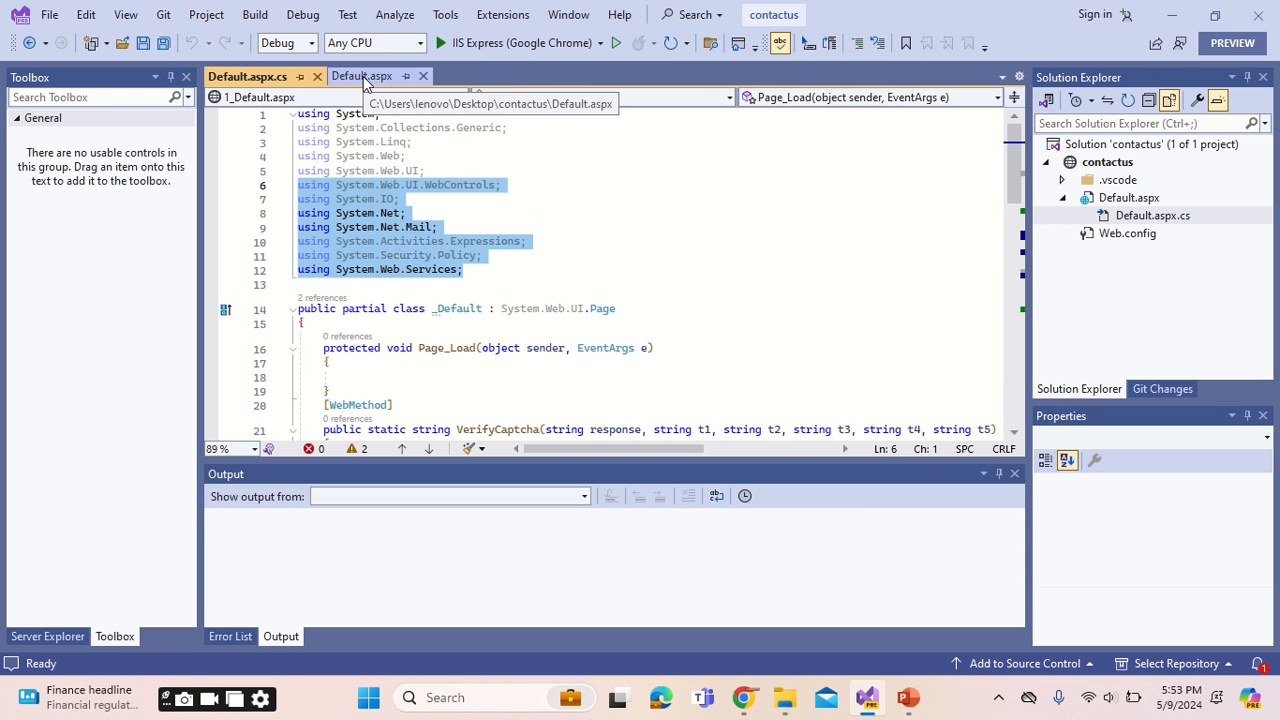
# Scroll to VerifyCaptcha in Default.aspx.cs and start editing its to/from email lines.
pyautogui.scroll(-3)
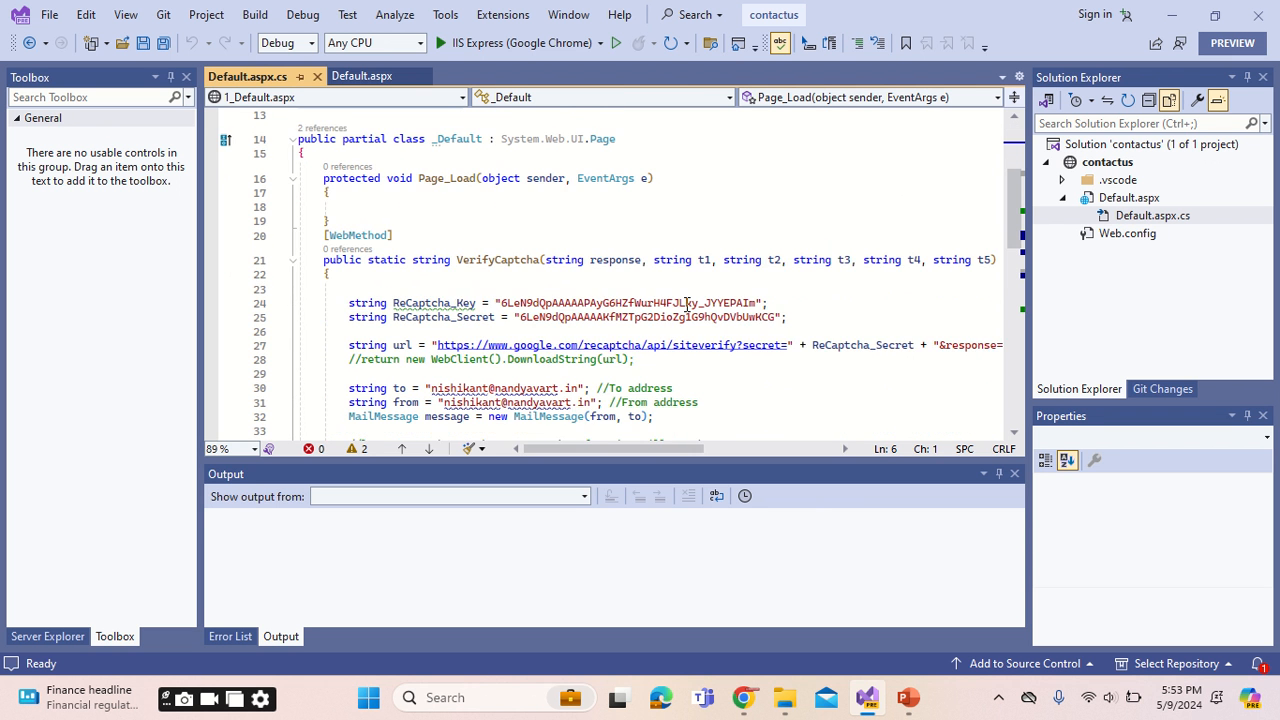
pyautogui.scroll(-3)
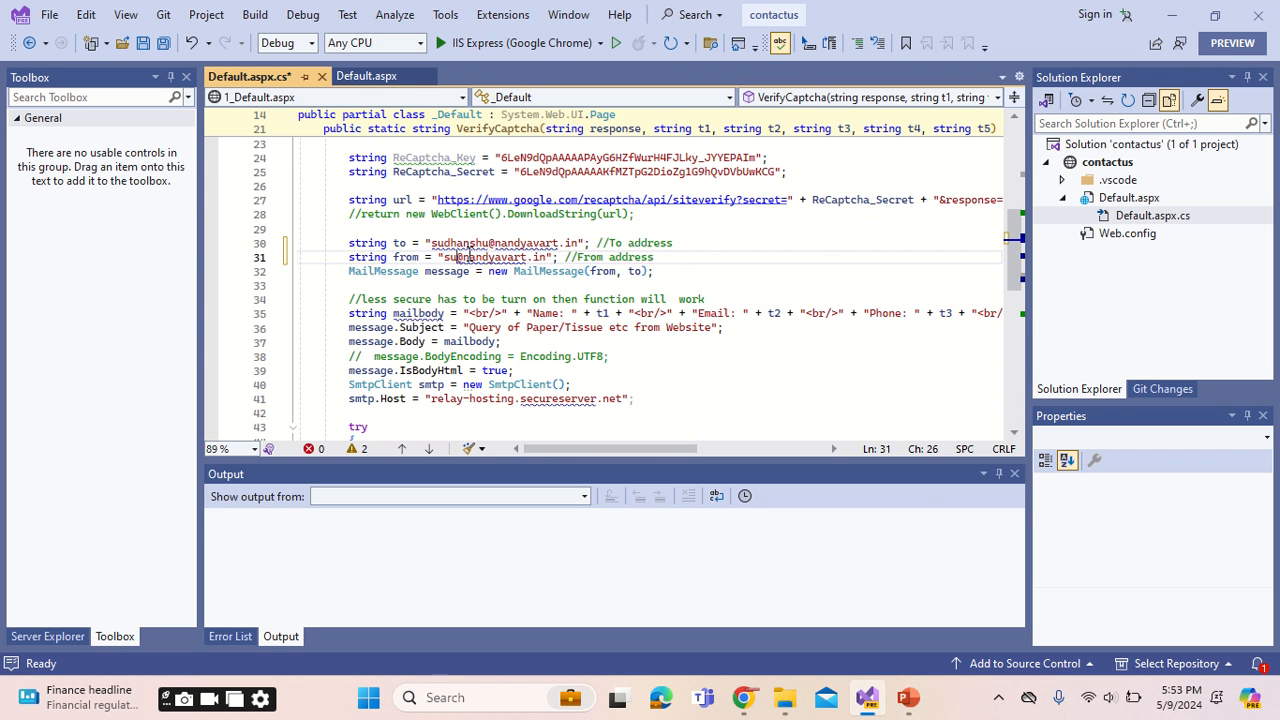
pyautogui.scroll(-3)
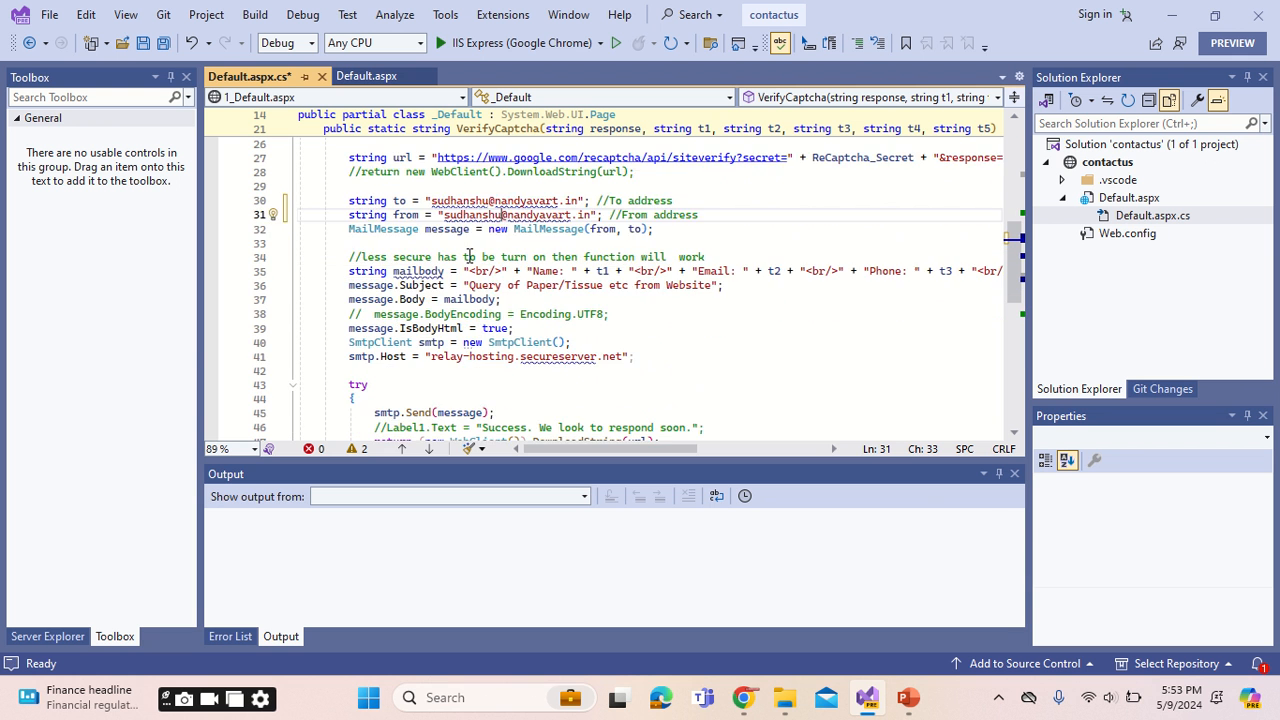
pyautogui.scroll(-3)
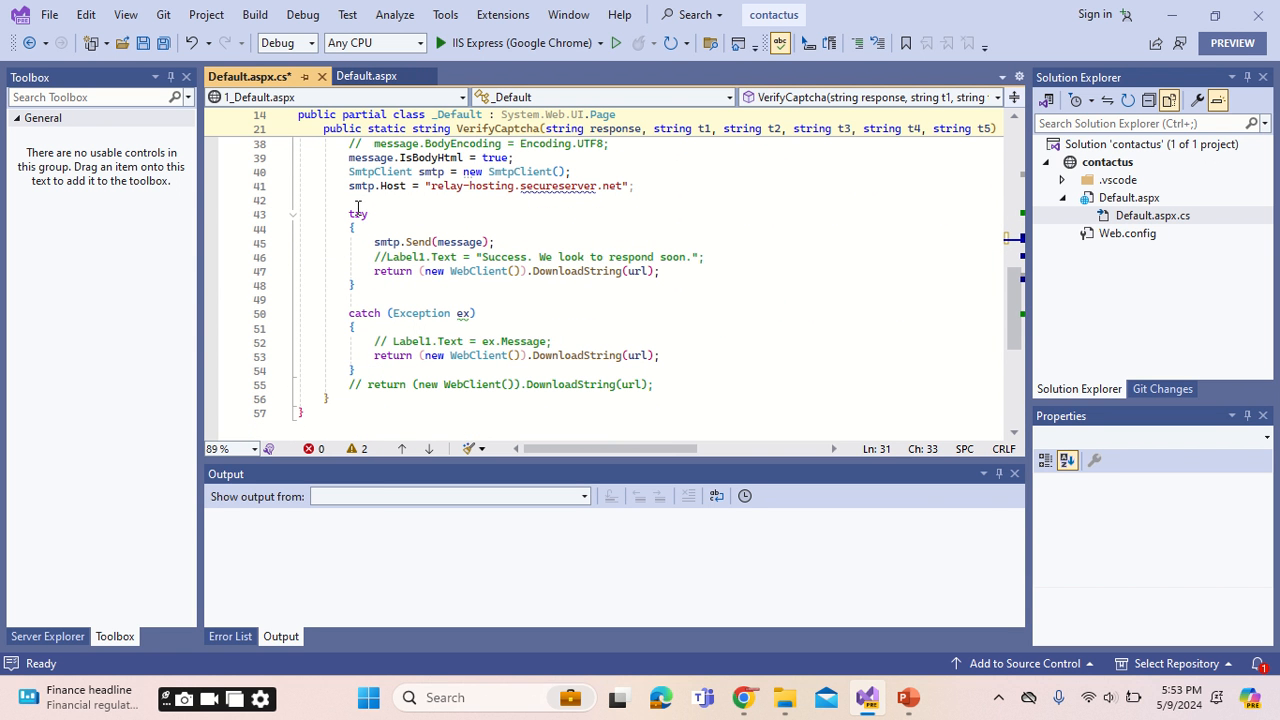
pyautogui.write('//')
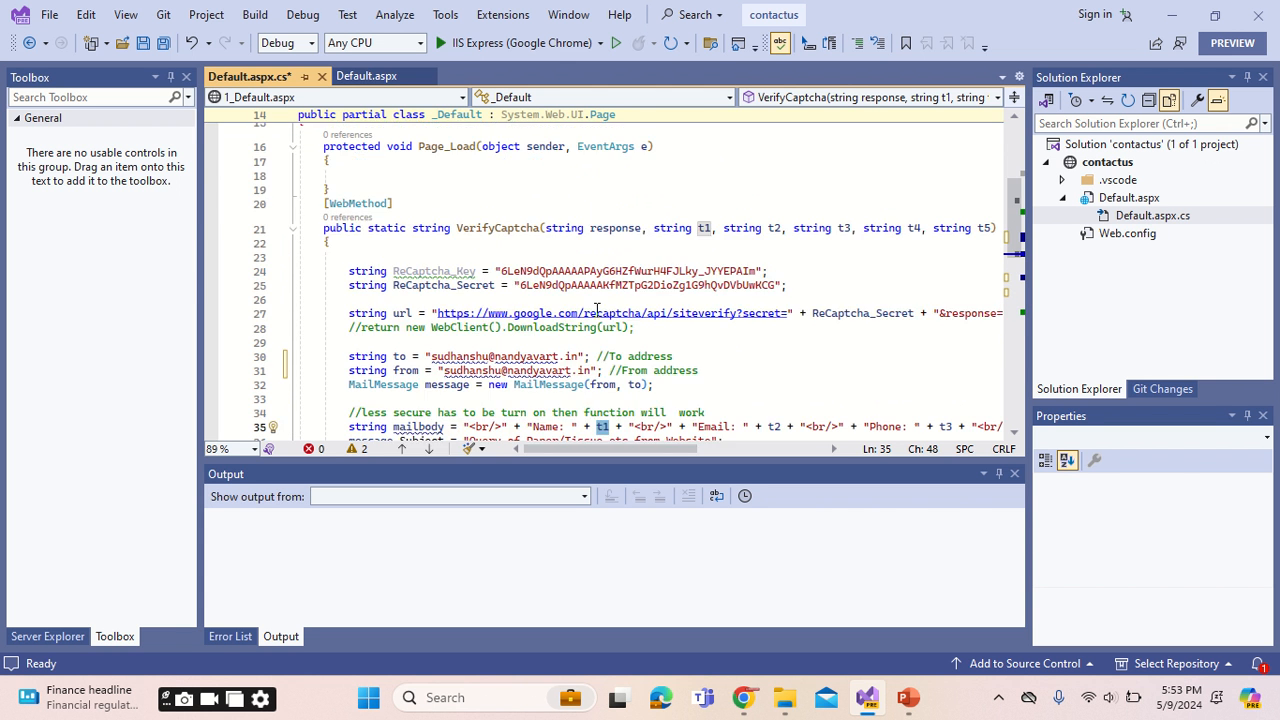
# Scroll through the Default.aspx form markup to the captcha section.
pyautogui.click(367, 76)
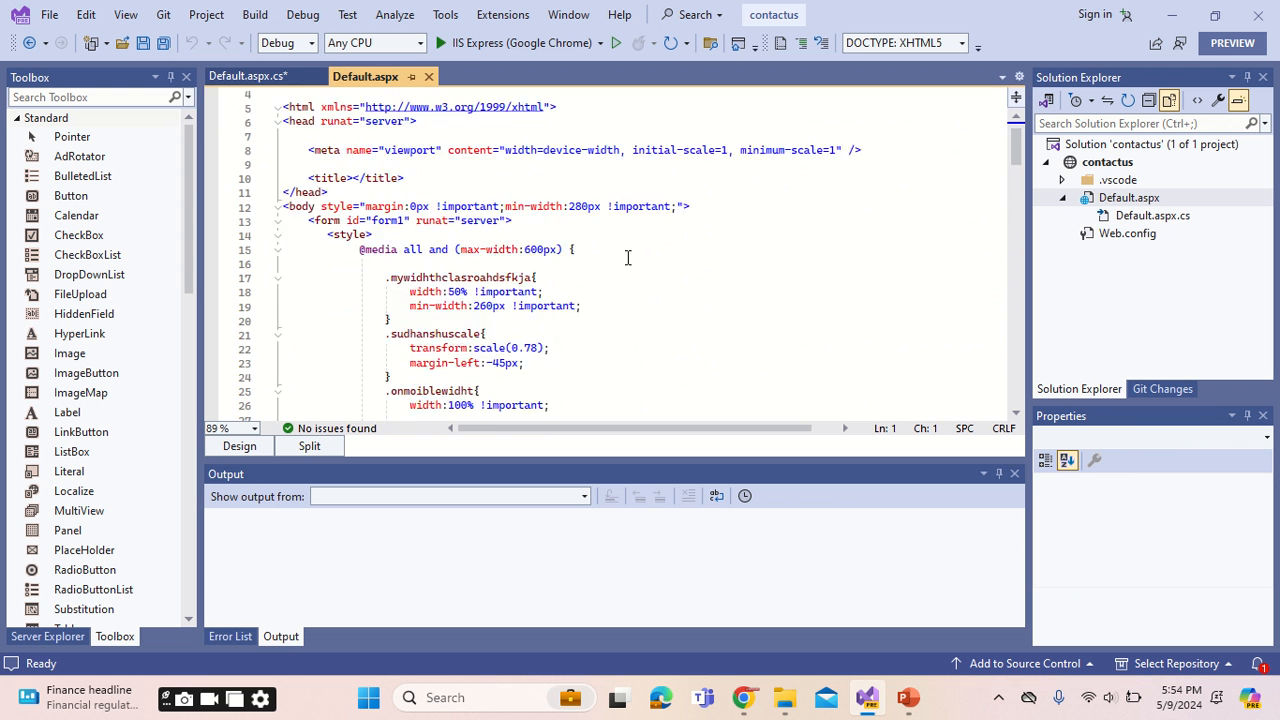
pyautogui.scroll(-3)
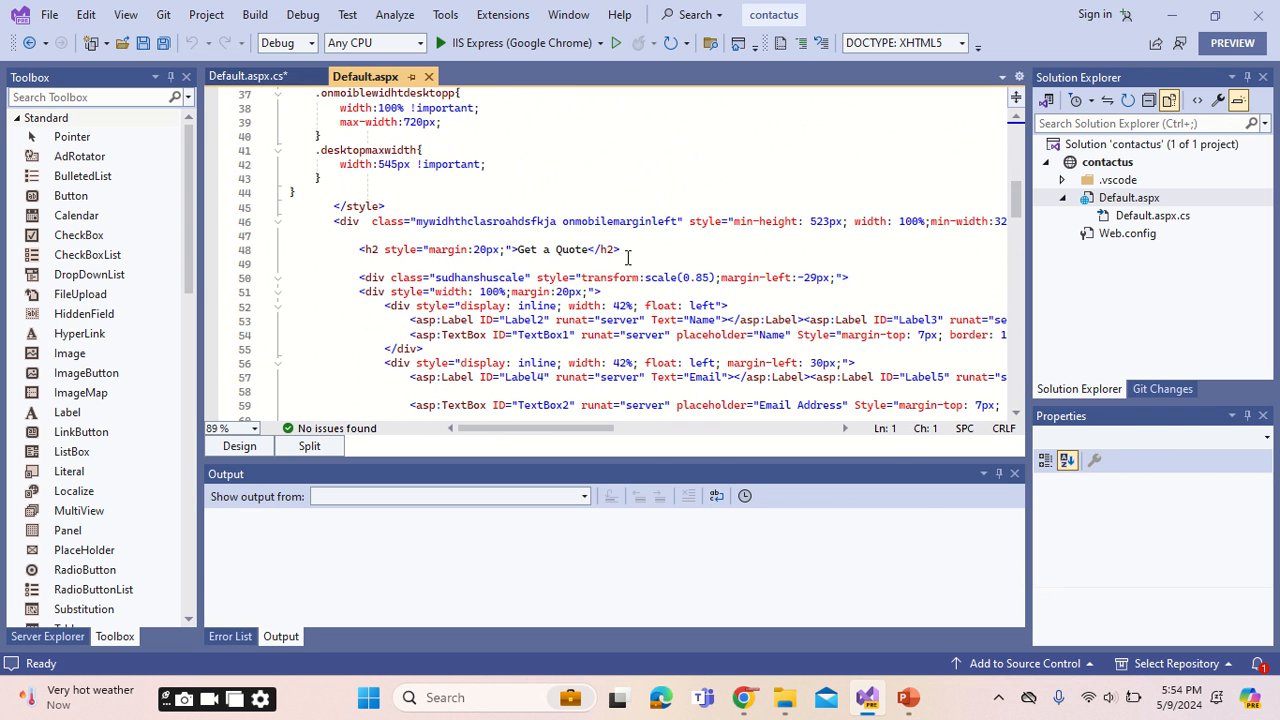
pyautogui.scroll(-3)
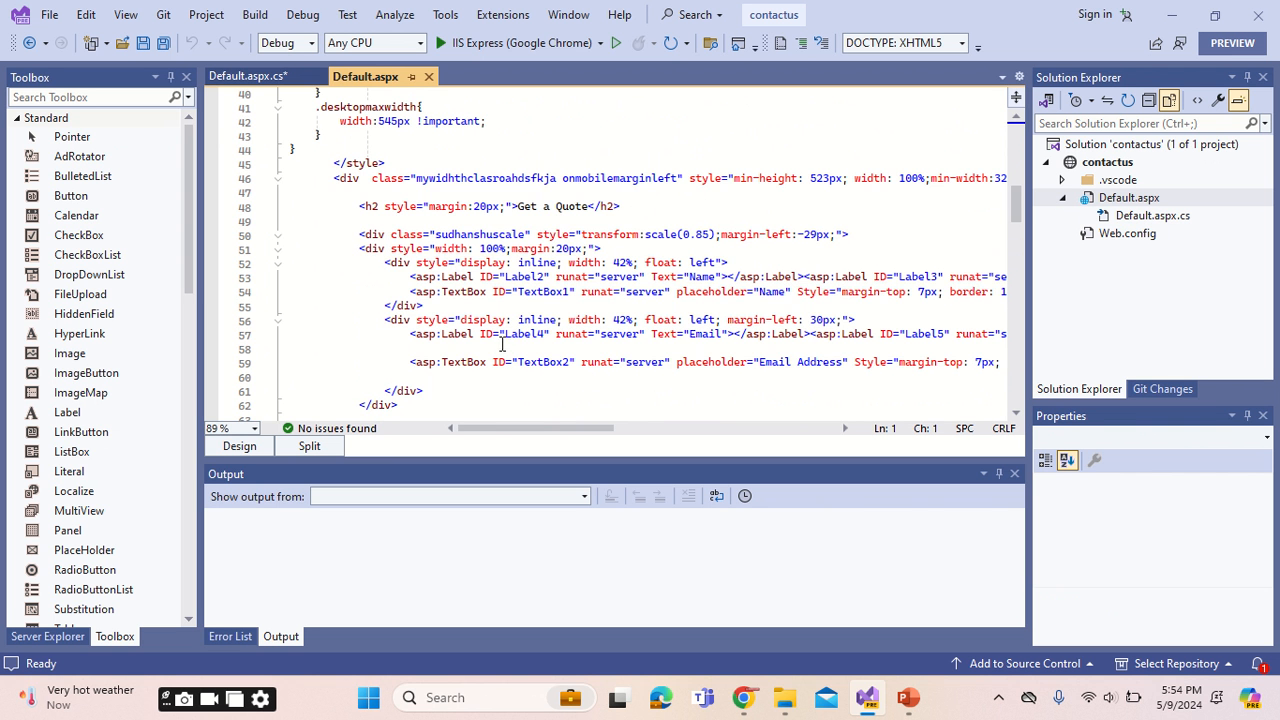
pyautogui.scroll(-3)
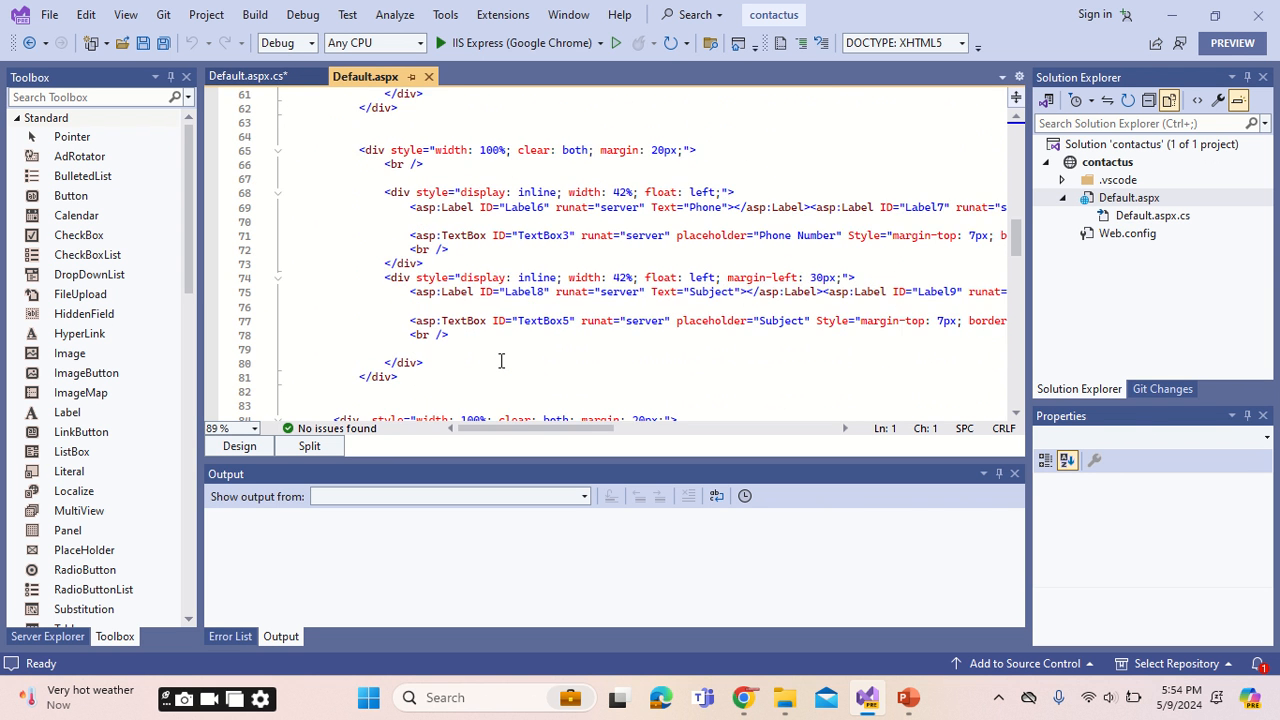
pyautogui.scroll(-3)
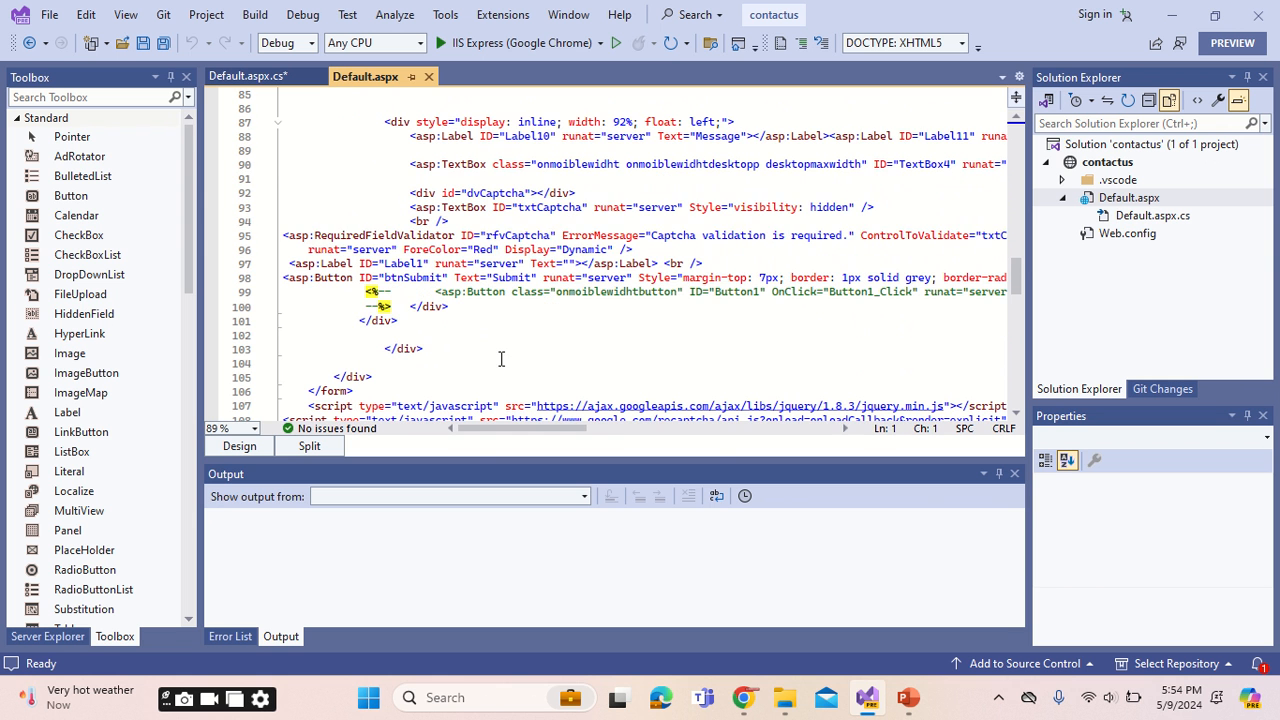
# Review the dvCaptcha, txtCaptcha validator block and the jQuery and reCAPTCHA scripts.
pyautogui.click(550, 207)
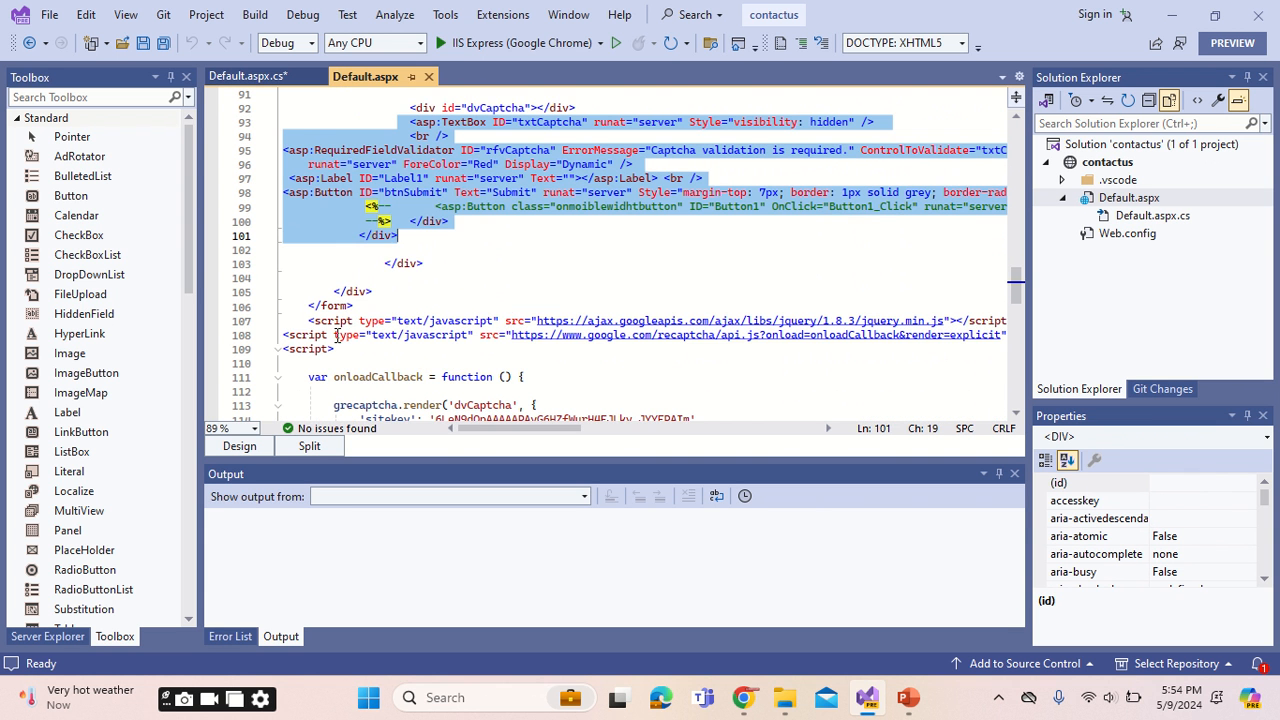
pyautogui.scroll(-3)
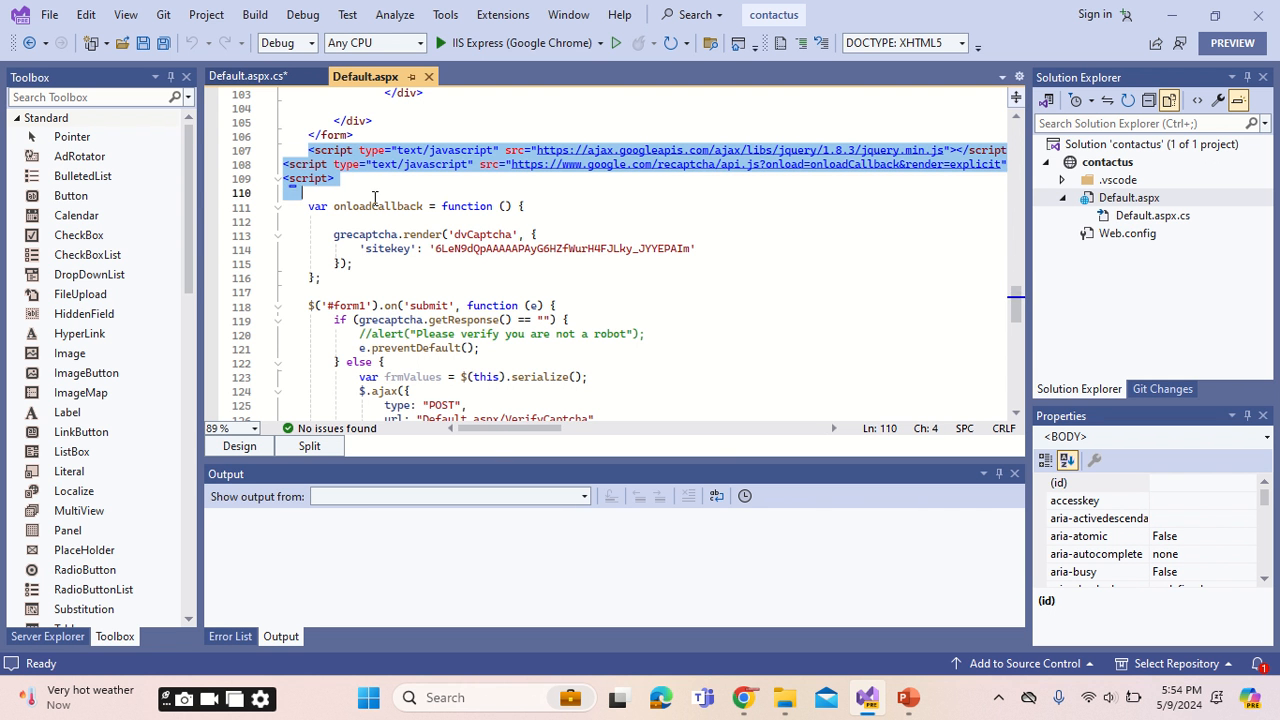
pyautogui.scroll(-3)
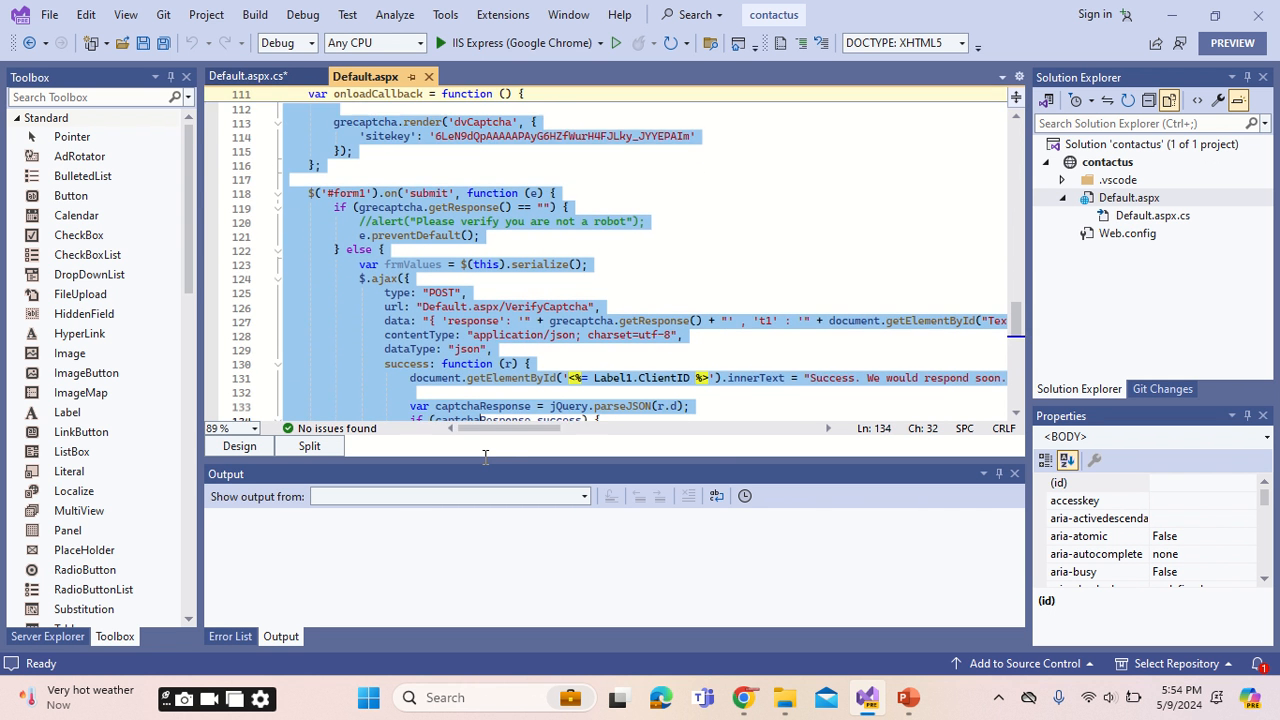
pyautogui.scroll(-3)
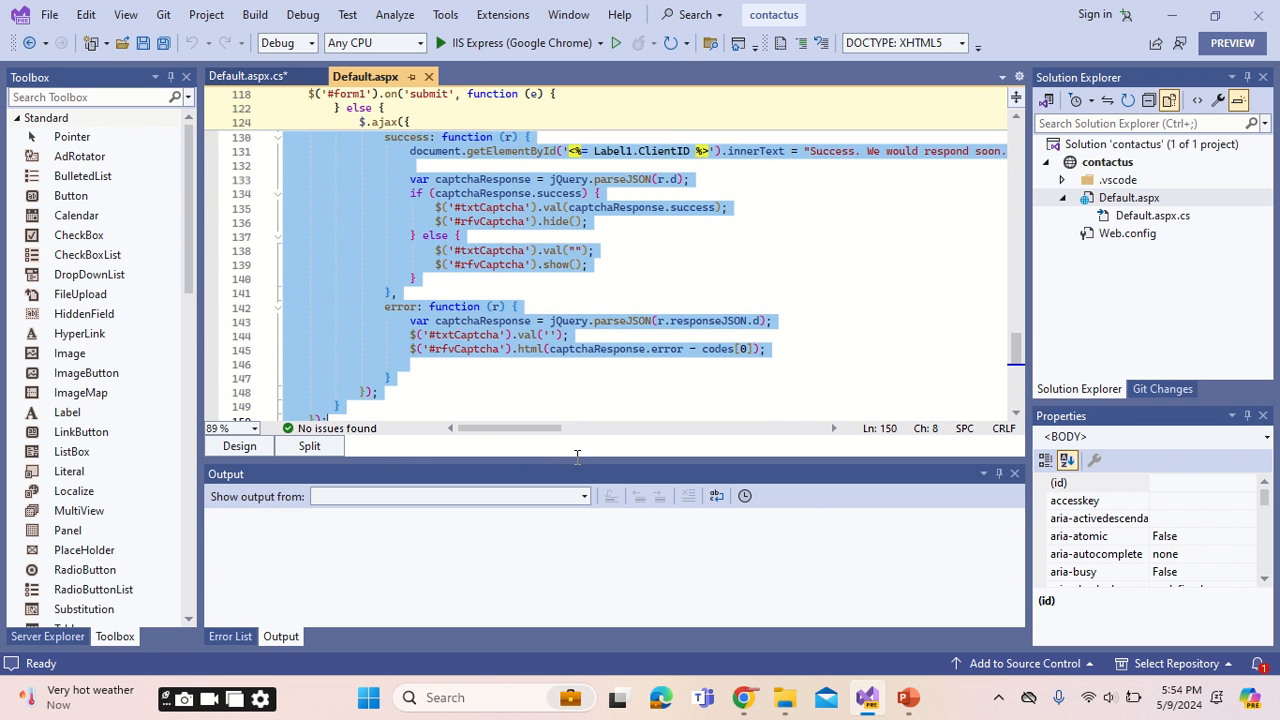
pyautogui.scroll(-3)
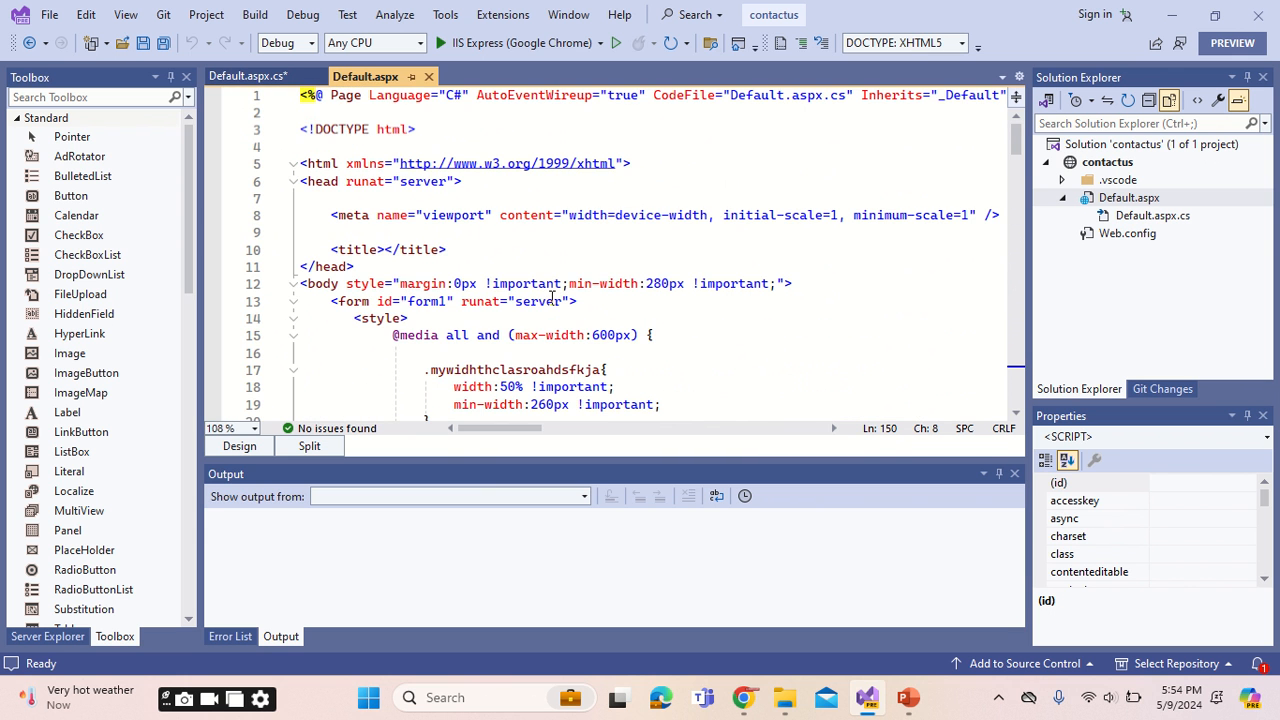
pyautogui.scroll(-3)
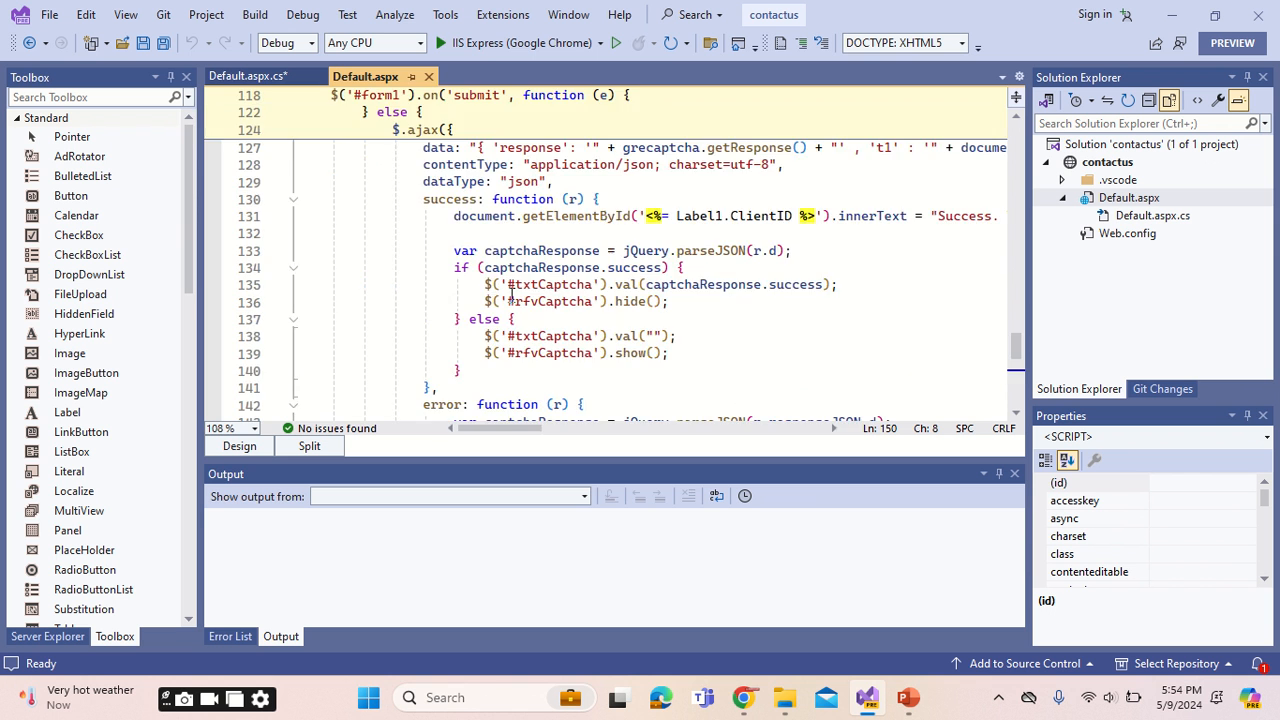
pyautogui.scroll(-3)
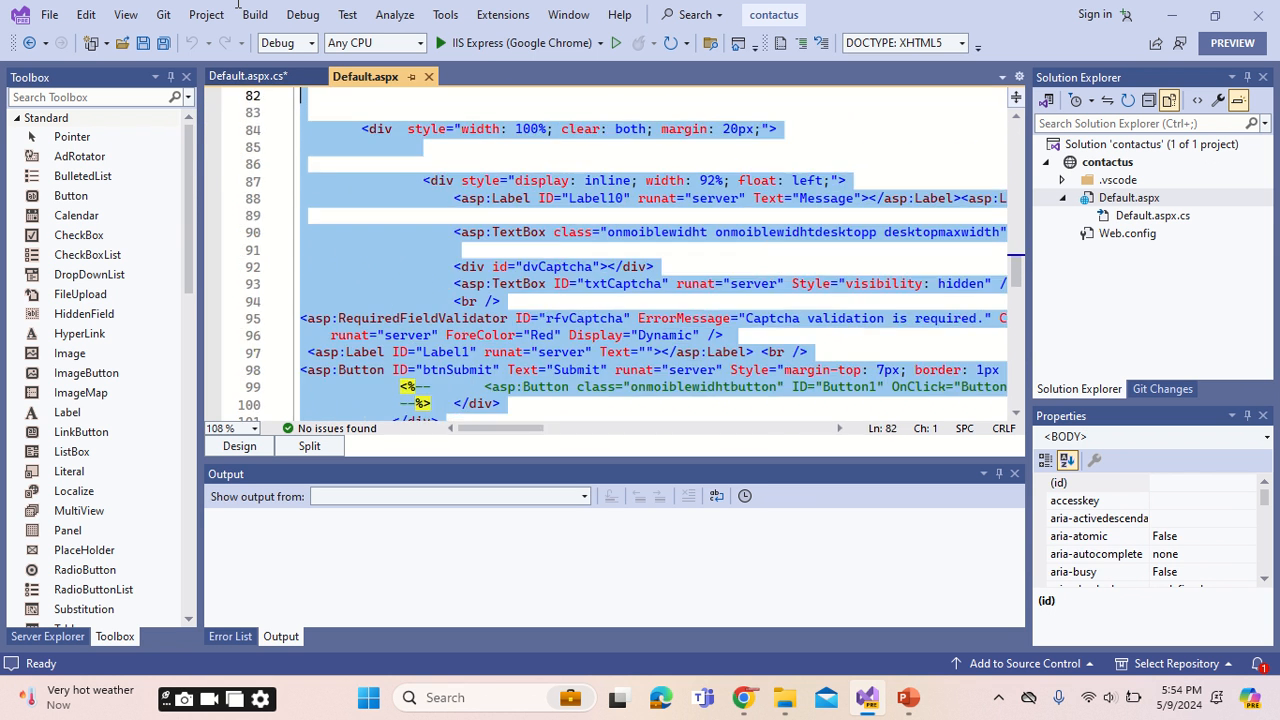
pyautogui.scroll(3)
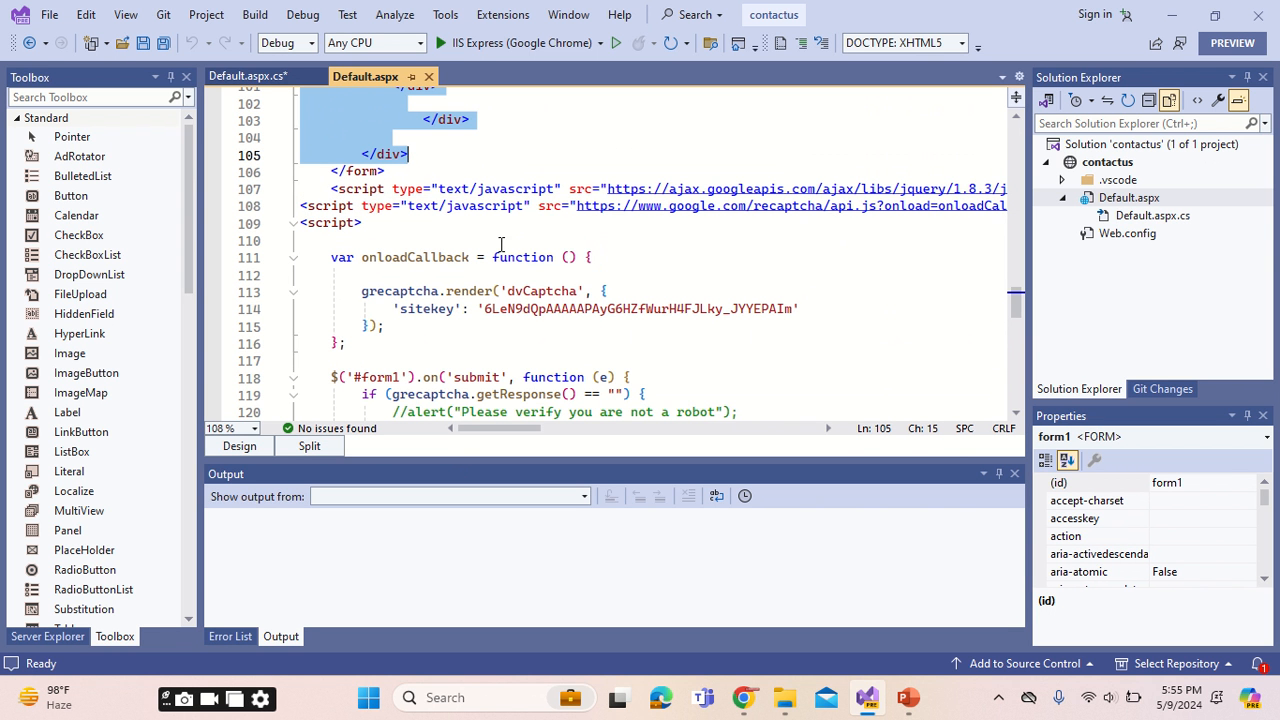
pyautogui.moveTo(755, 685)
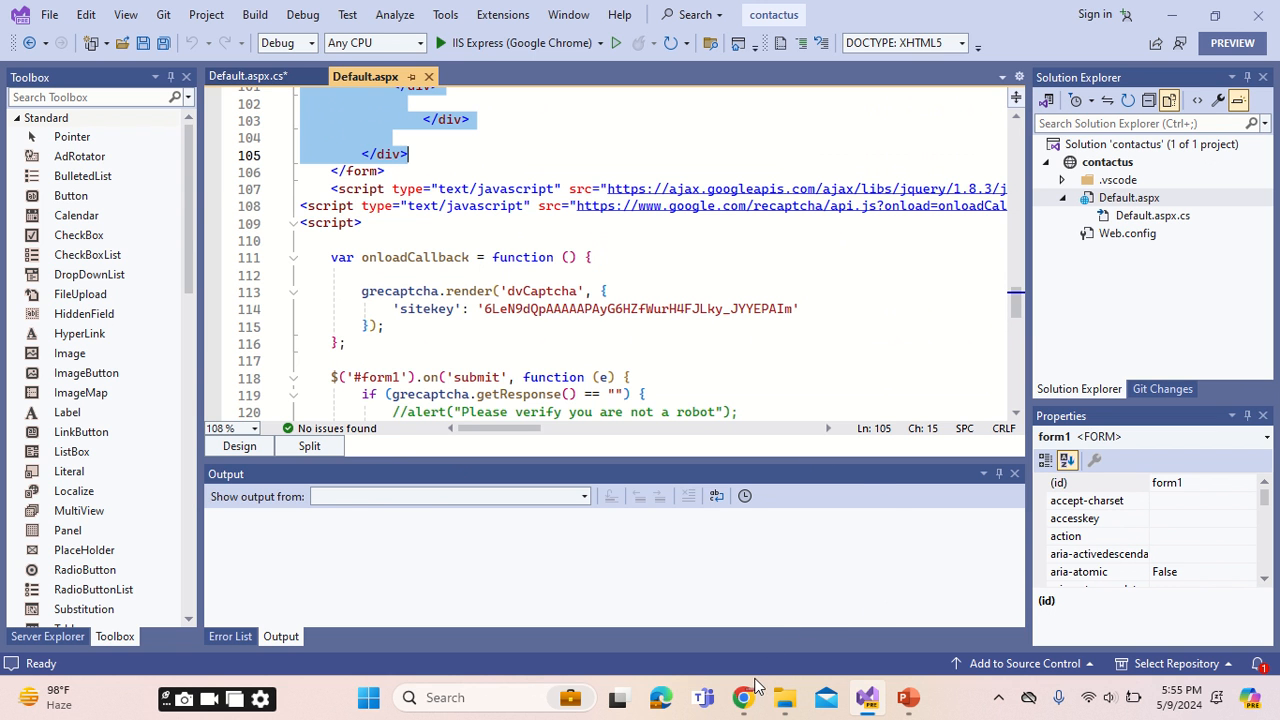
# Bring up Chrome on the reCAPTCHA admin page showing the site and secret keys.
pyautogui.click(741, 697)
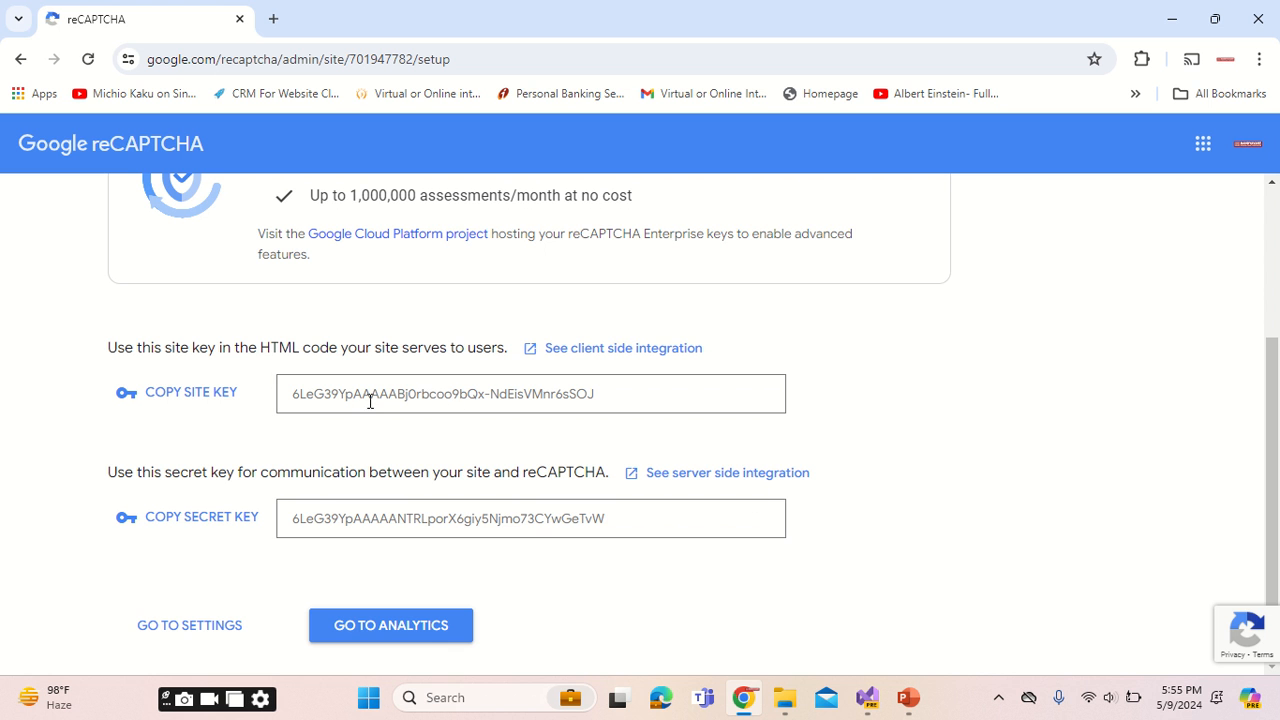
pyautogui.moveTo(348, 444)
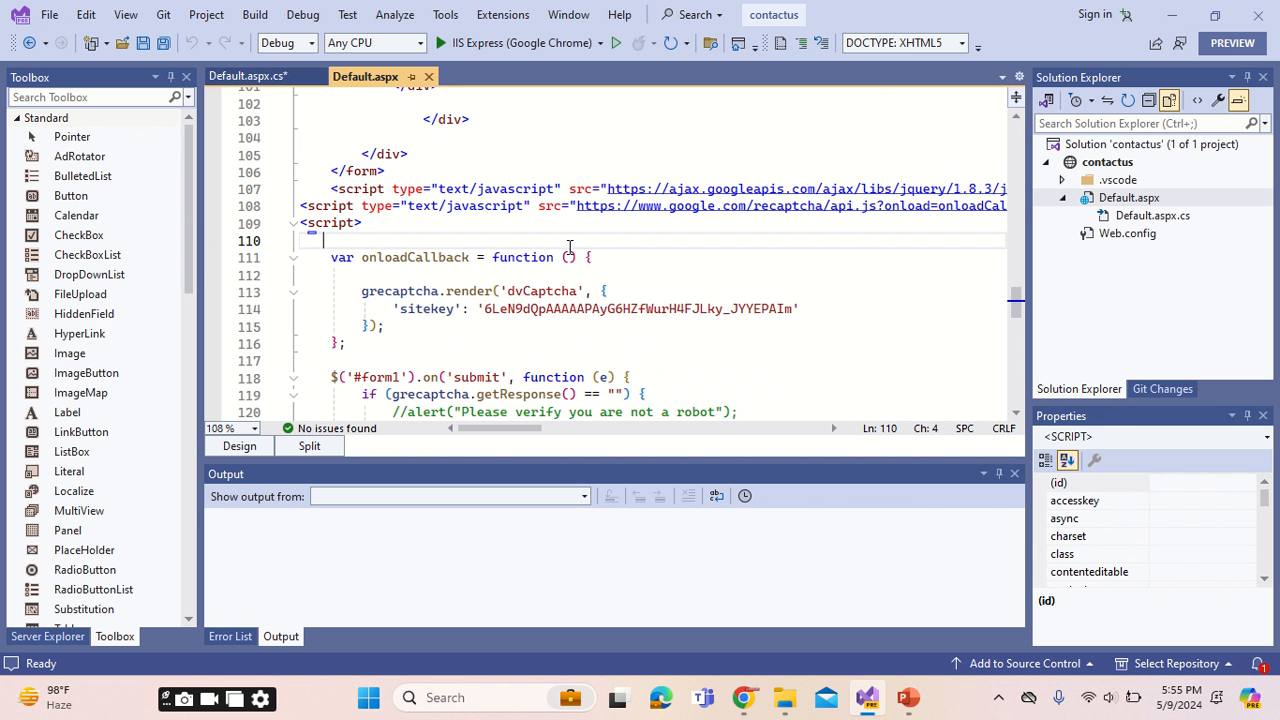
pyautogui.doubleClick(637, 308)
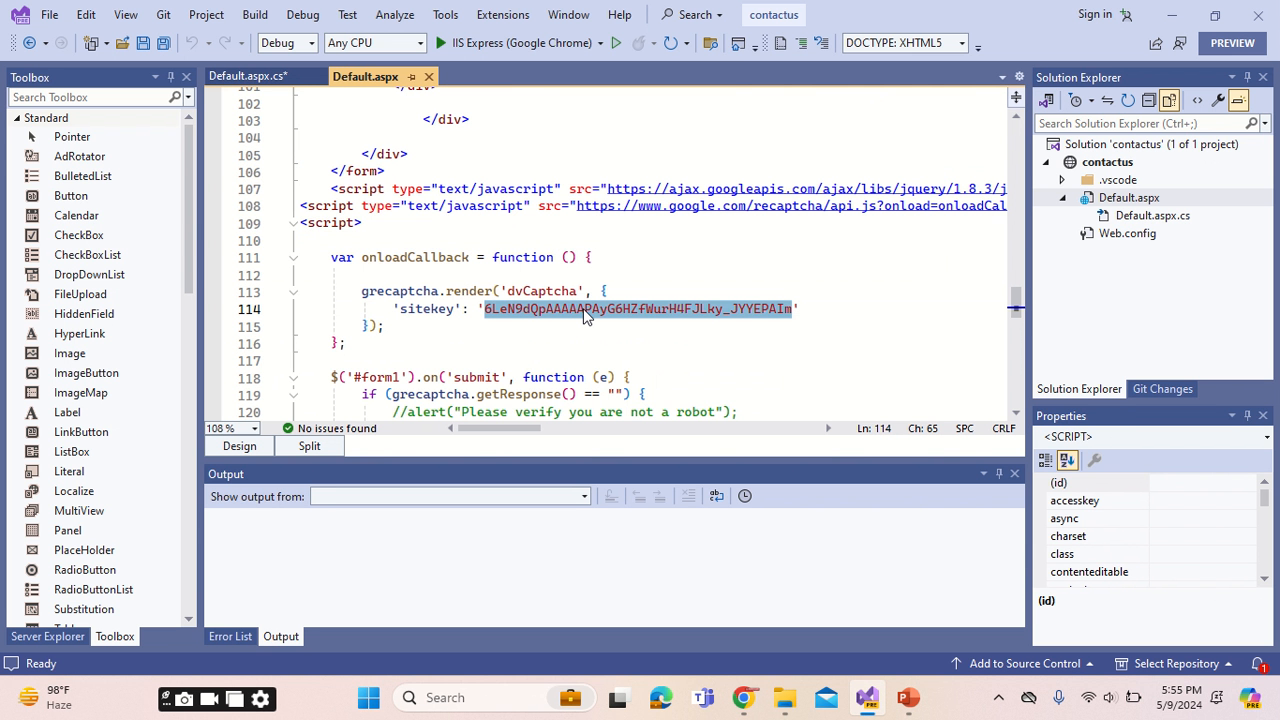
pyautogui.moveTo(520, 320)
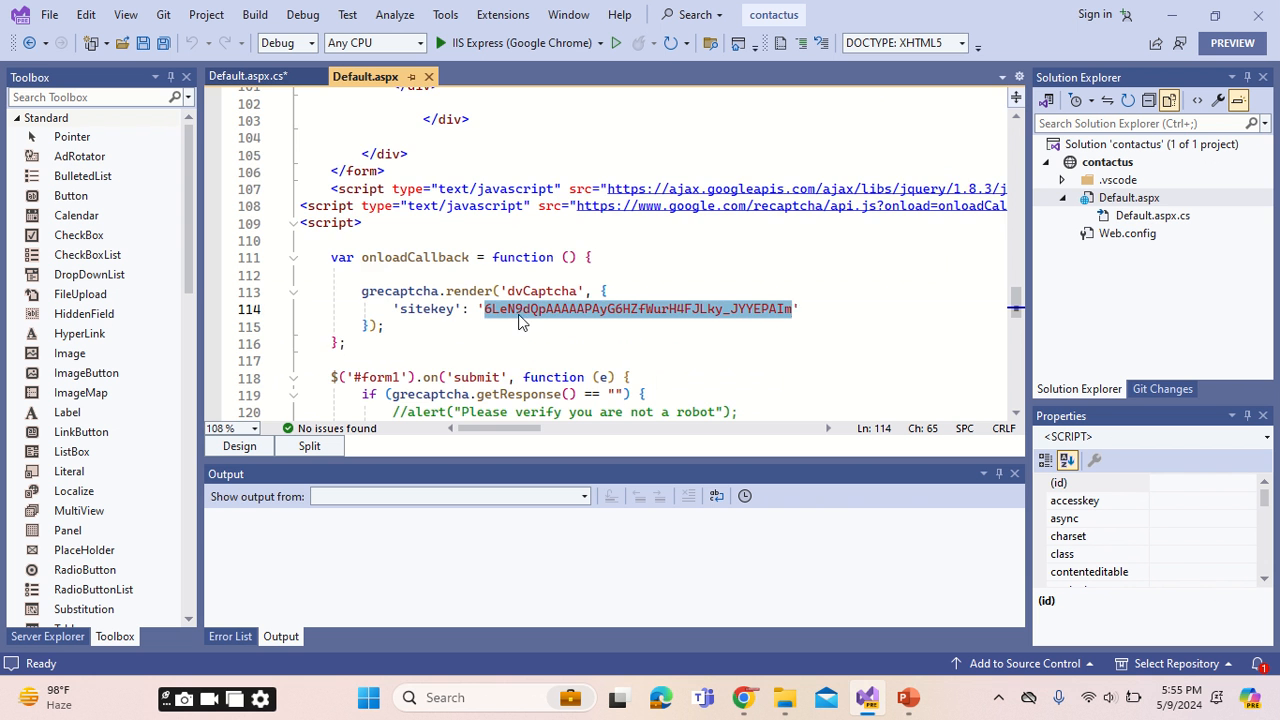
pyautogui.scroll(-3)
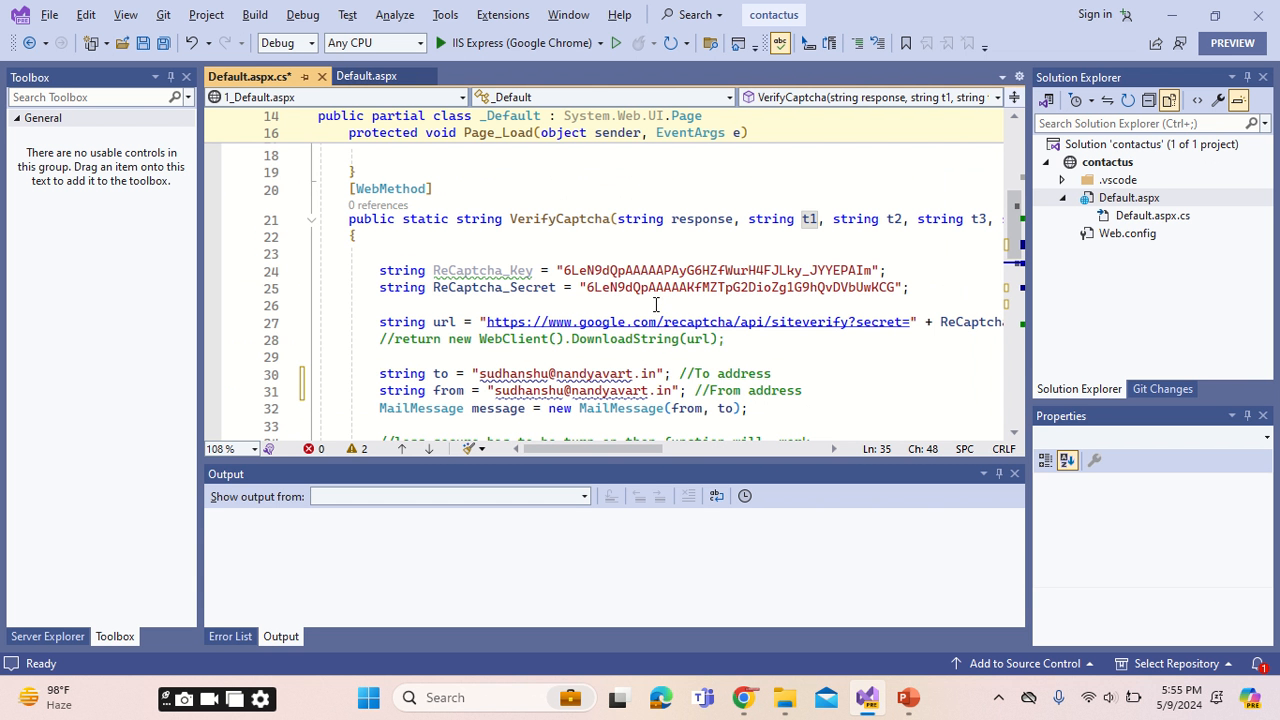
# Inspect the ReCaptcha_Secret value and the [WebMethod] VerifyCaptcha block in Default.aspx.cs.
pyautogui.doubleClick(740, 287)
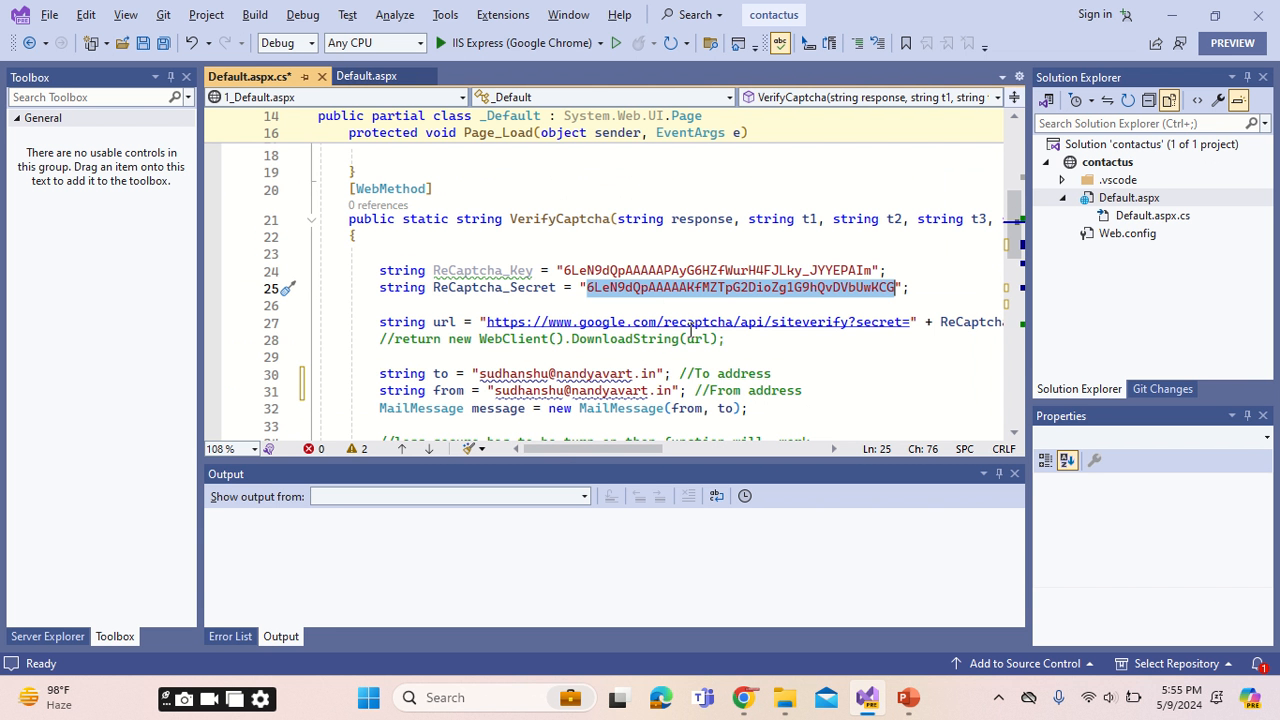
pyautogui.hscroll(3)
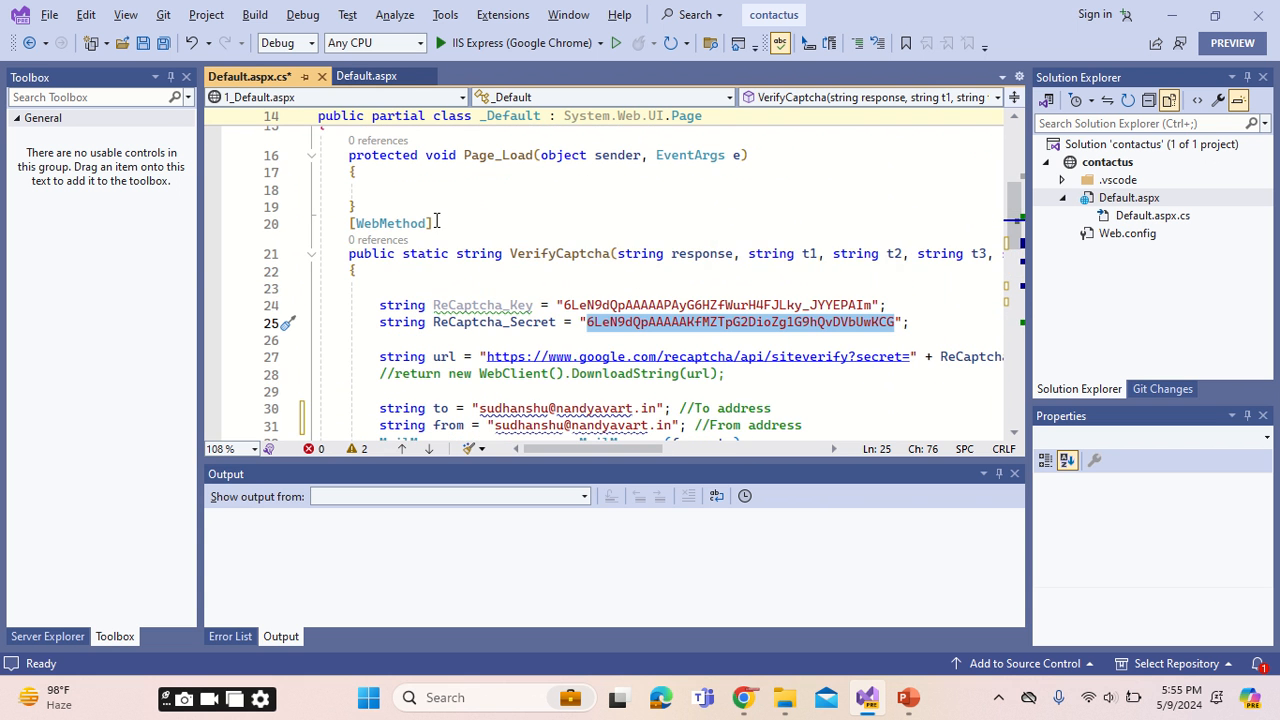
pyautogui.click(390, 223)
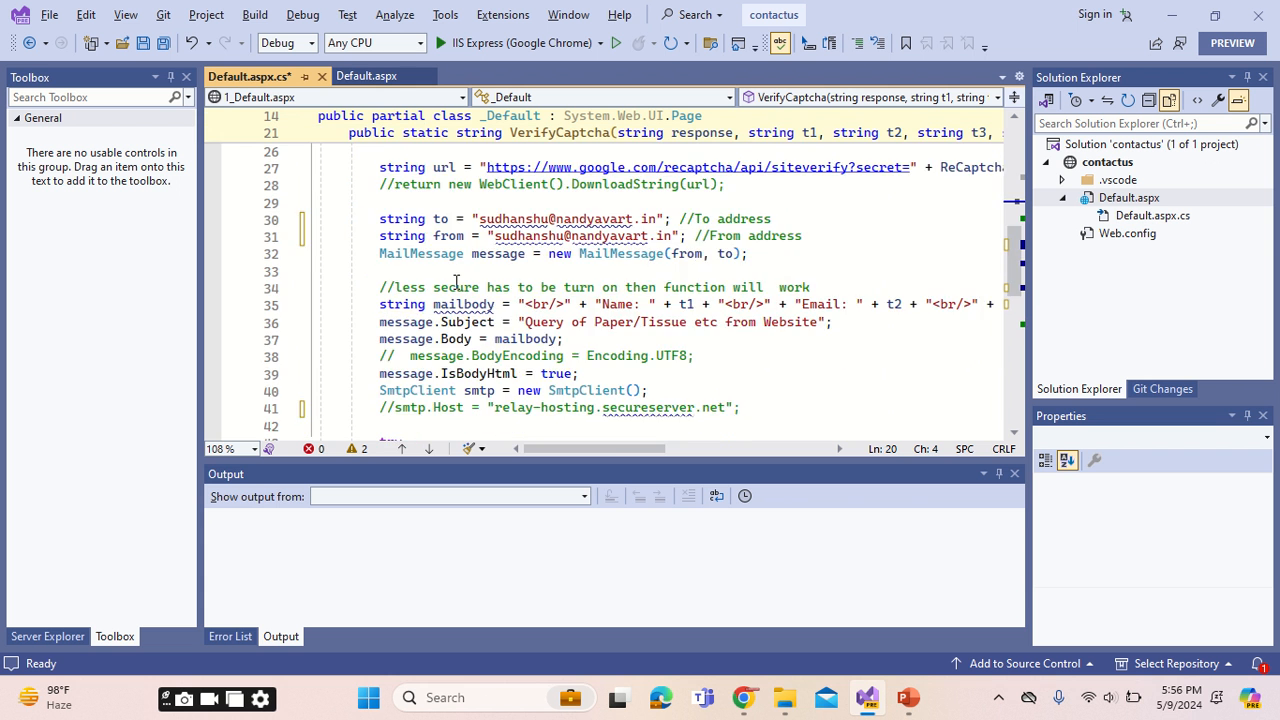
pyautogui.scroll(-3)
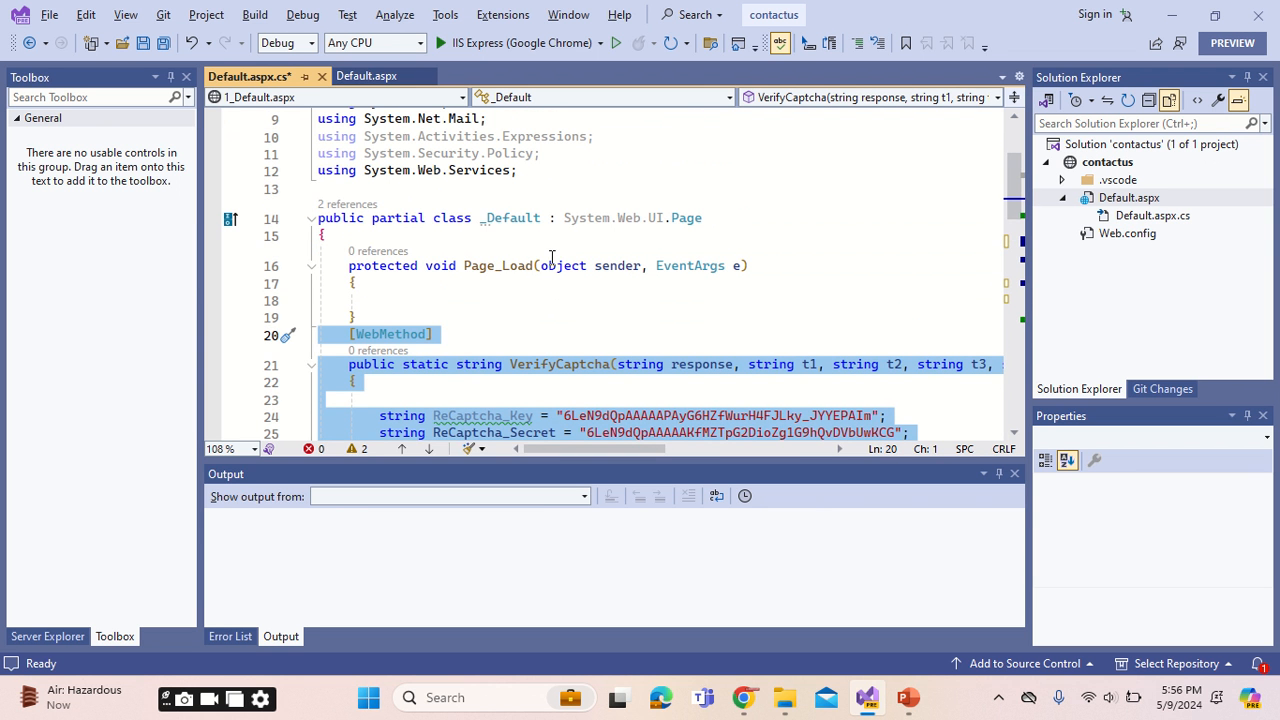
pyautogui.moveTo(787, 524)
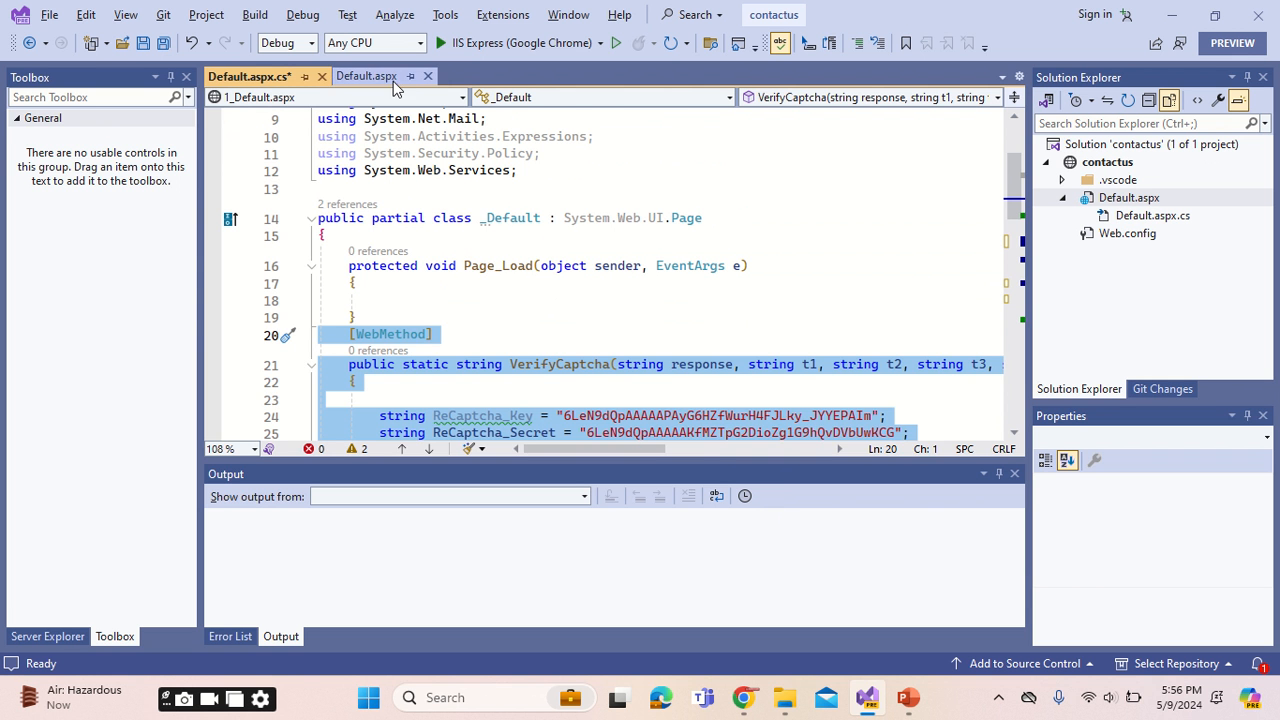
# Return to Default.aspx and run the site with IIS Express in Google Chrome.
pyautogui.click(366, 76)
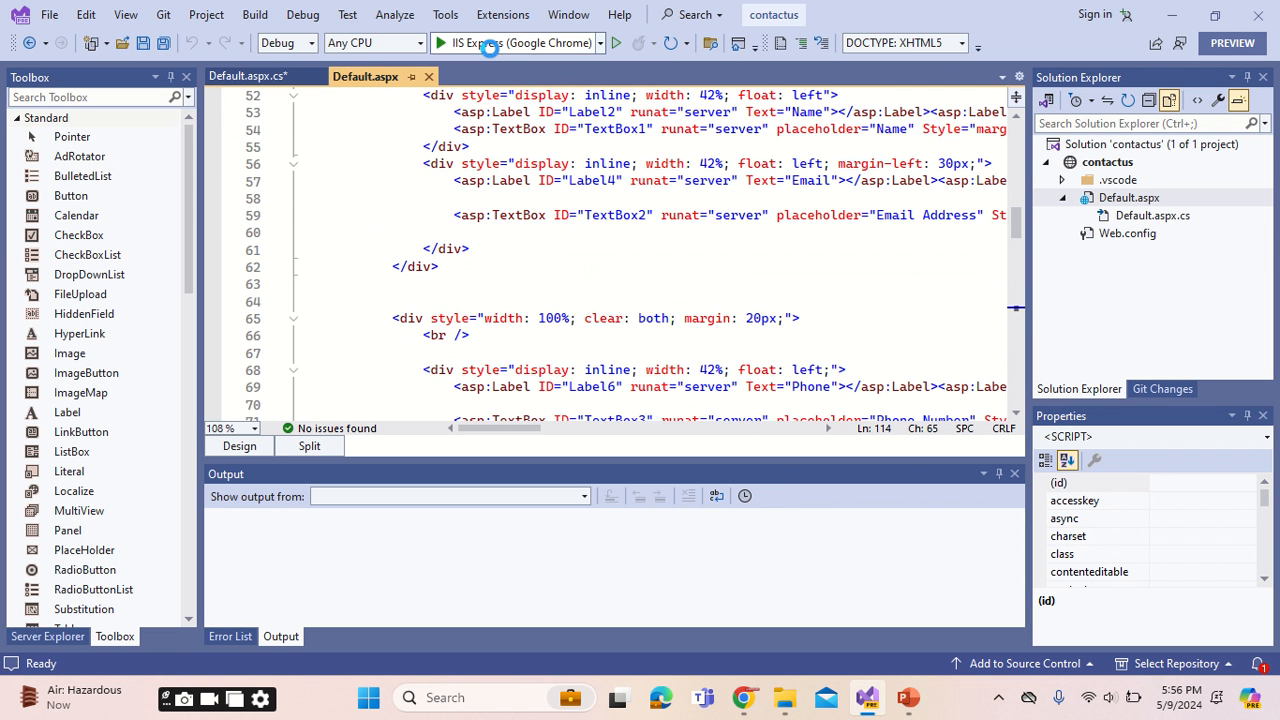
pyautogui.click(435, 42)
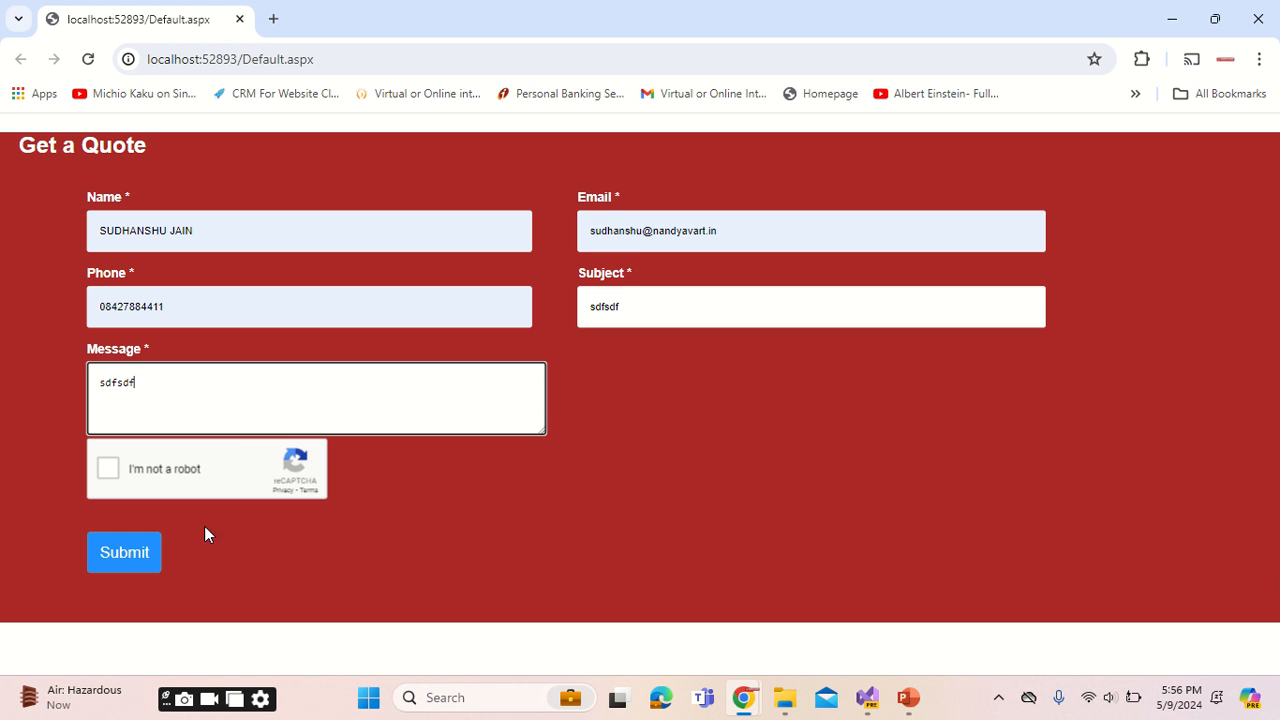
# Submit without the captcha, then tick 'I'm not a robot' and submit successfully.
pyautogui.click(124, 552)
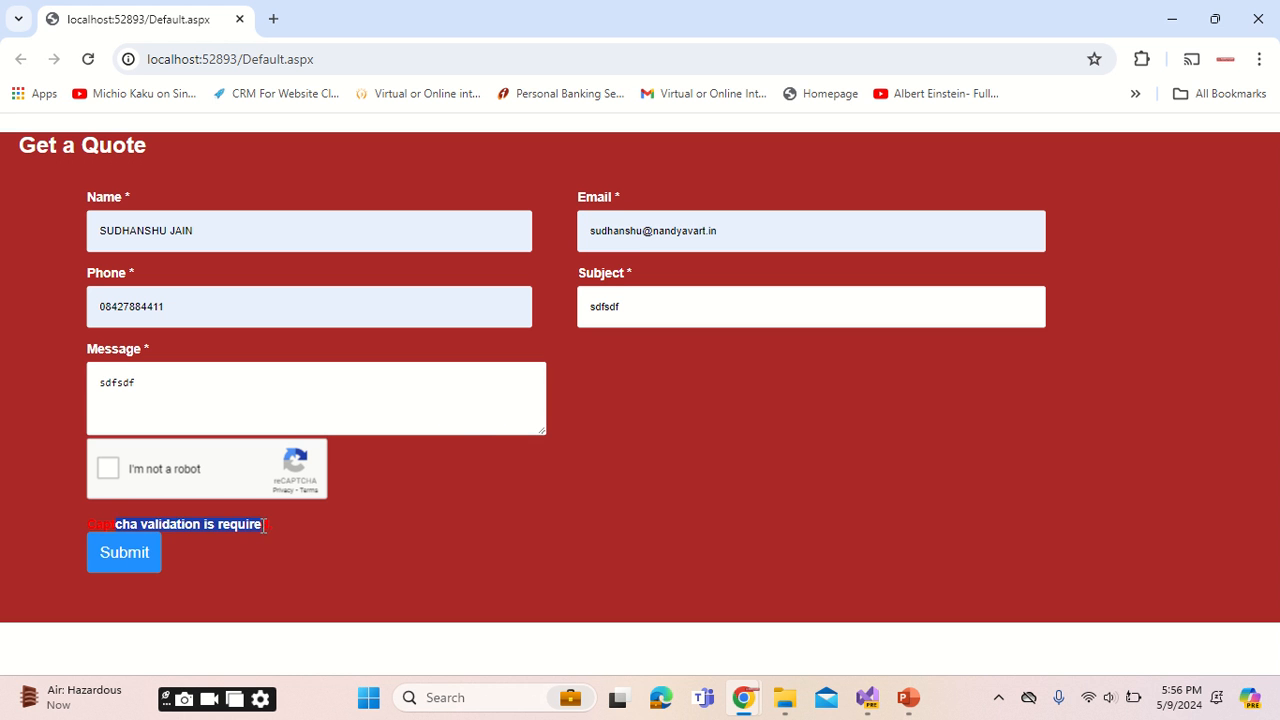
pyautogui.click(108, 468)
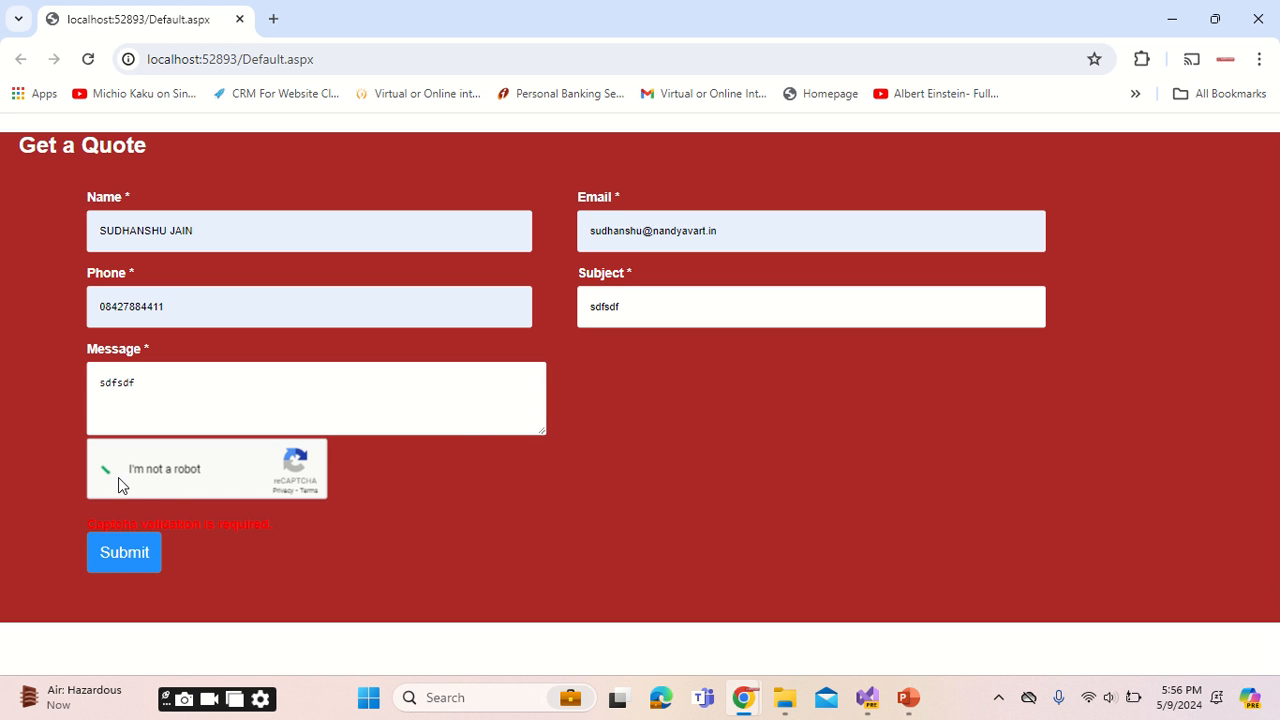
pyautogui.click(124, 552)
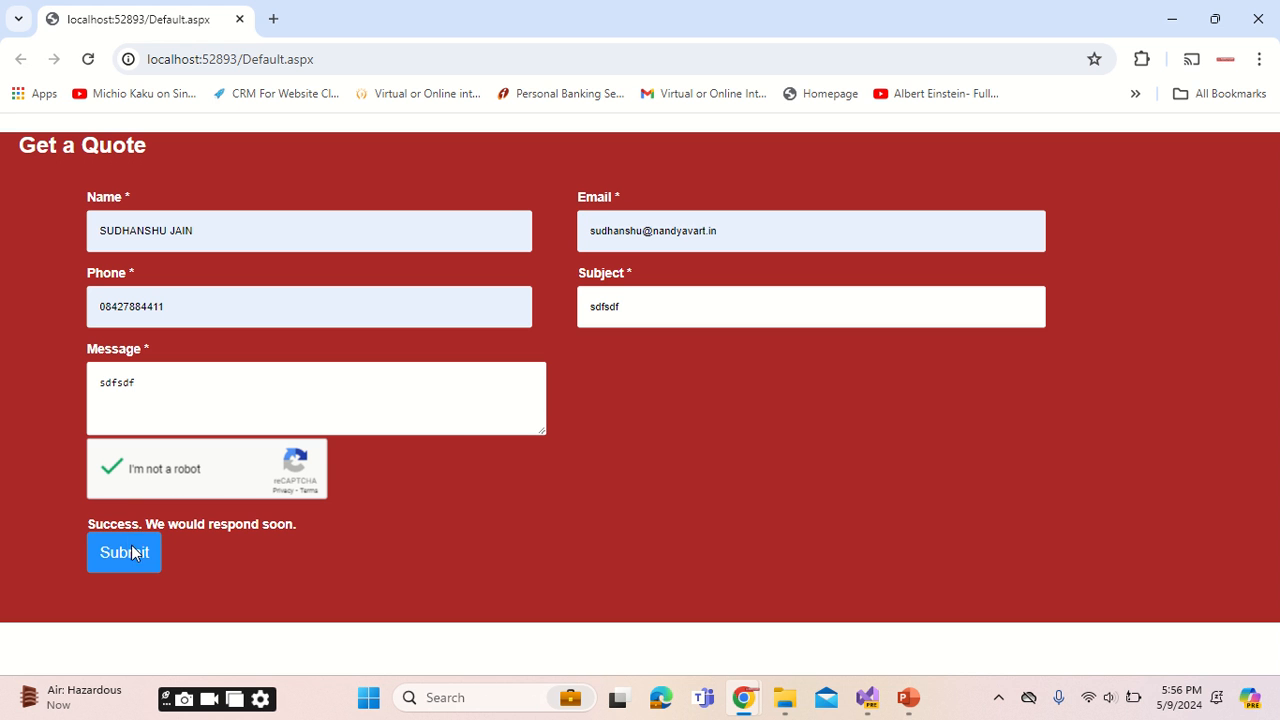
pyautogui.moveTo(615, 412)
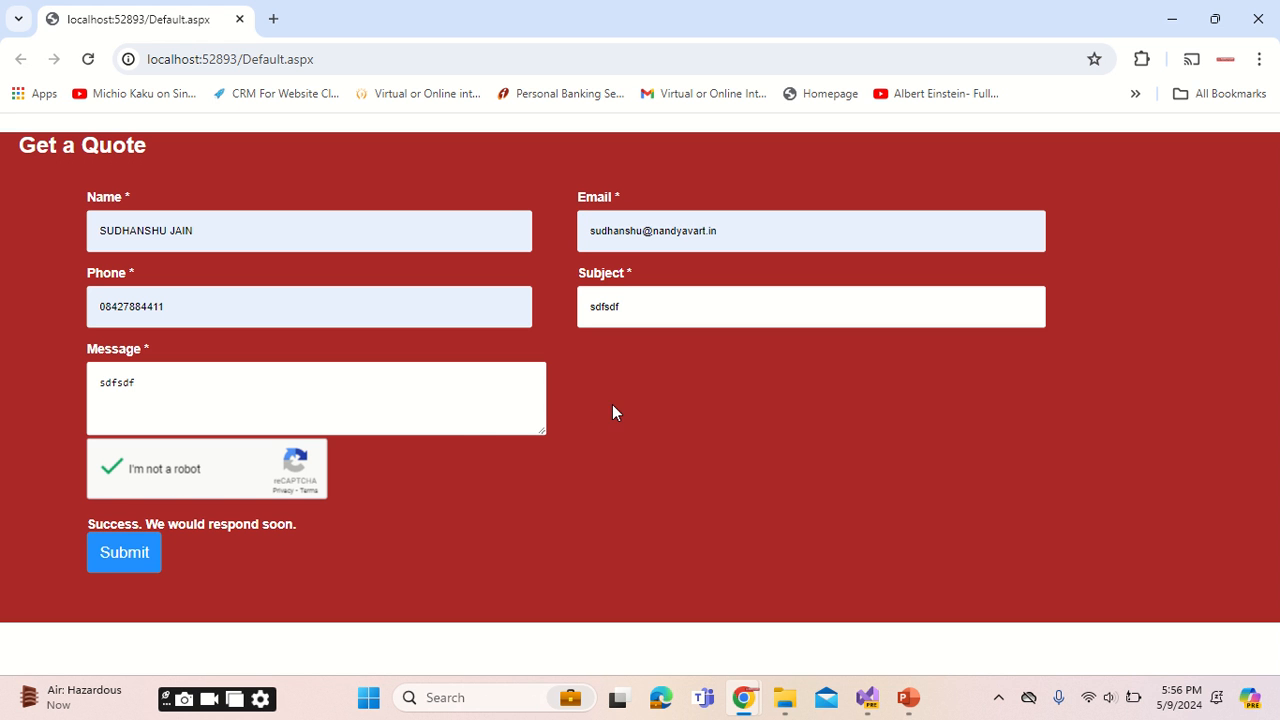
pyautogui.moveTo(1245, 18)
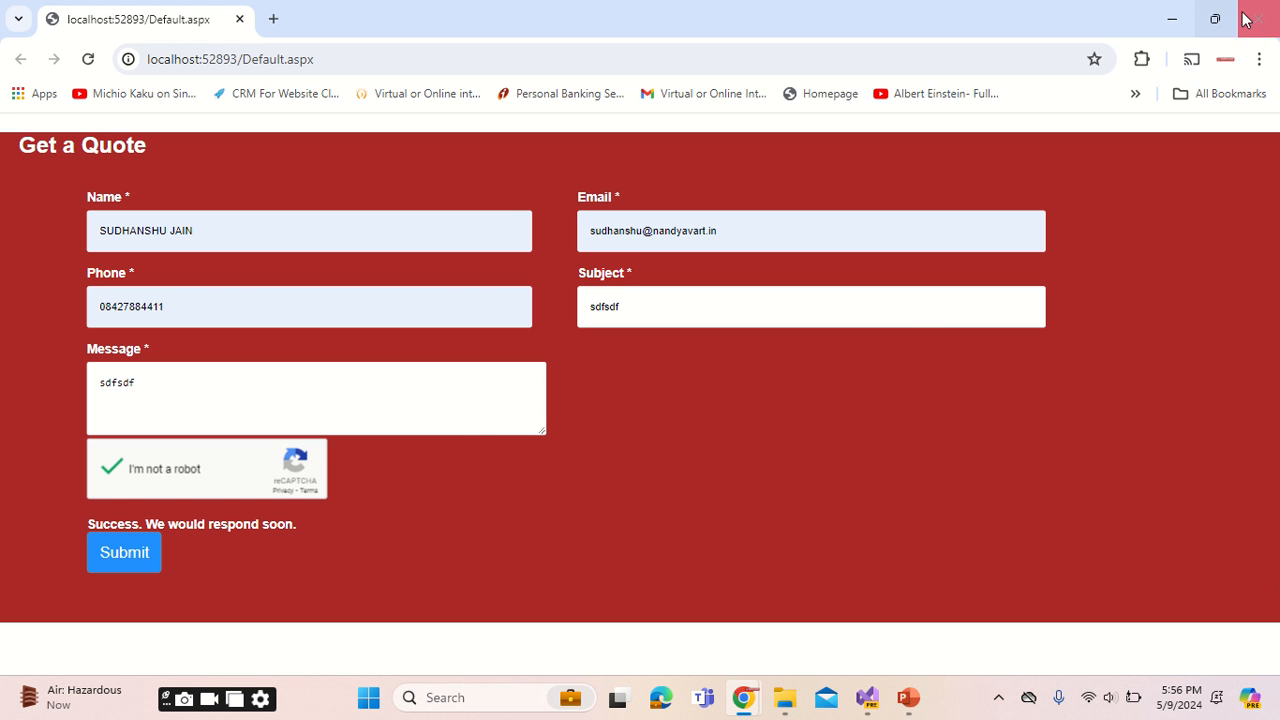
pyautogui.moveTo(1262, 20)
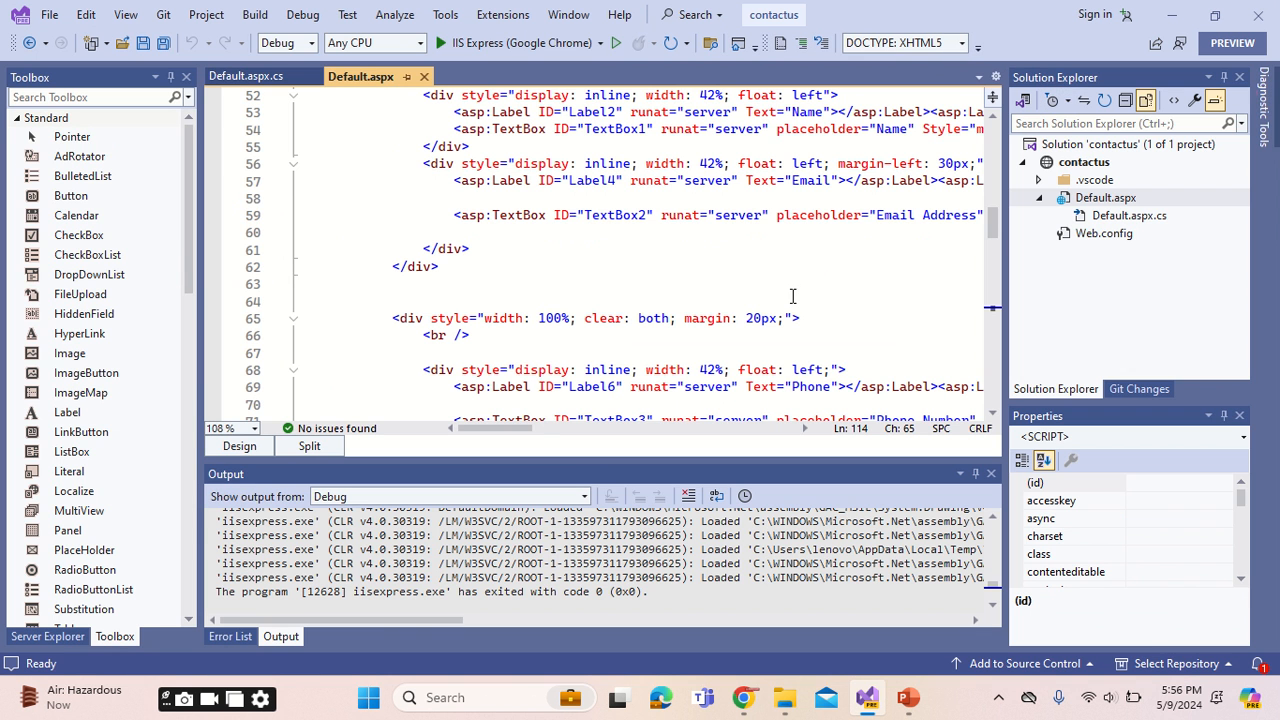
pyautogui.moveTo(756, 295)
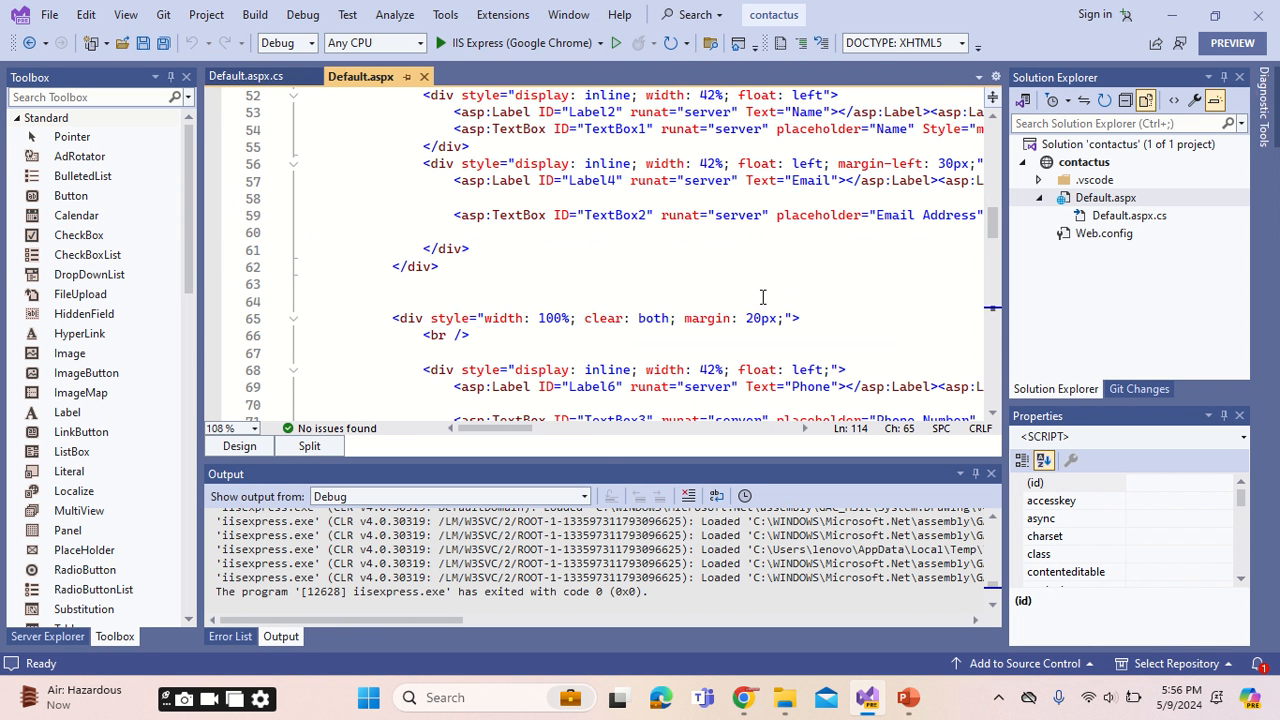
pyautogui.moveTo(756, 293)
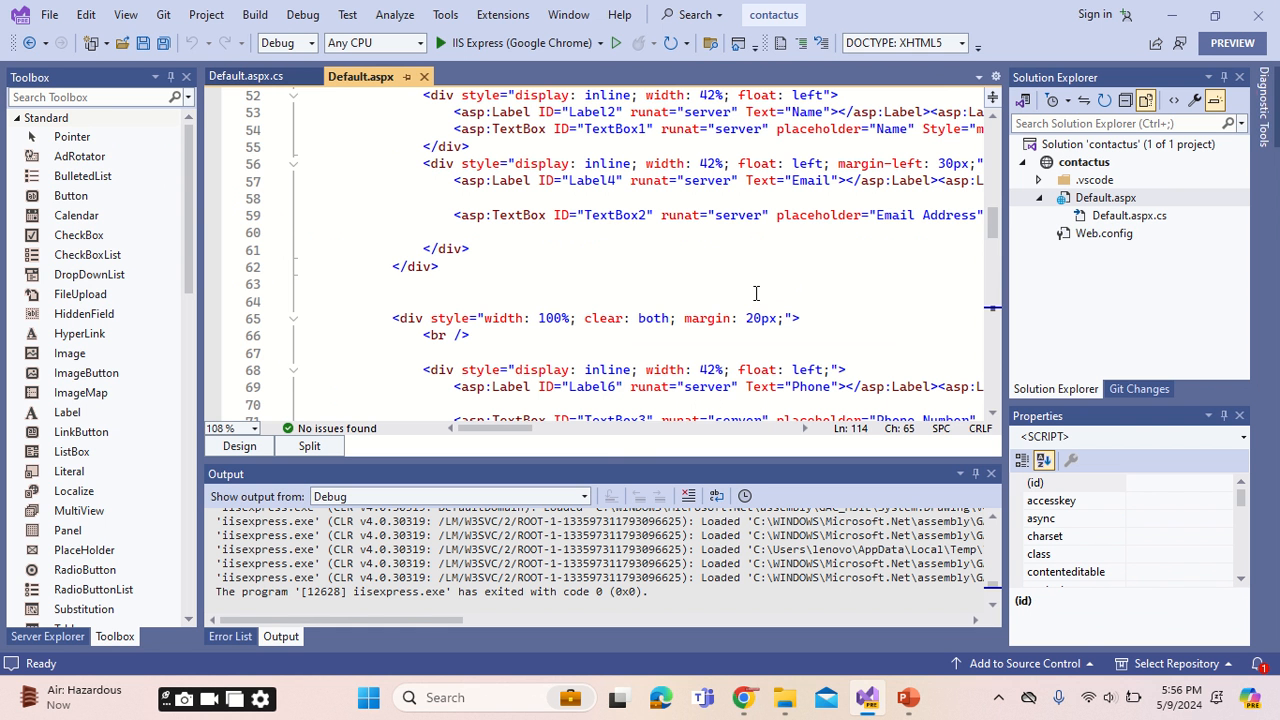
pyautogui.scroll(-3)
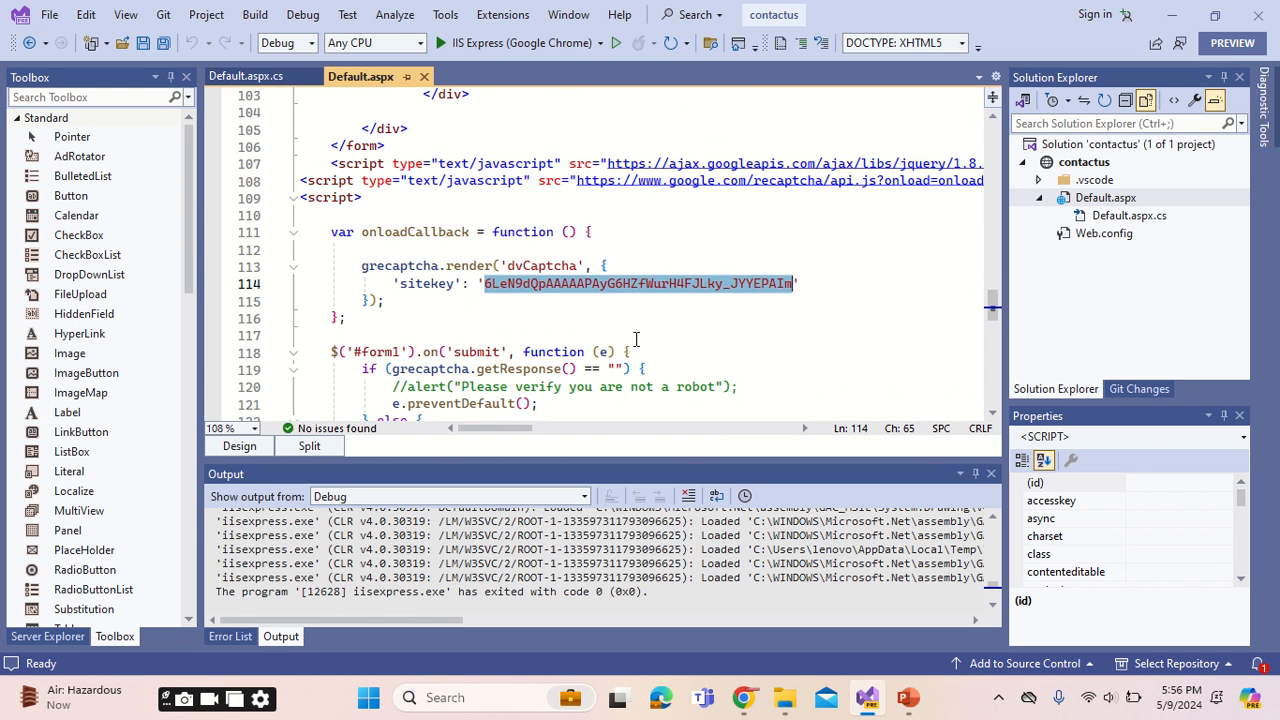
pyautogui.scroll(-3)
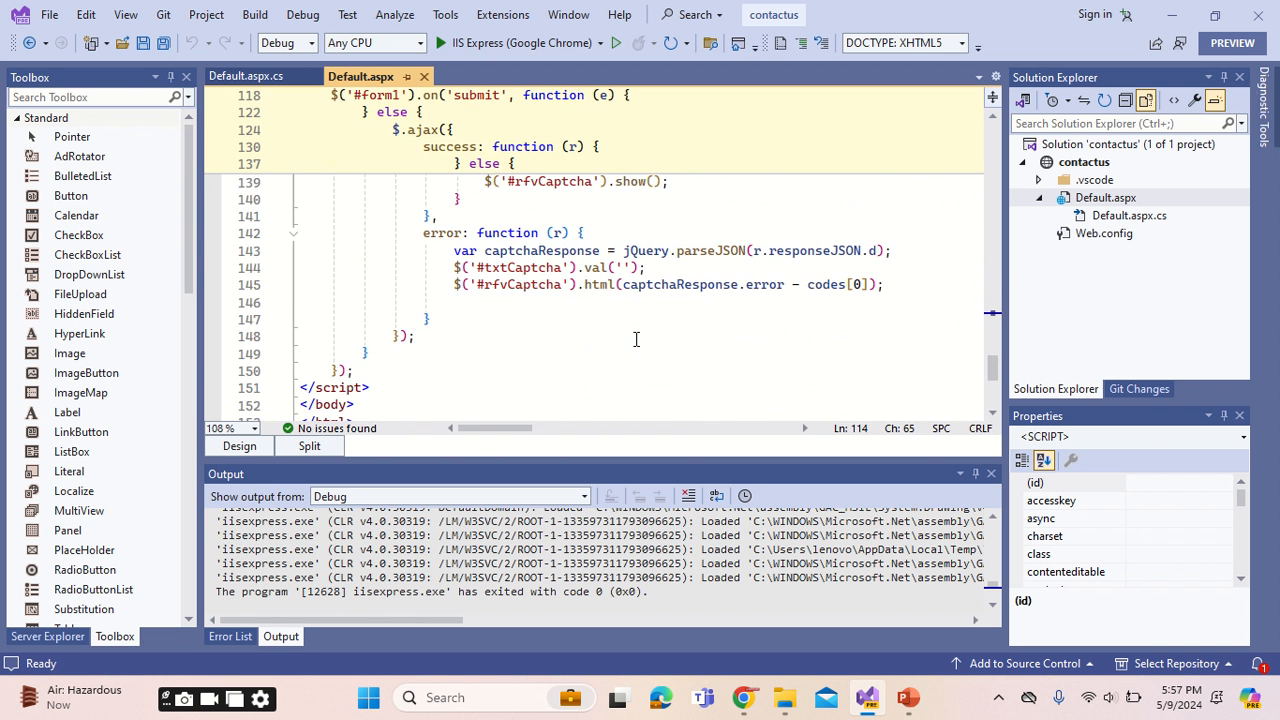